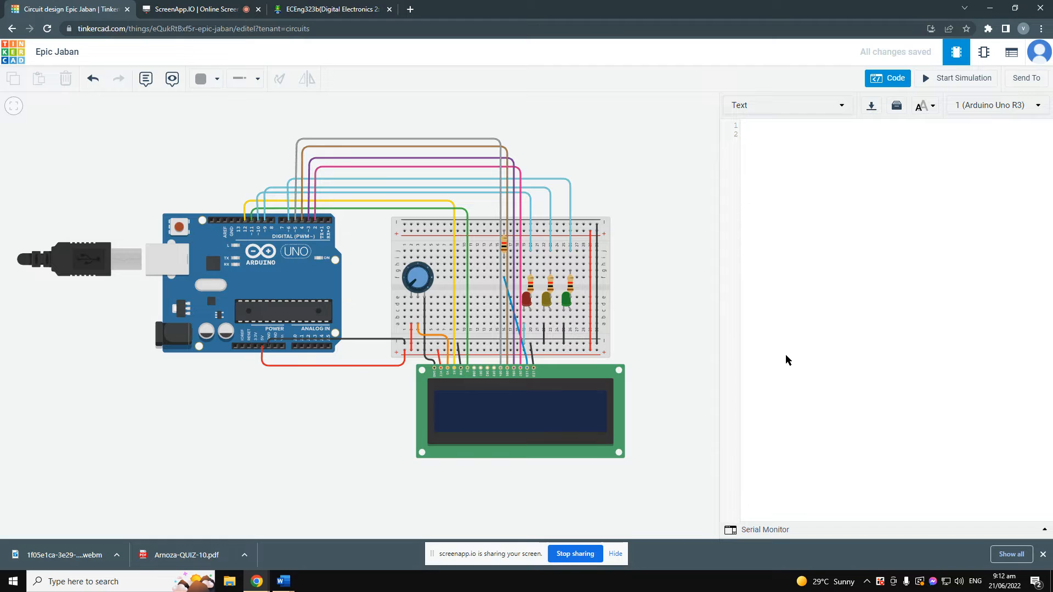
mouse_move(800, 297)
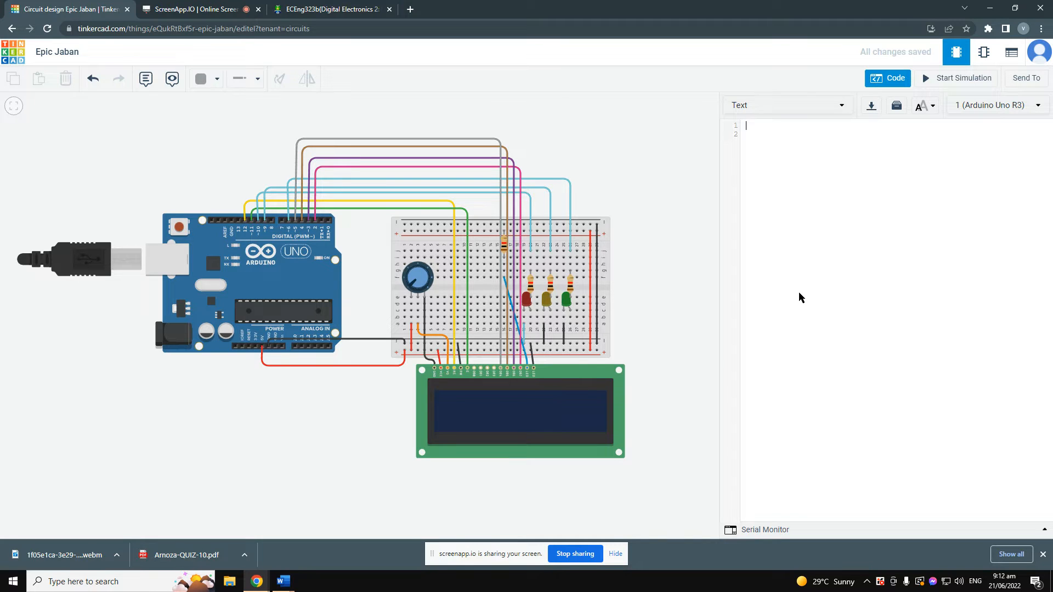
Add #include<LiquidCrystal.h> at the top and begin the green pin int declaration.
text(#)
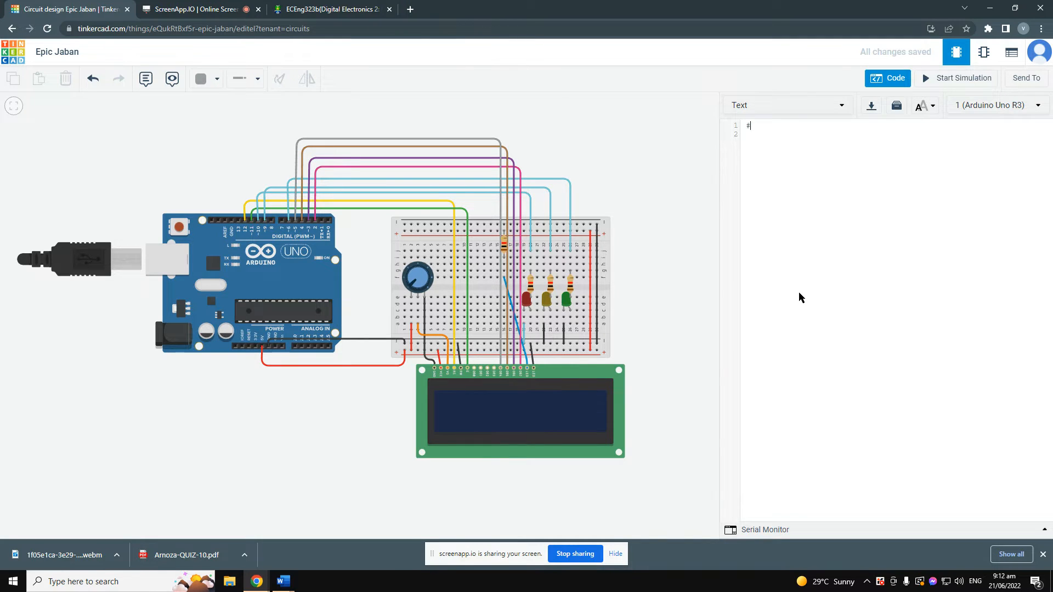
text(incl)
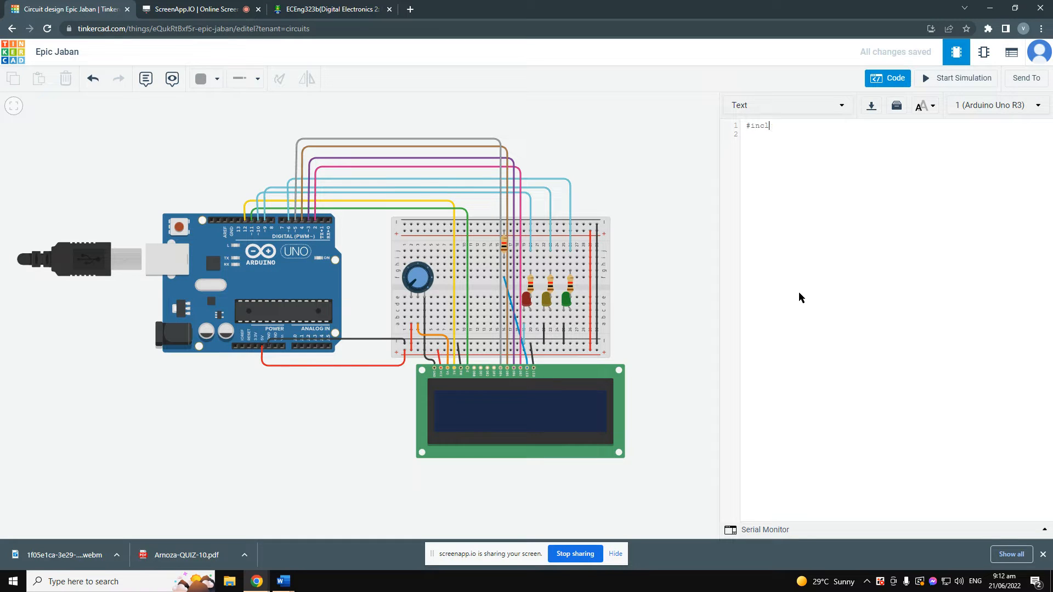
text(ude<)
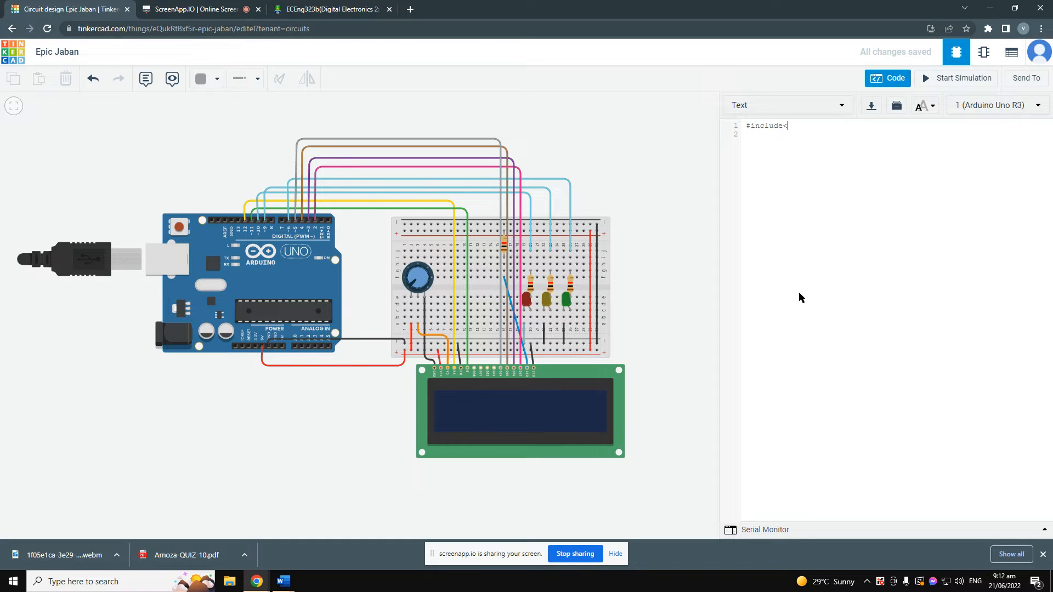
text(LiquidC)
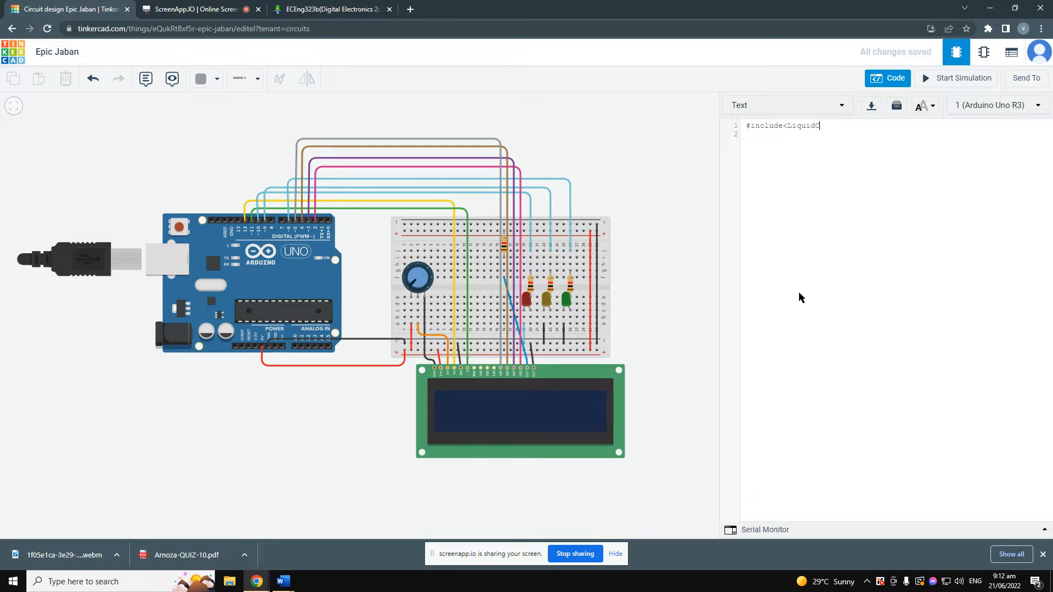
text(rystal)
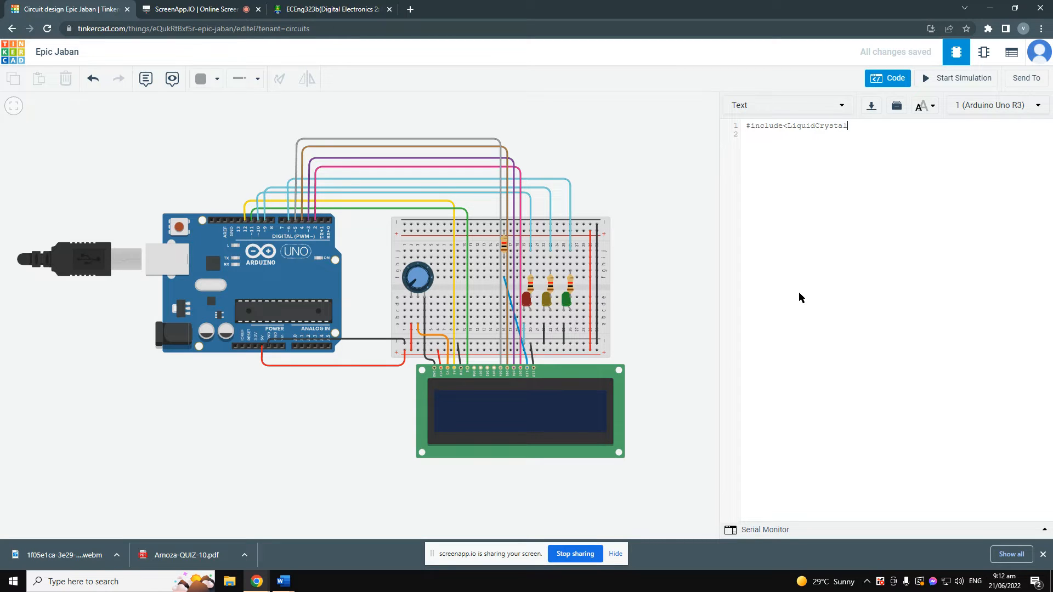
text(.)
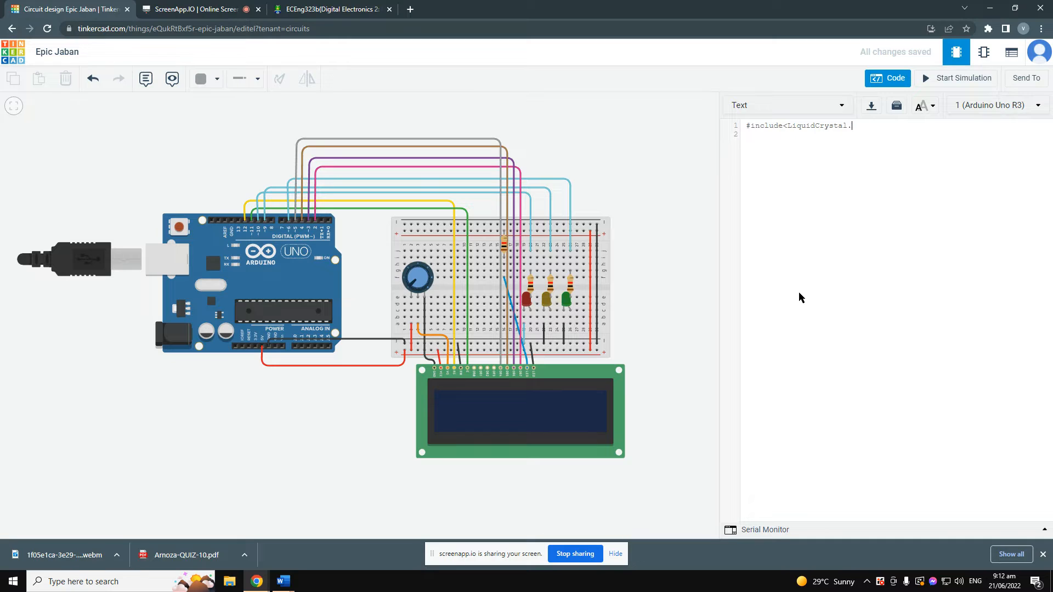
text(h>)
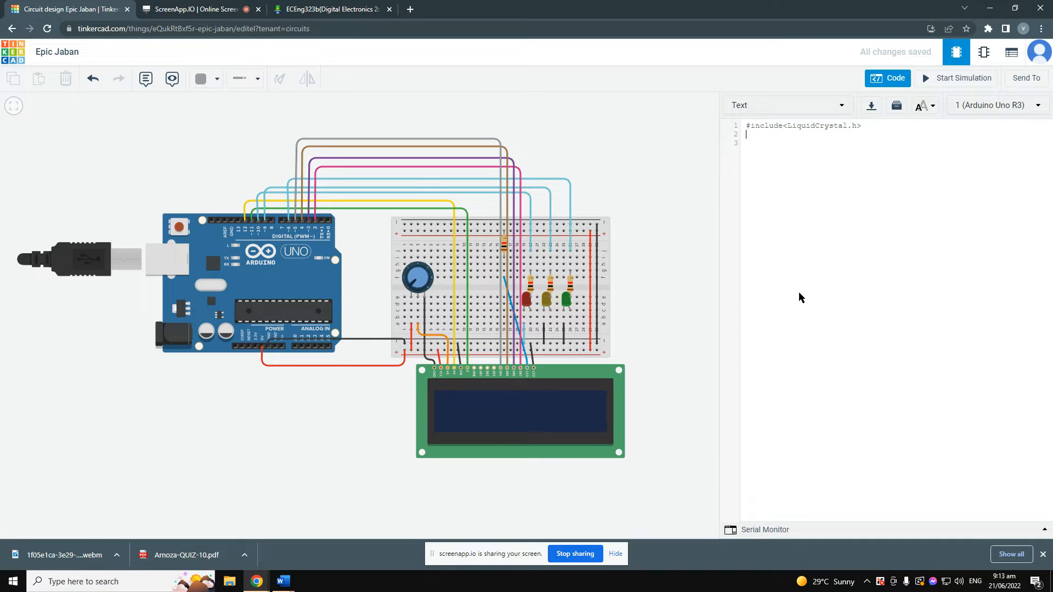
text(int gree_pin=6;)
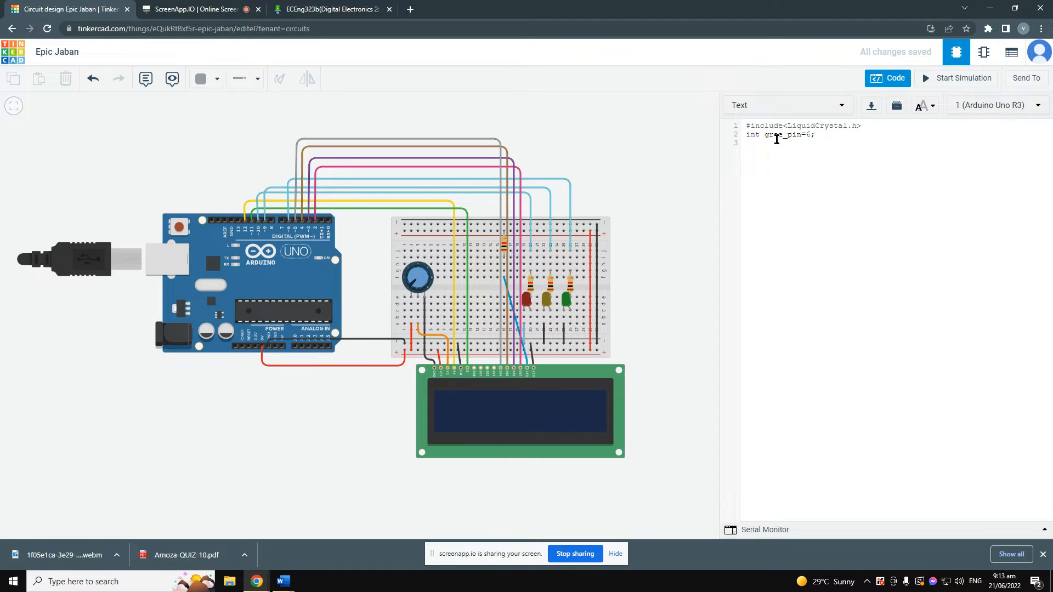
Finish int gree_pin=6;, add int yellow_pin=9; and int red_pin=10;, then begin another int.
text(e)
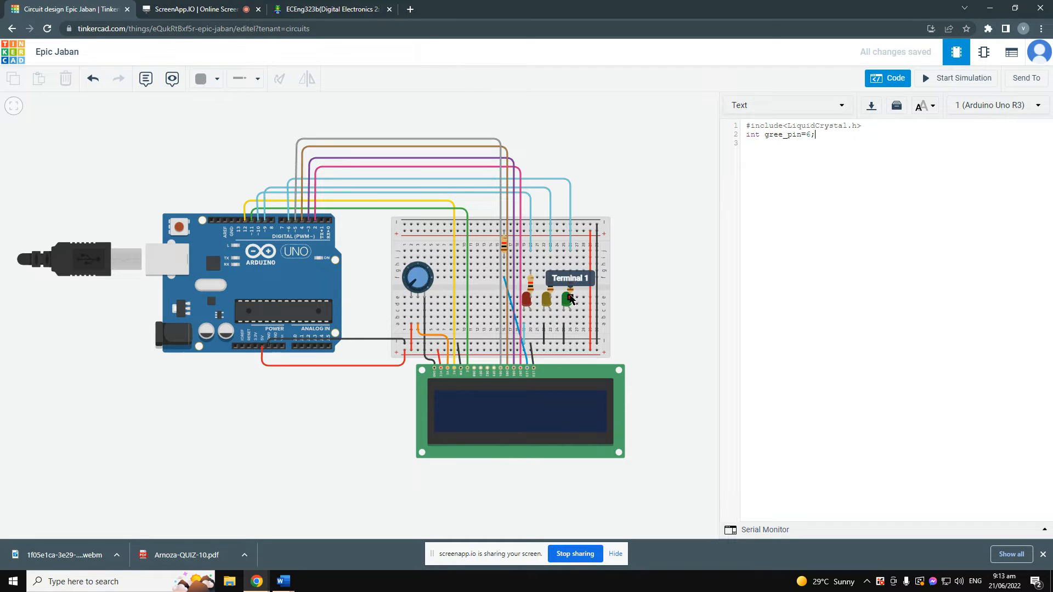
mouse_move(568, 244)
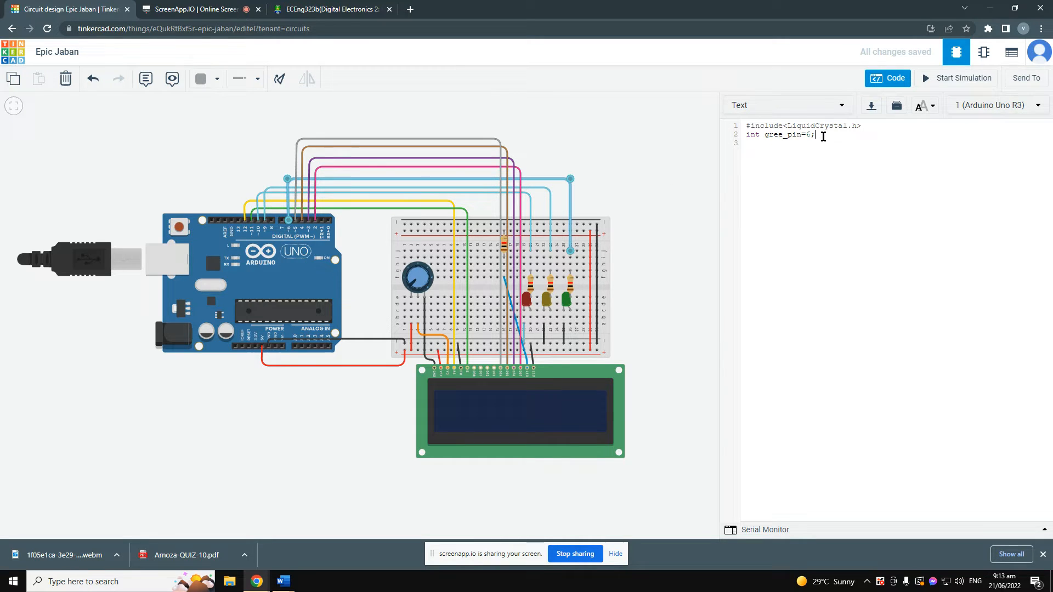
key(enter)
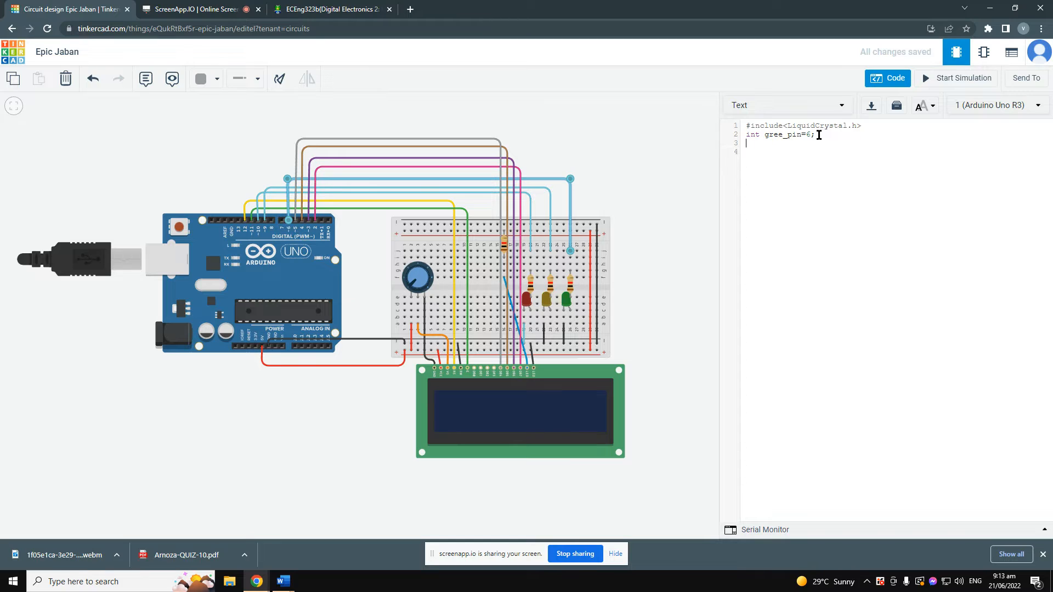
text(int gree_pin=6;)
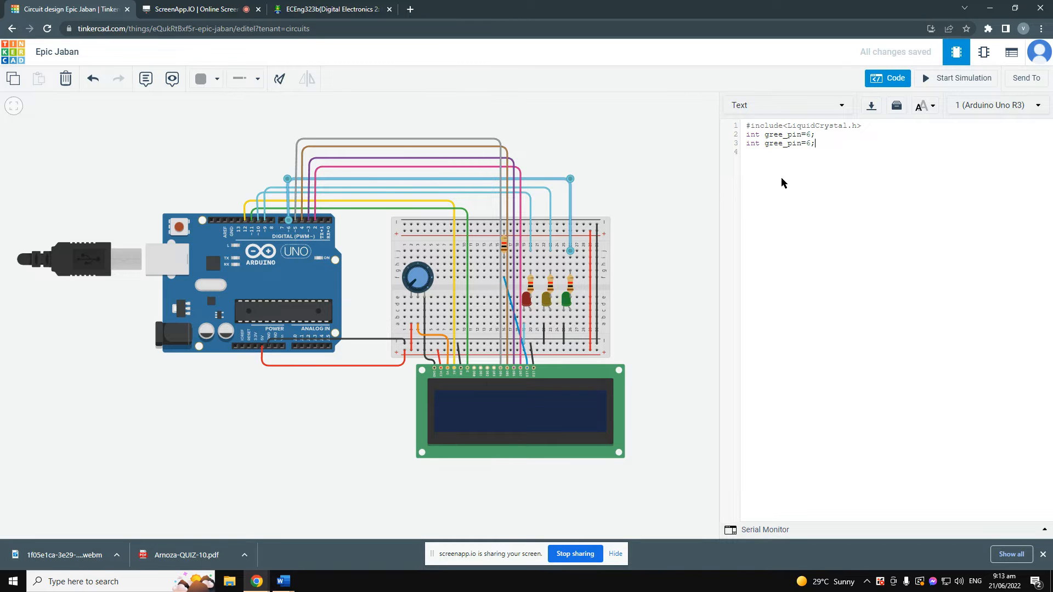
text(int gree_pin=6;)
text(yellow)
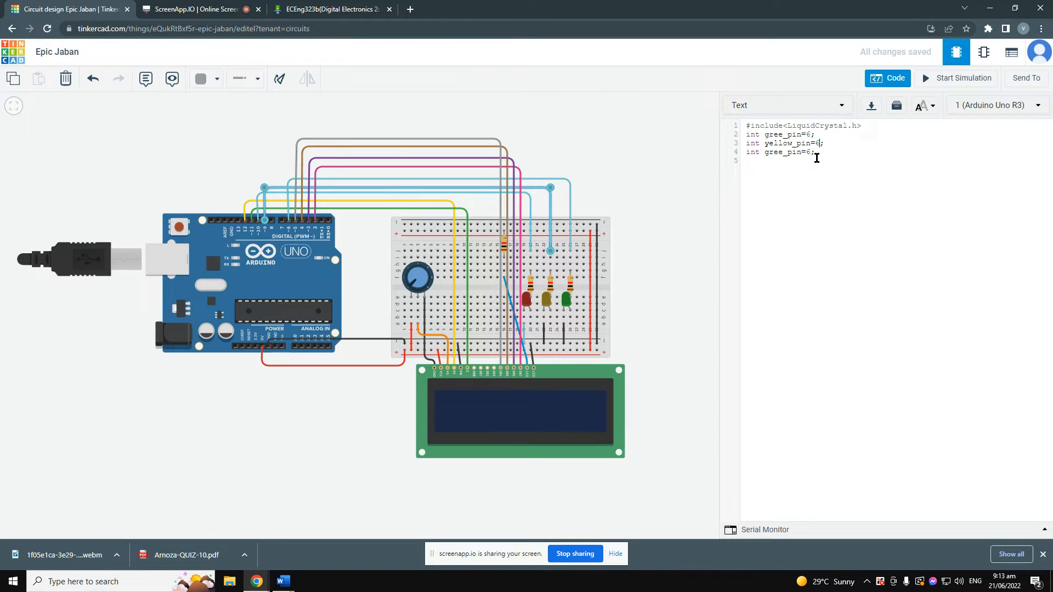
text(9)
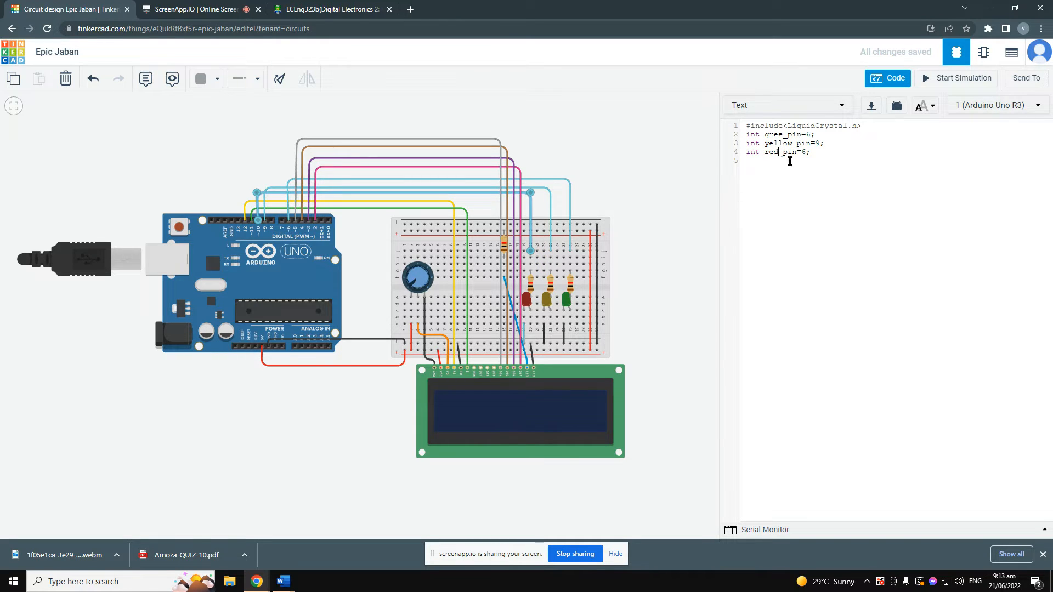
text(1)
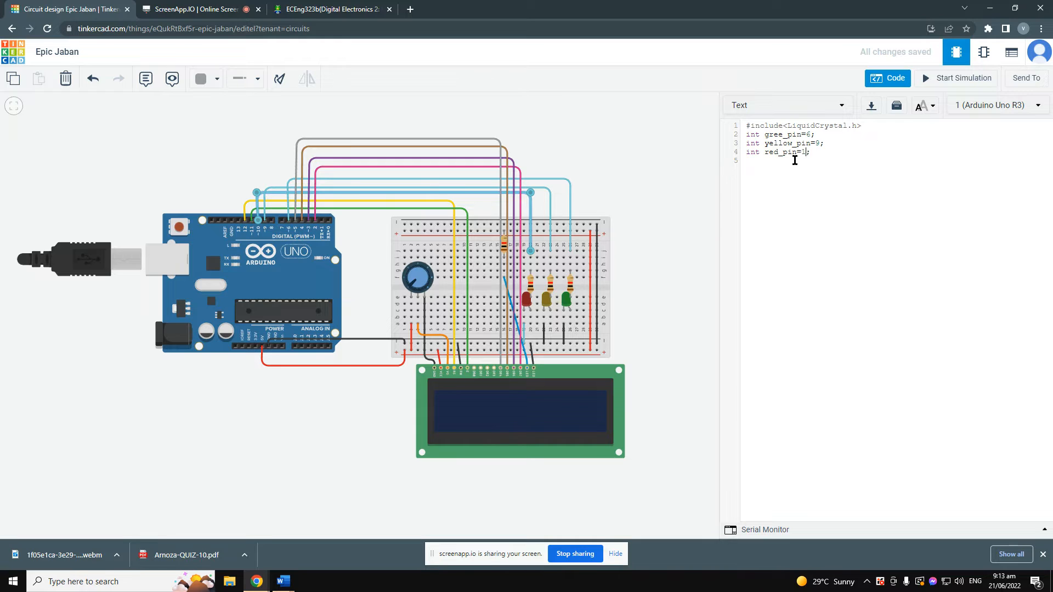
text(0)
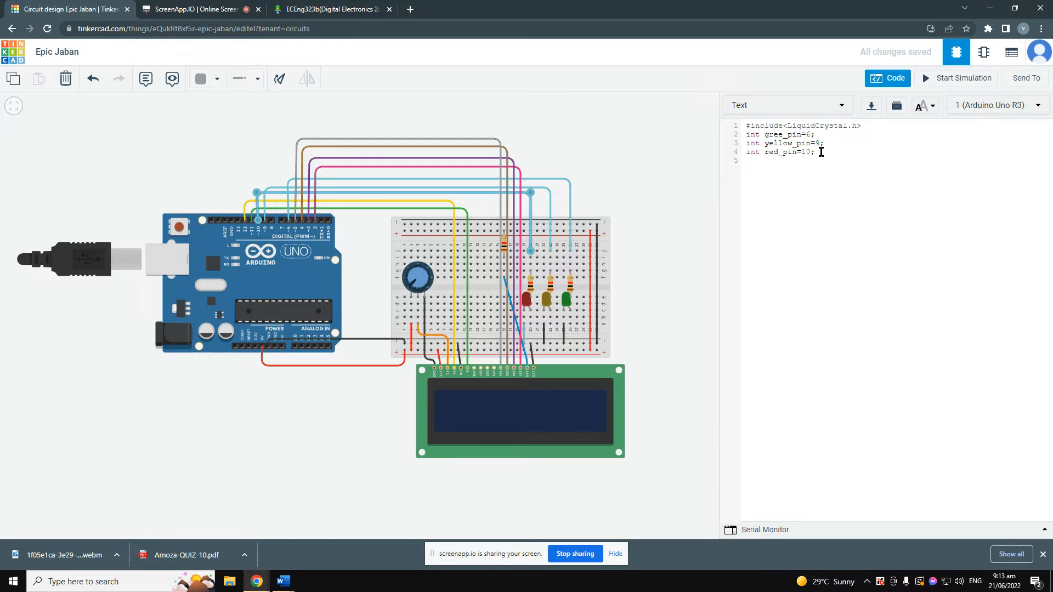
key(enter)
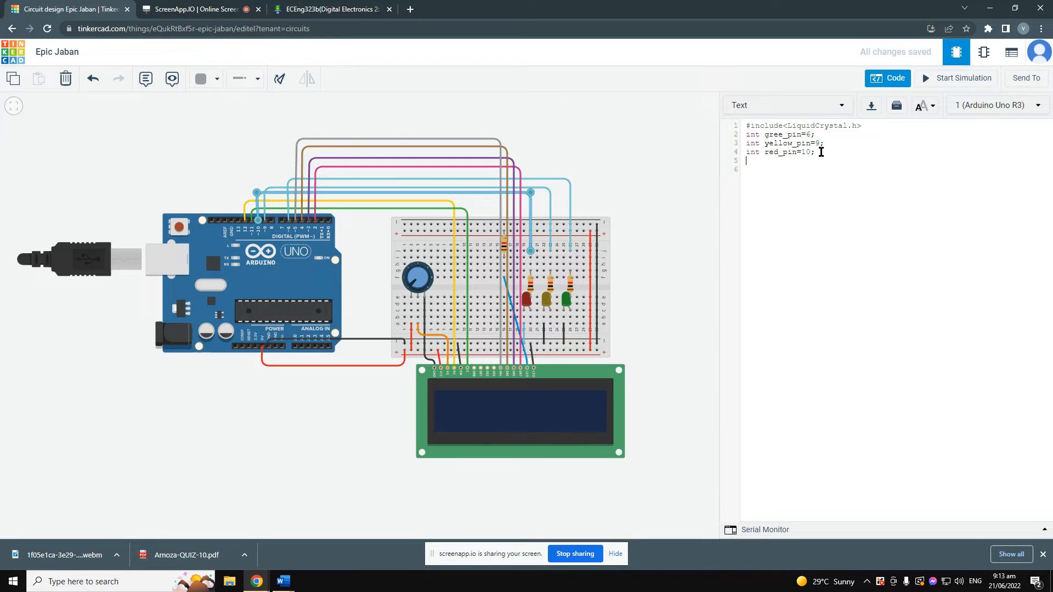
text(int)
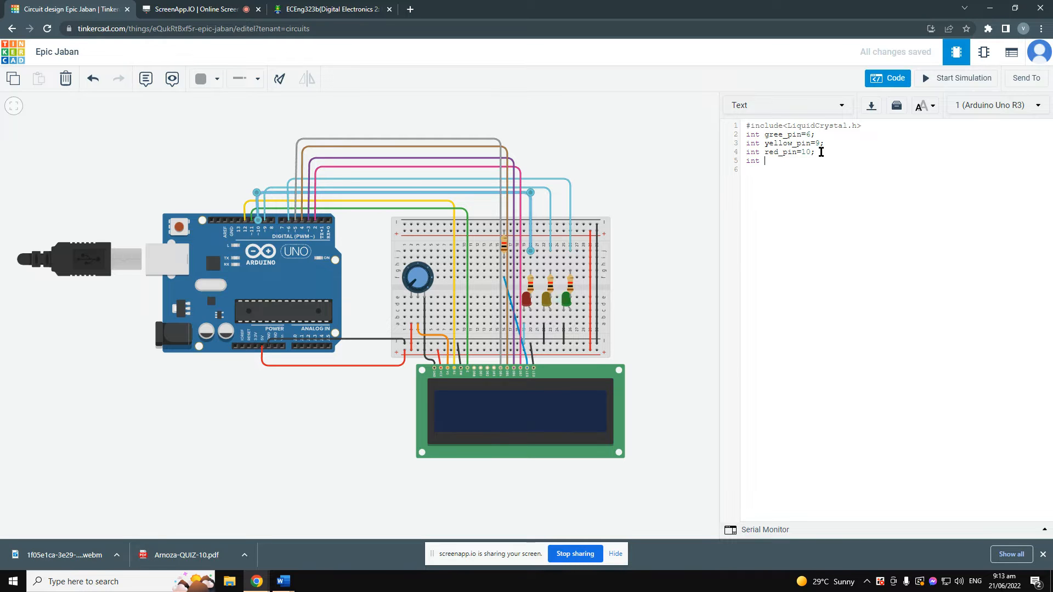
Declare grenn_delay, yellow_delay and red_delay variables, each set to 1000.
text(grenn)
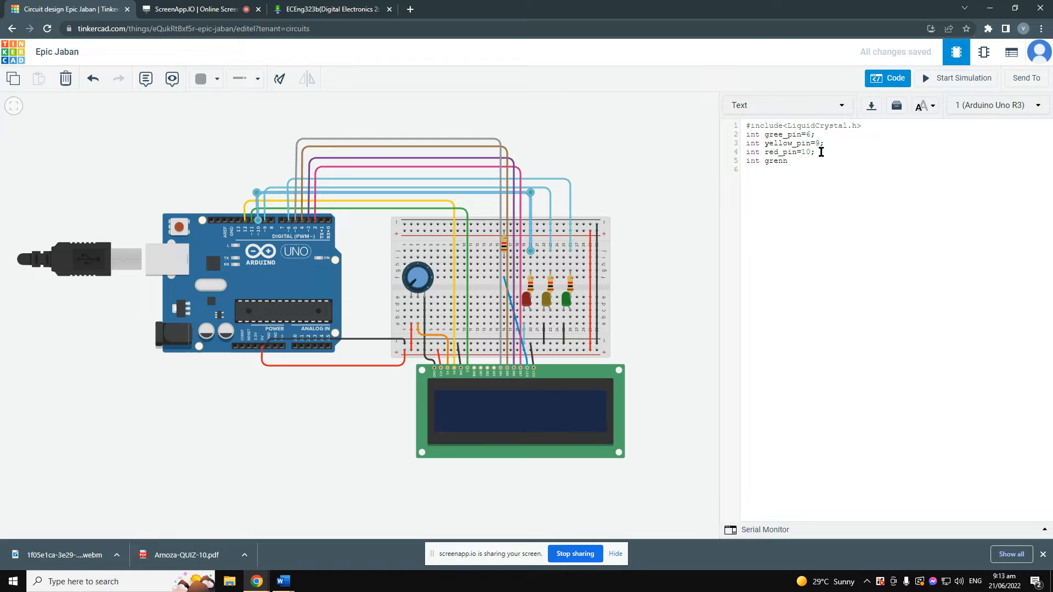
text(_)
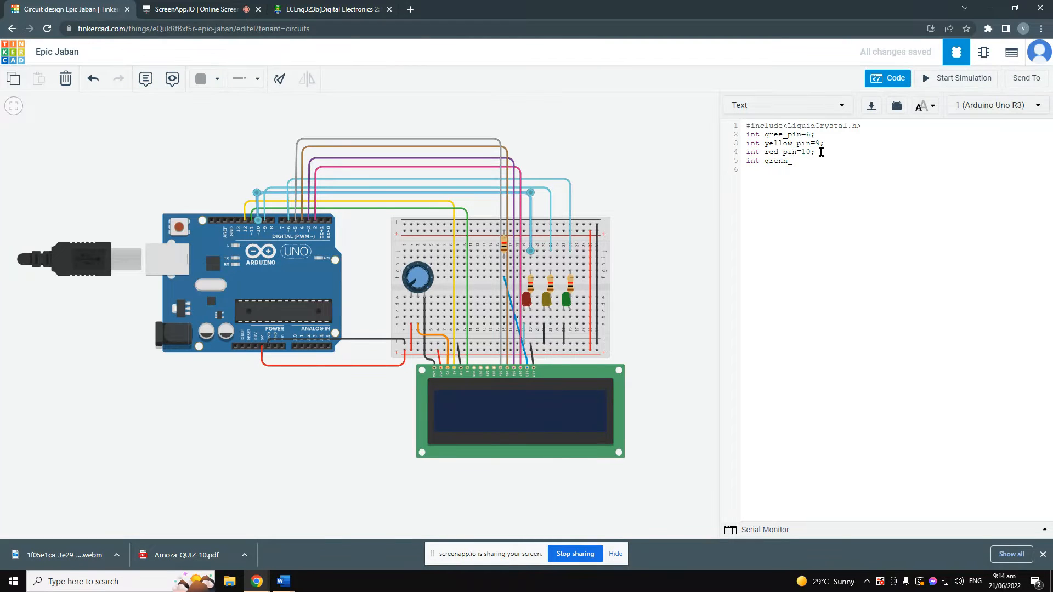
text(delay)
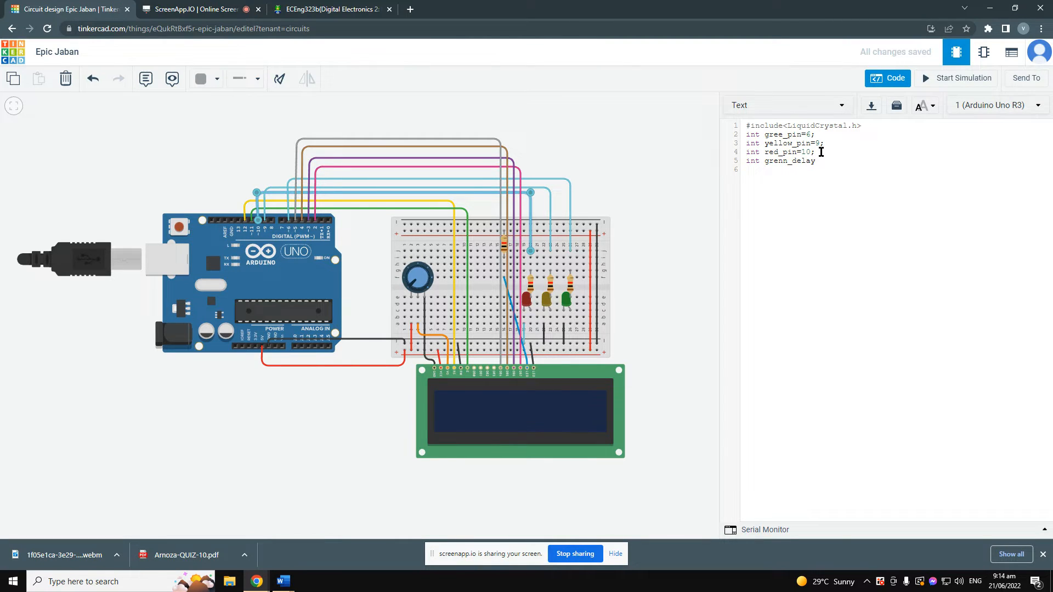
text(=)
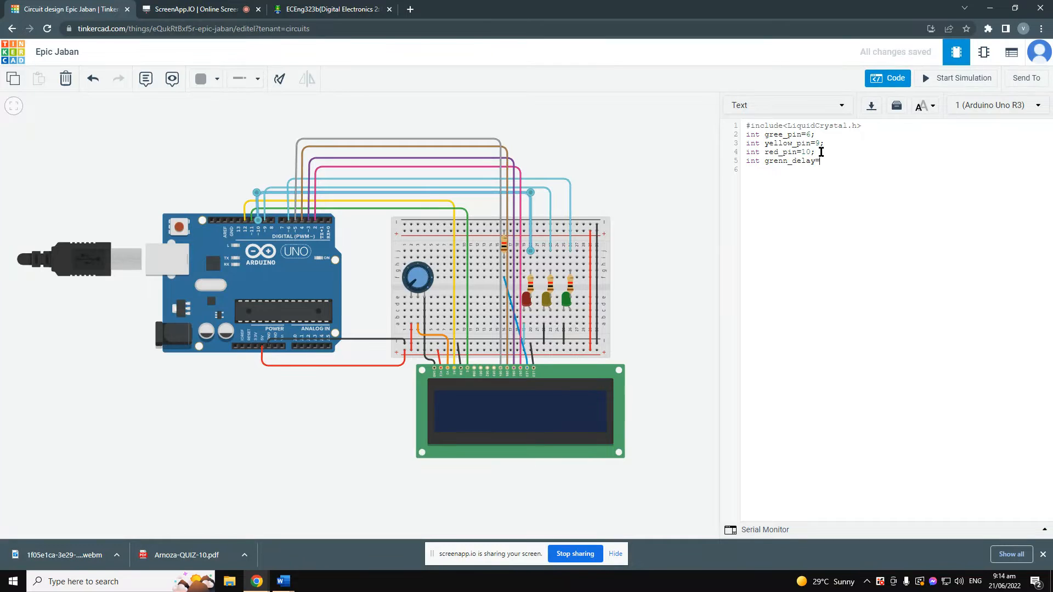
text(1000;)
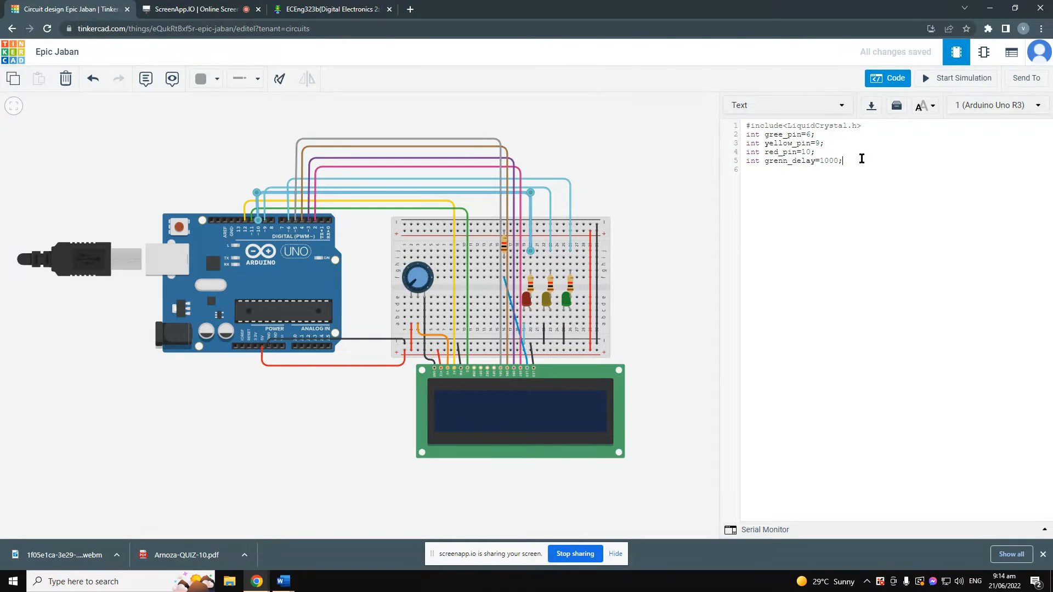
text(int grenn_delay=1000;)
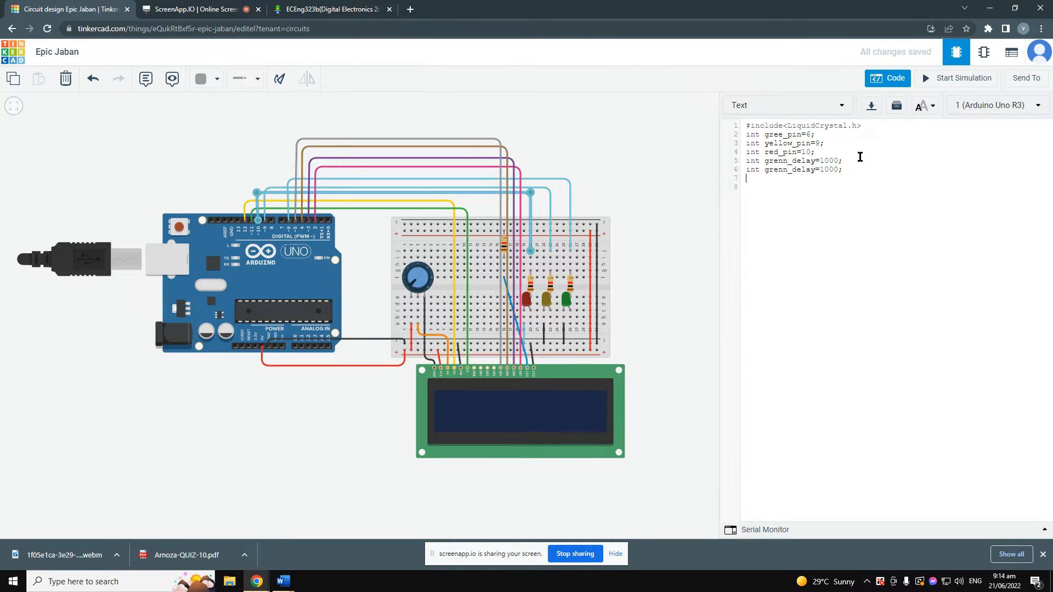
text(int grenn_delay=1000;)
click(796, 168)
text(yellow)
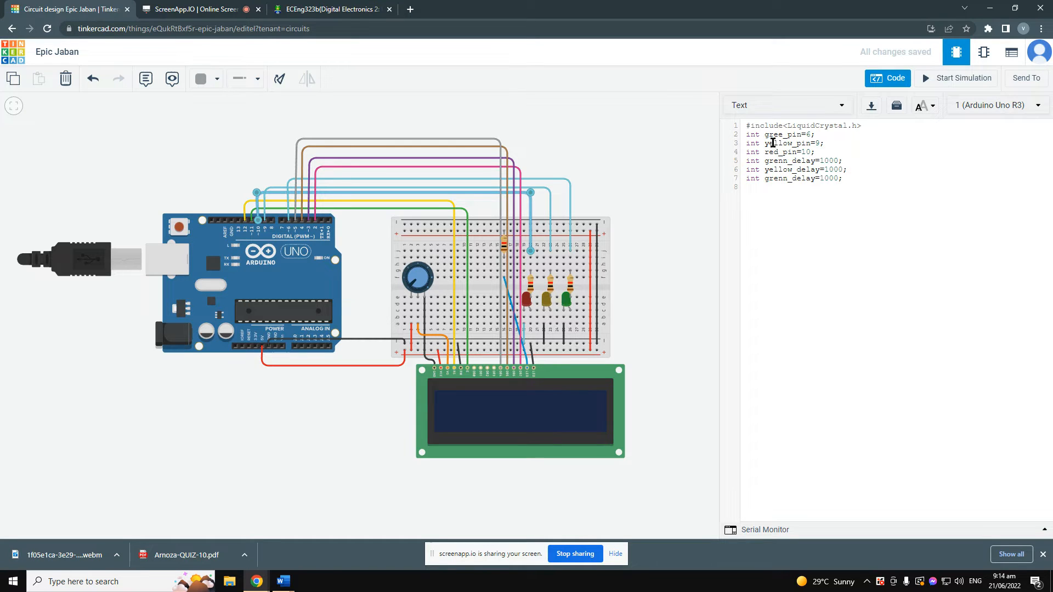
mouse_move(780, 139)
text(e)
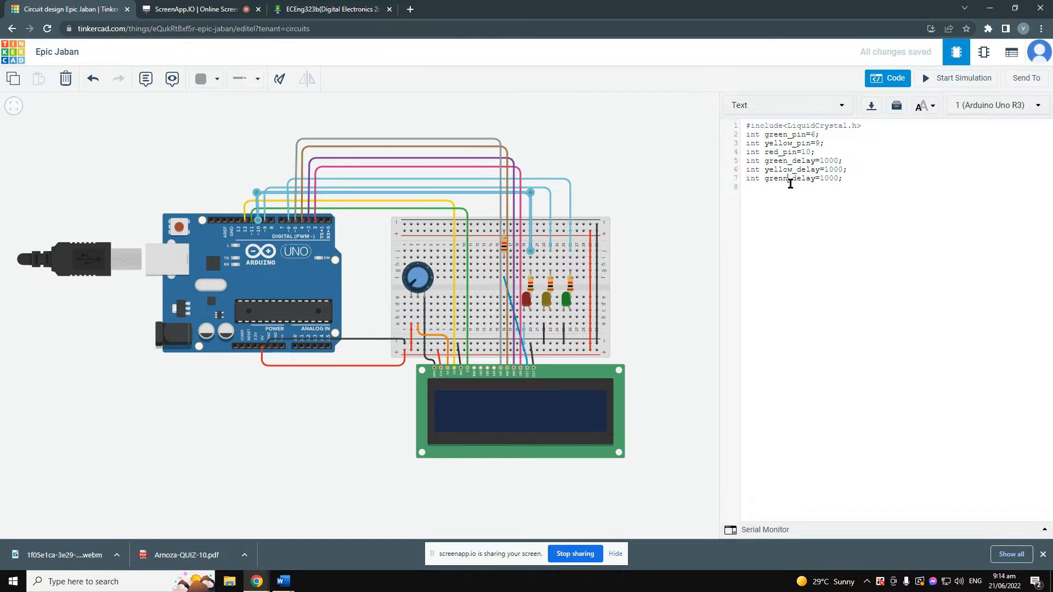
key(Backspace)
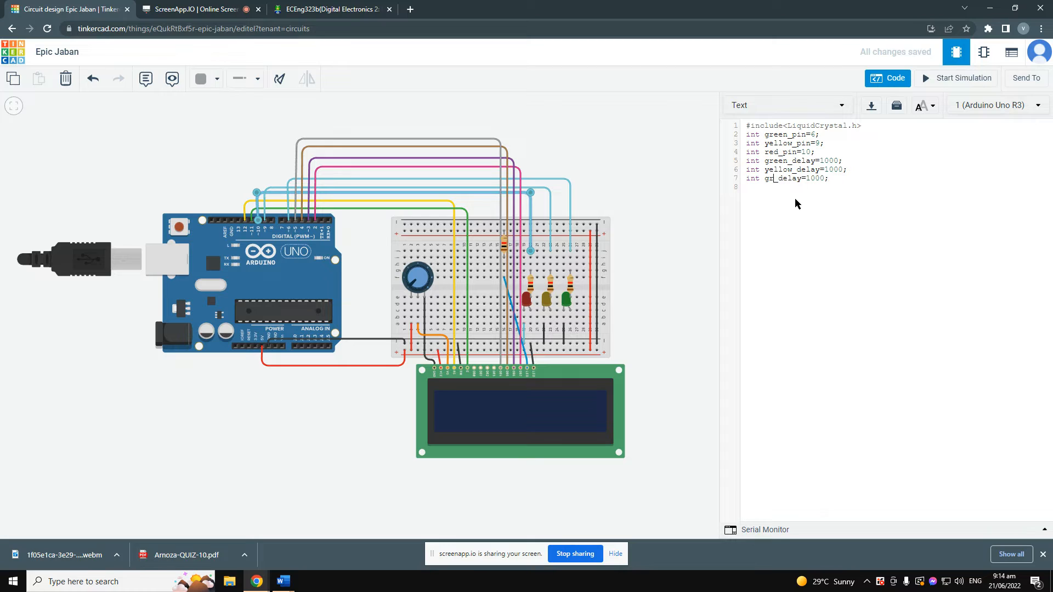
text(red)
click(896, 186)
text(liquid)
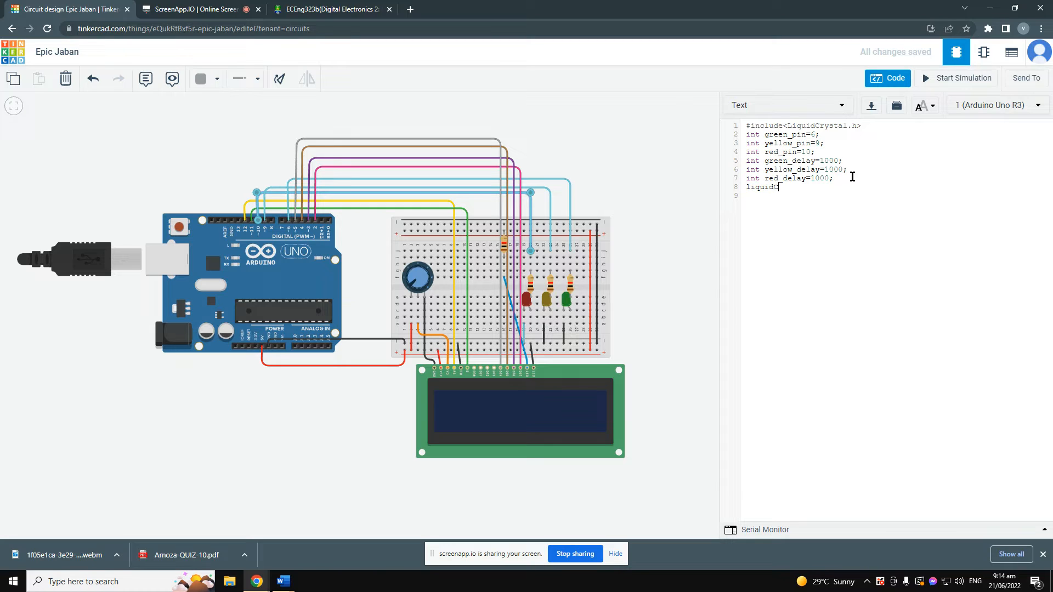
Declare LiquidCrystal lcd(12, 11, 5, 4, 3, 2); to create the LCD object.
text(Cystal)
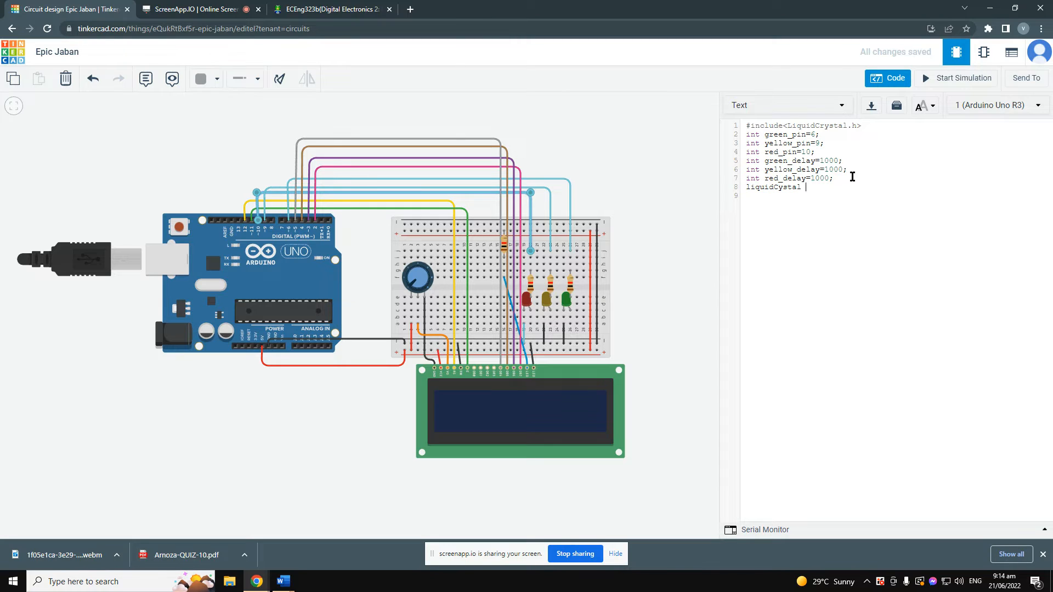
text(lcd()
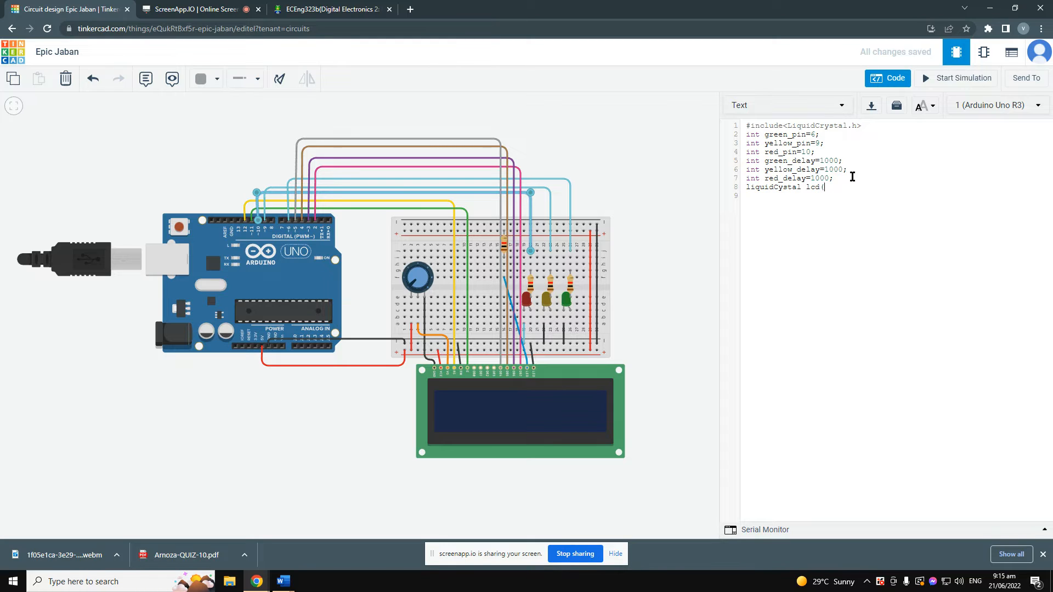
mouse_move(585, 288)
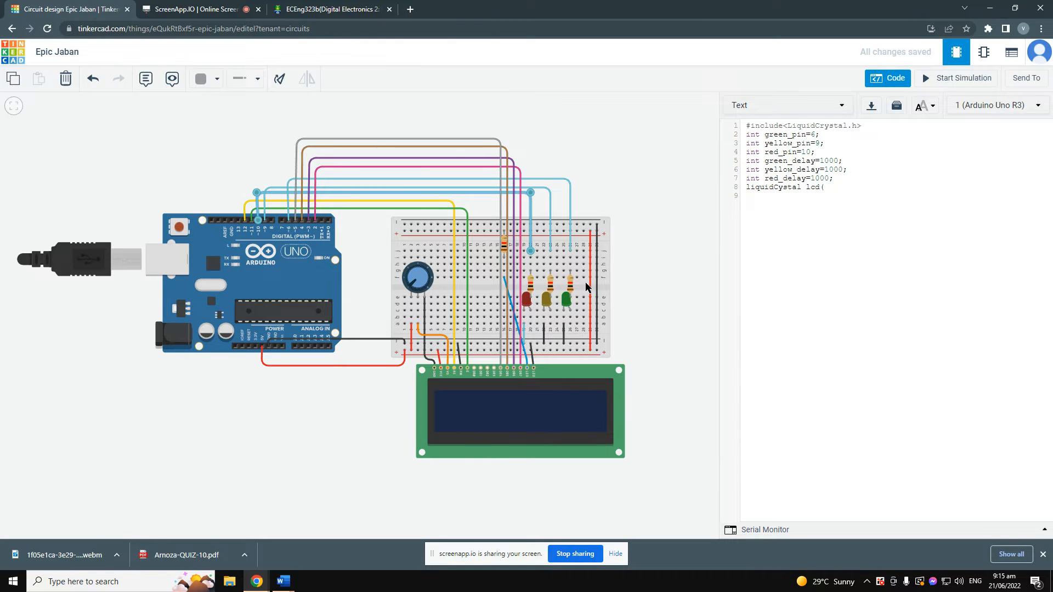
mouse_move(505, 370)
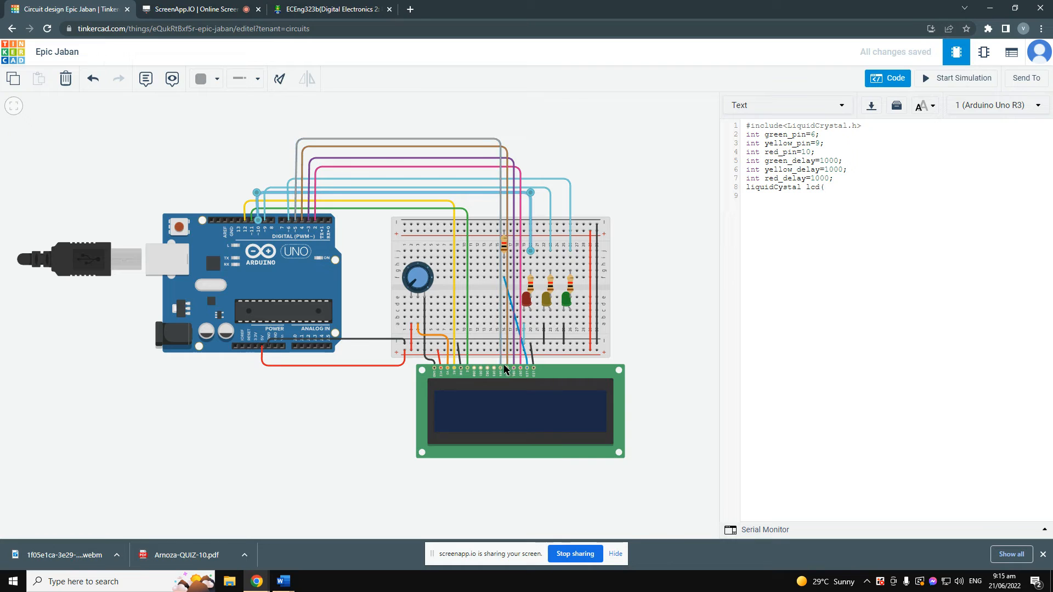
mouse_move(516, 370)
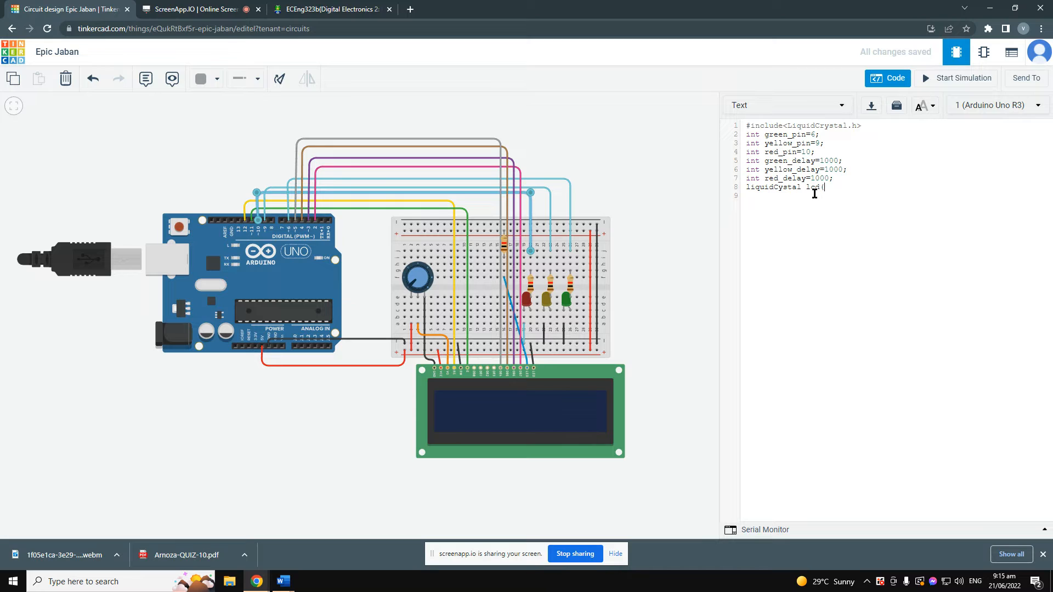
text(12)
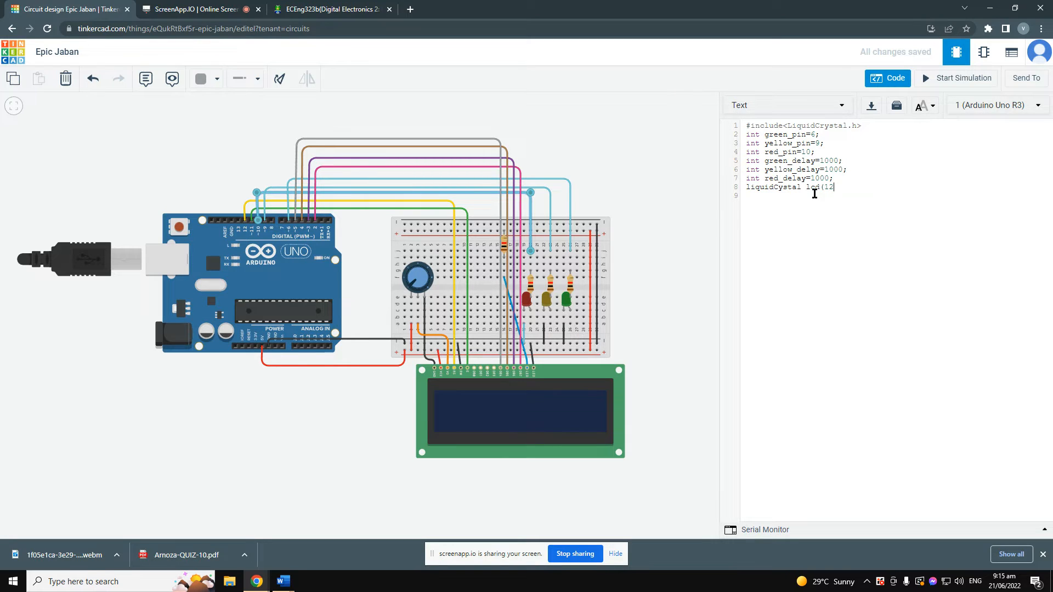
text(,)
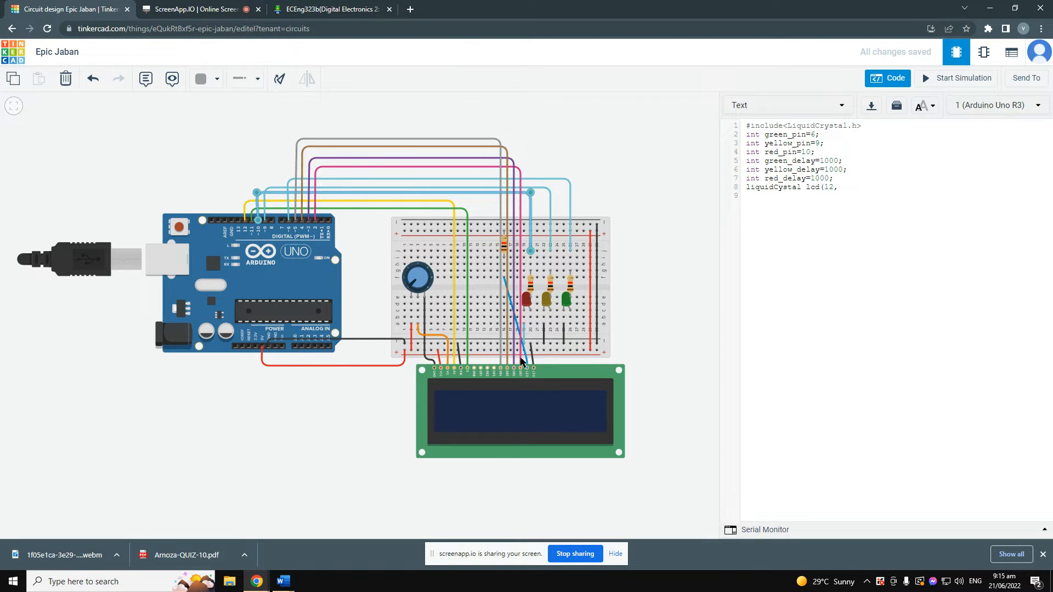
mouse_move(467, 359)
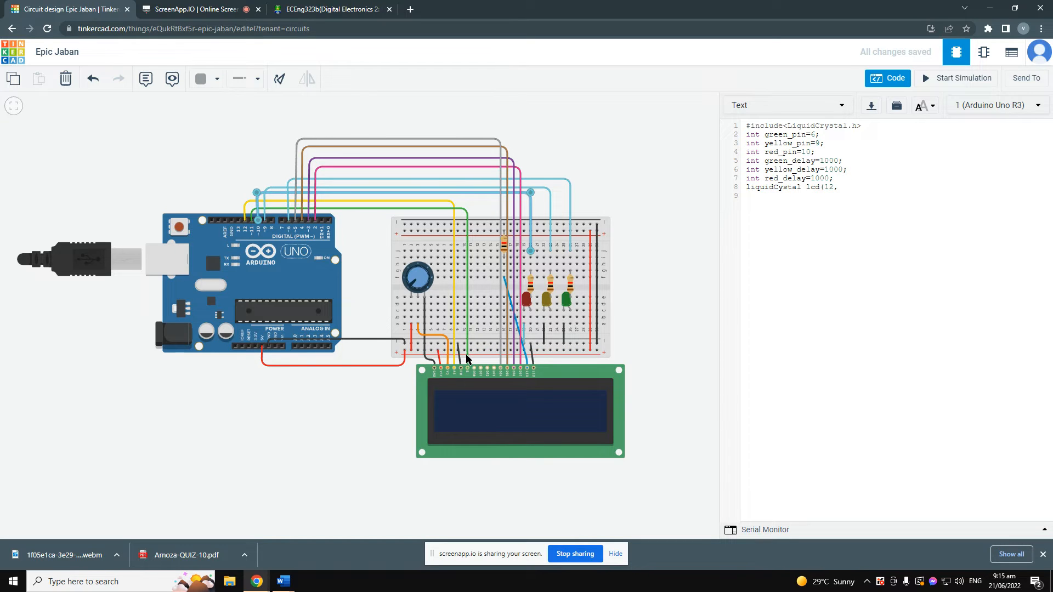
text(11.)
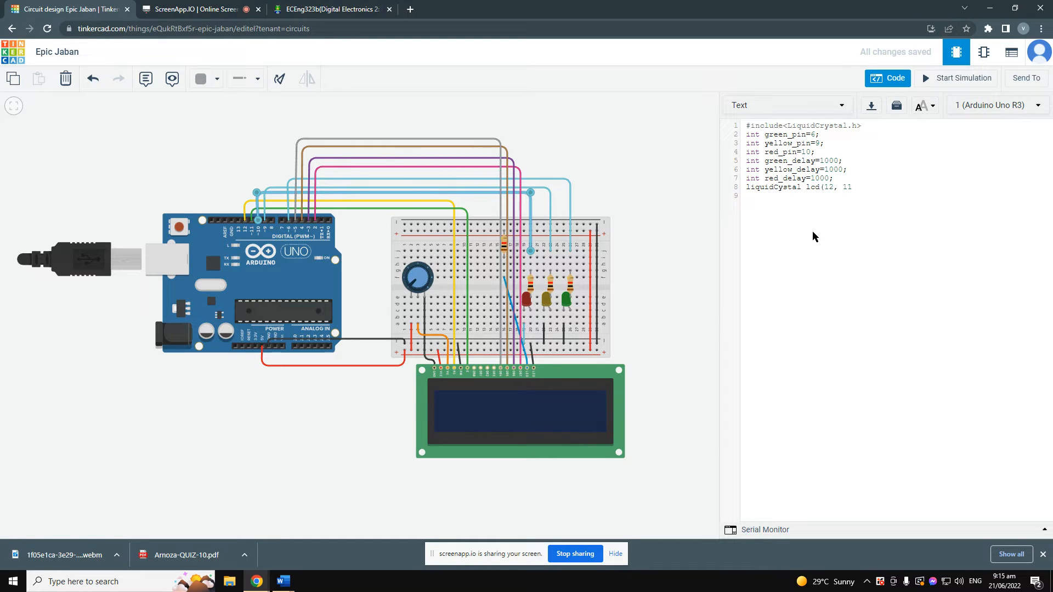
text(,)
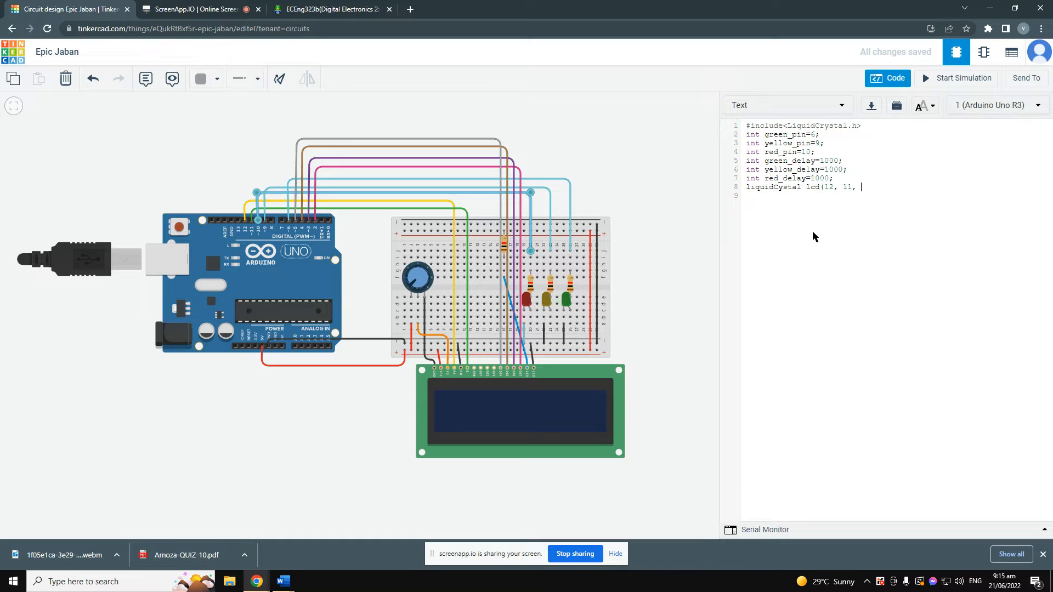
text(5, 4, ,)
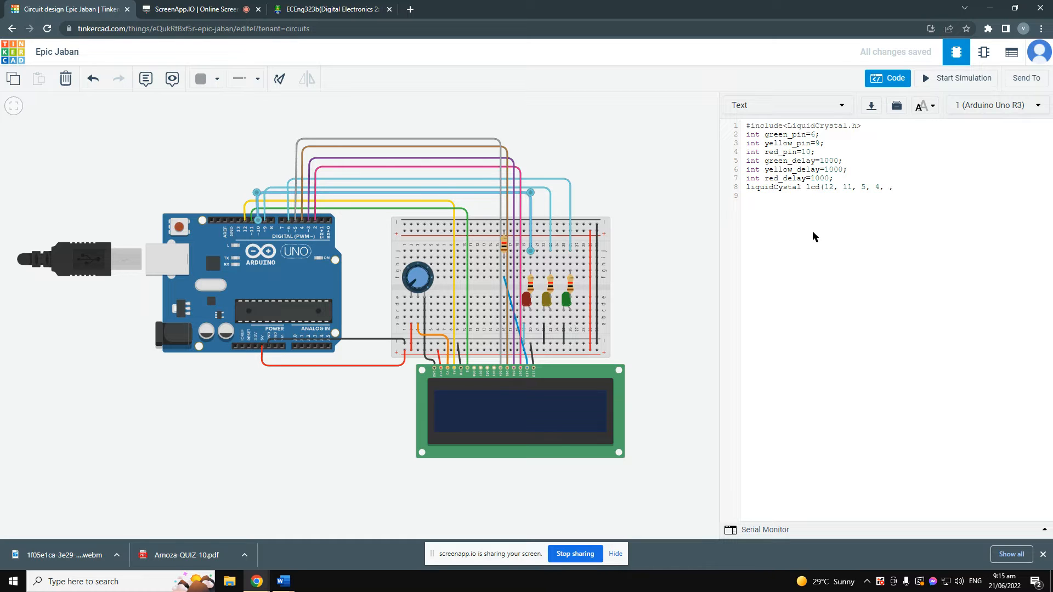
text(3)
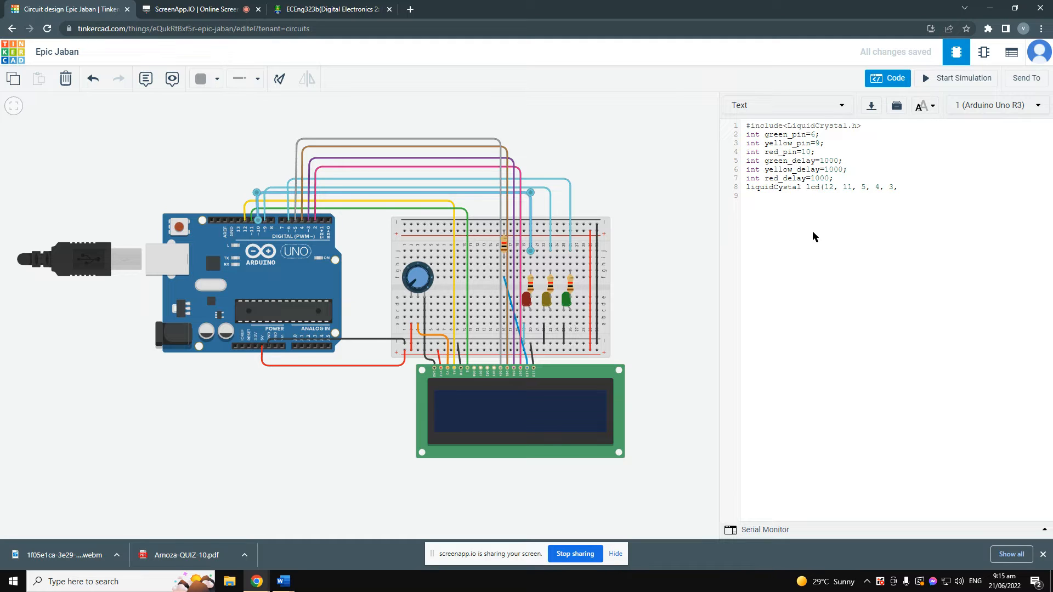
text(2)
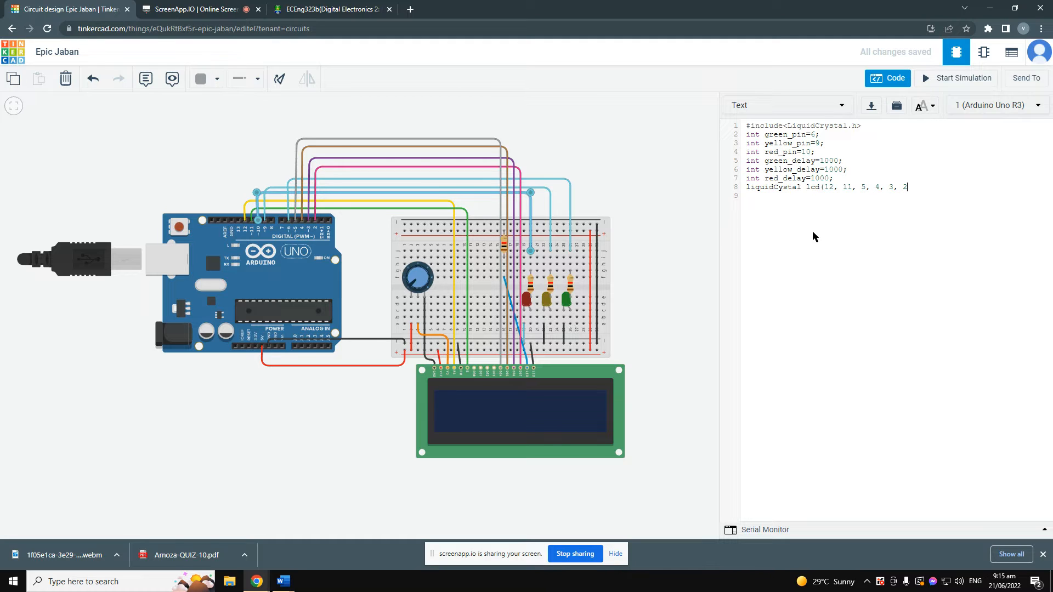
text();)
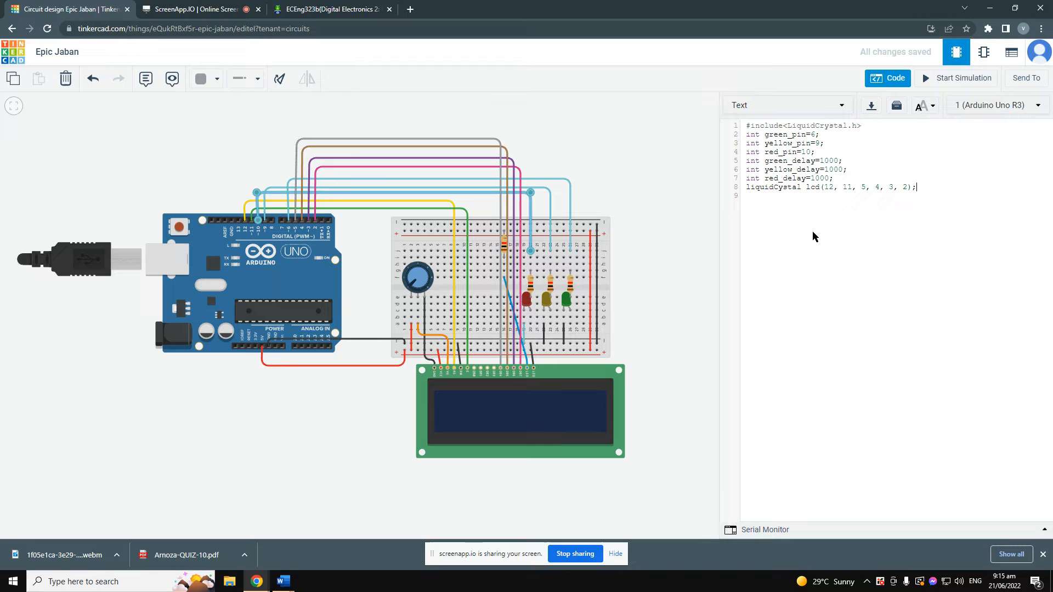
key(enter)
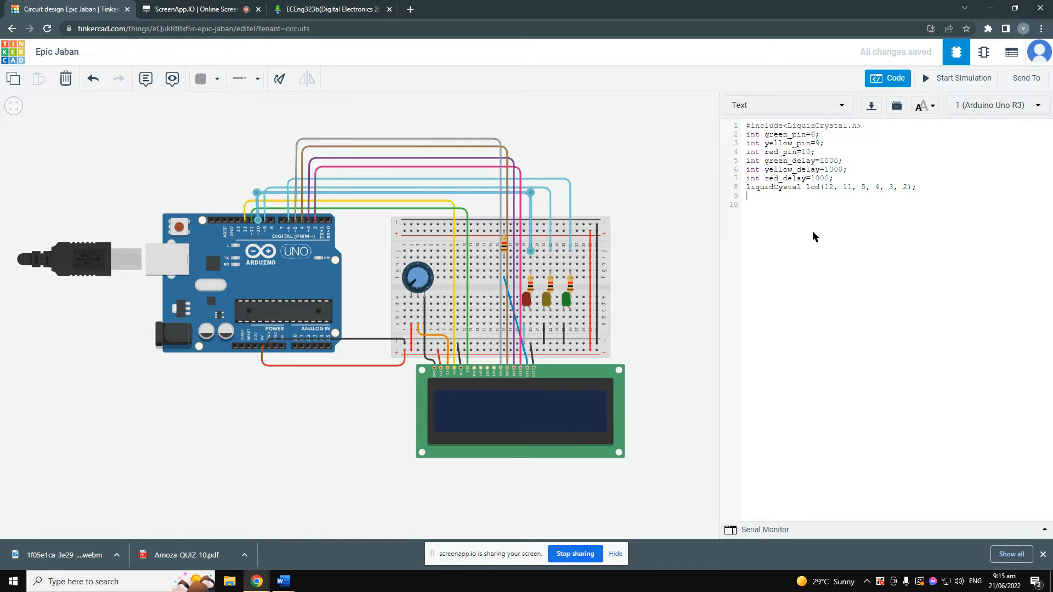
Start a void green() function with its opening brace after a blank line.
key(enter)
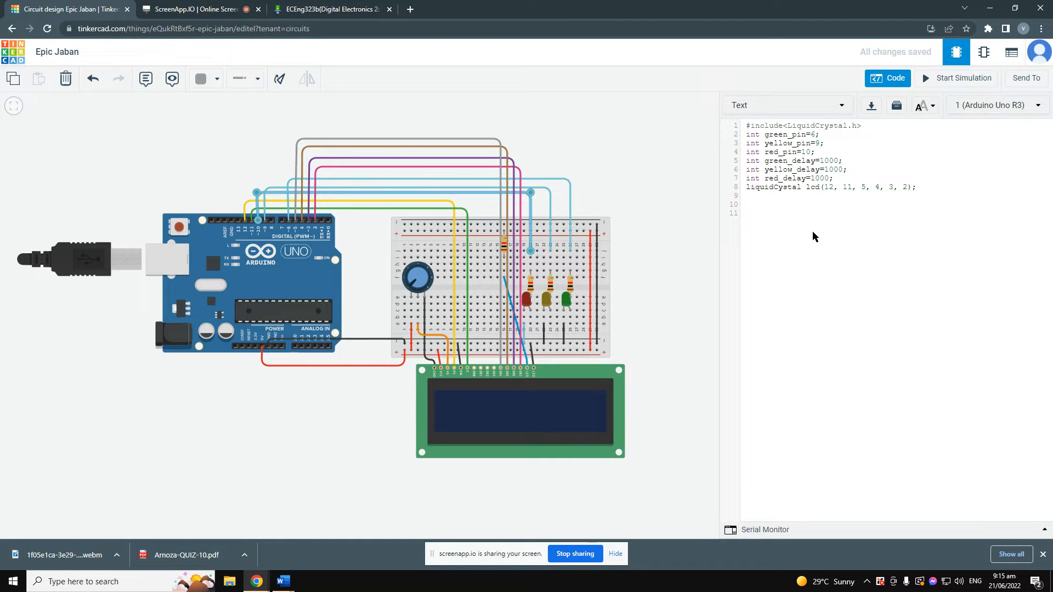
text(void gree)
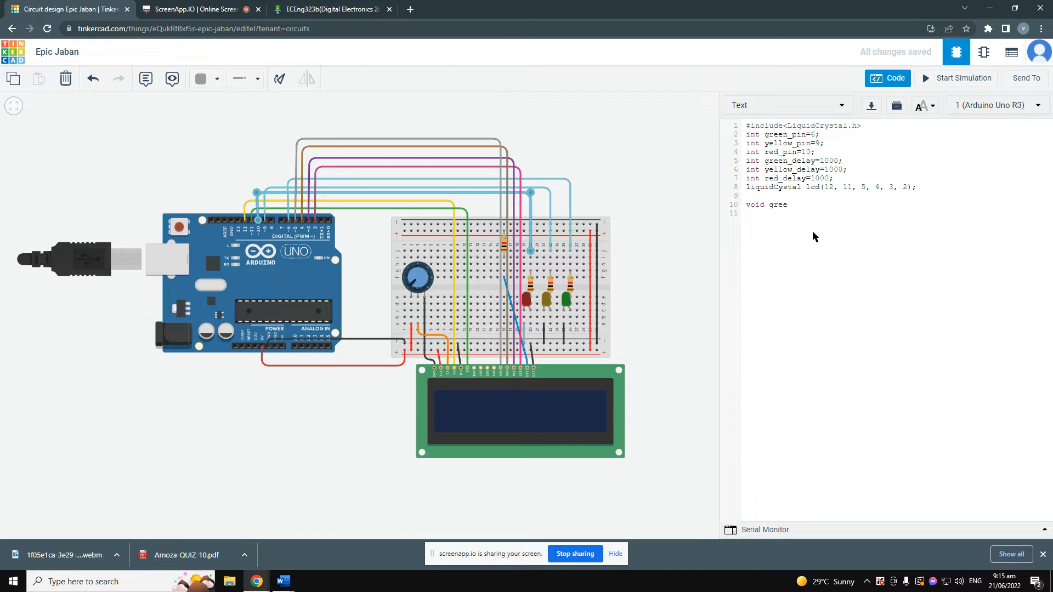
text(n)
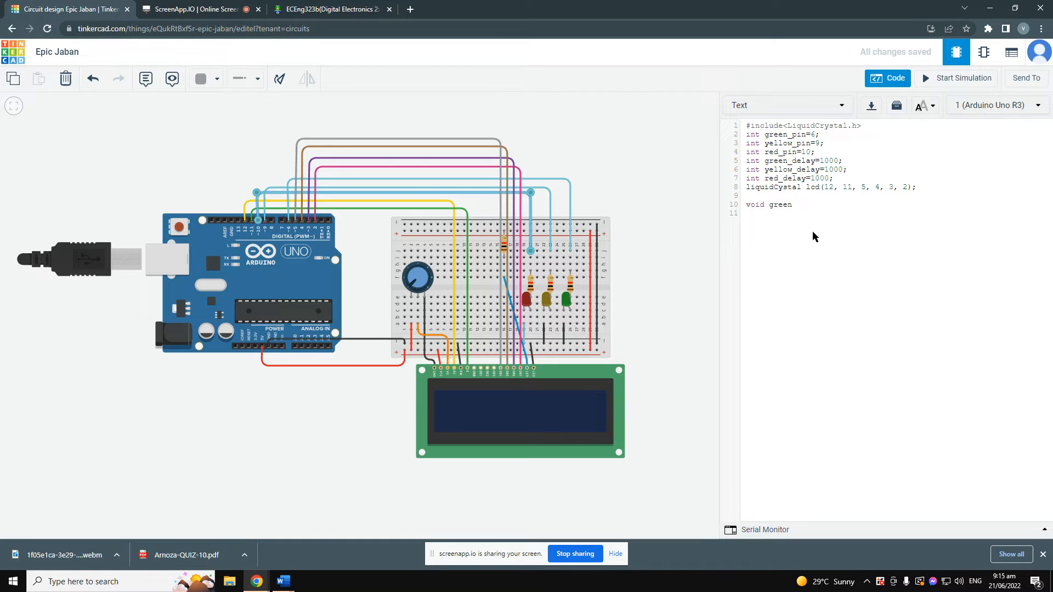
text(()
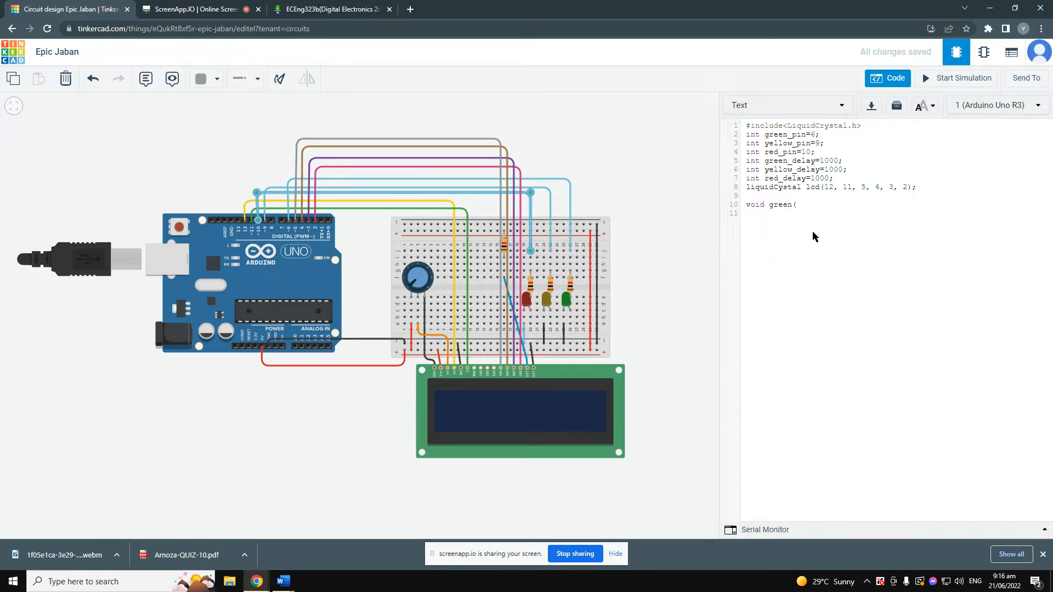
text())
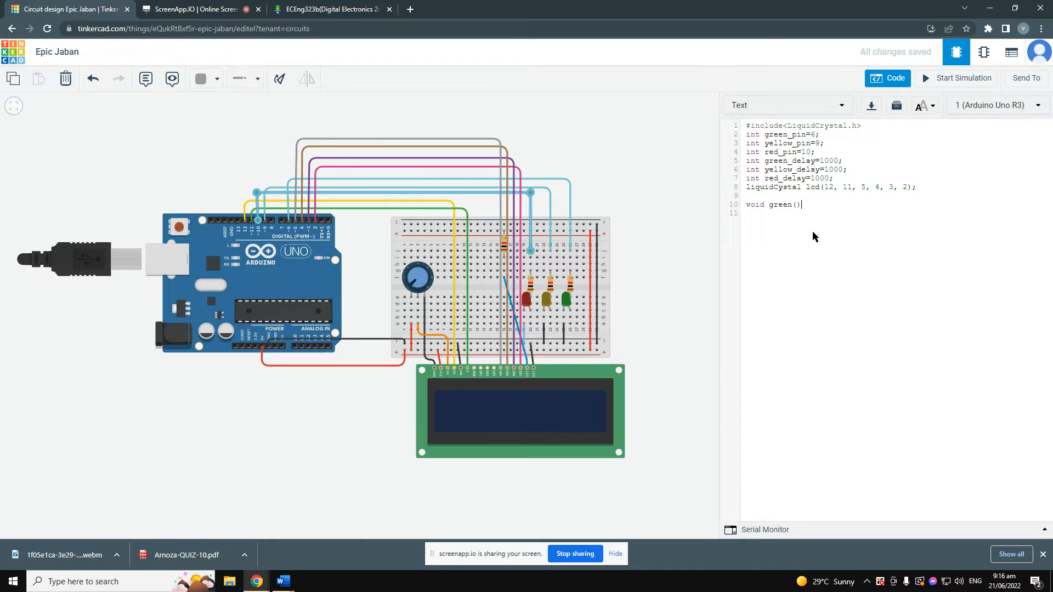
key(enter)
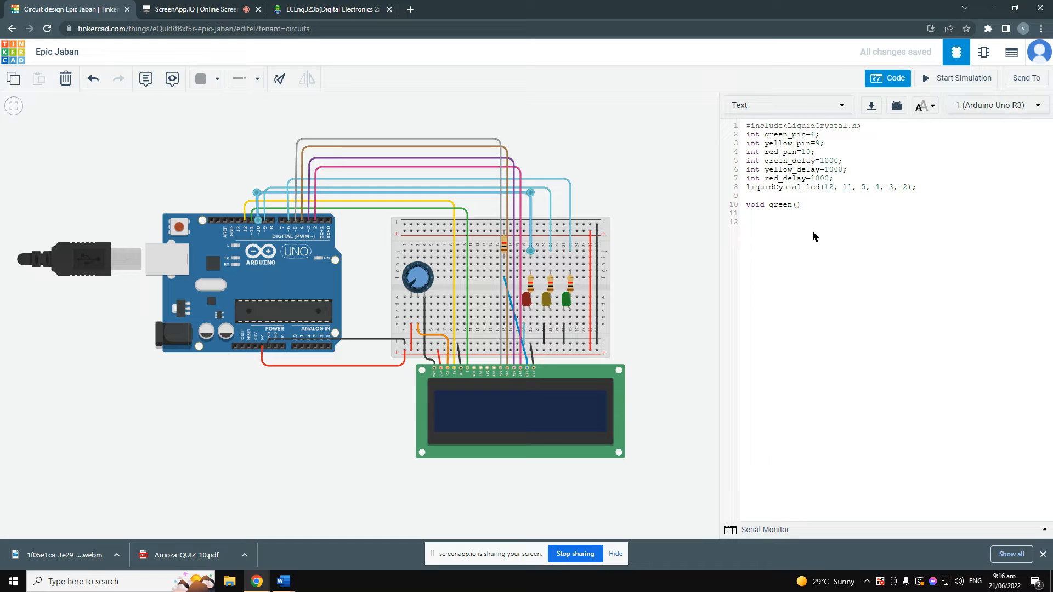
text({)
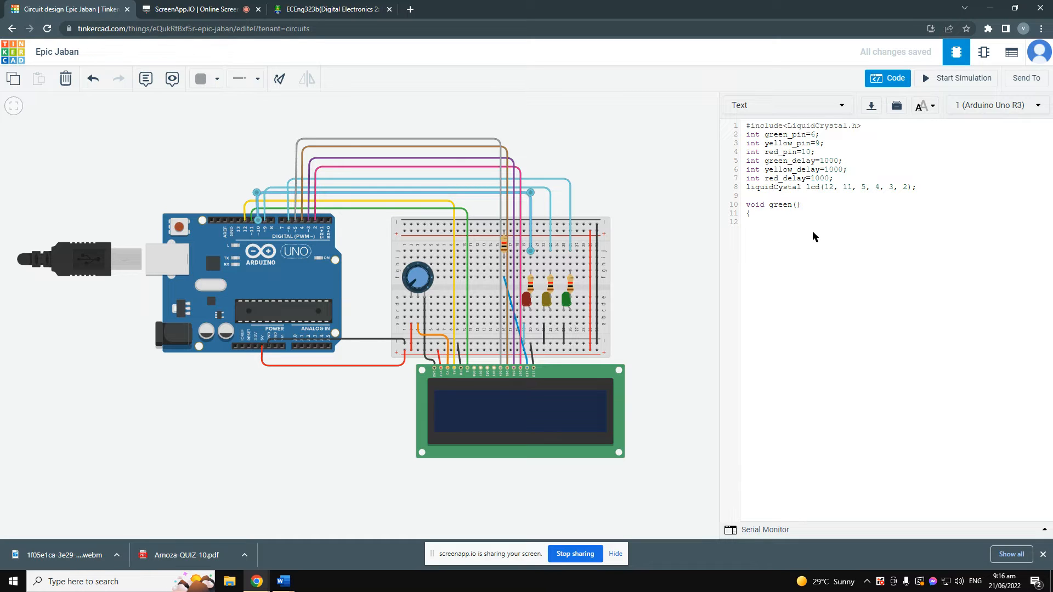
Write the loop header for(int time1=60; time1>0; time1--) inside green().
text(for)
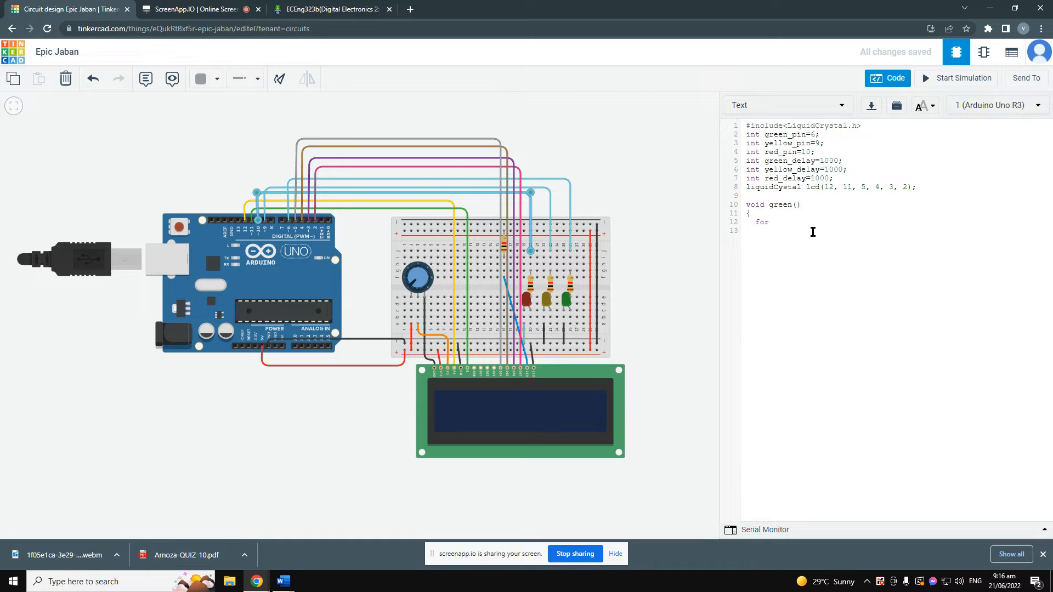
text((int)
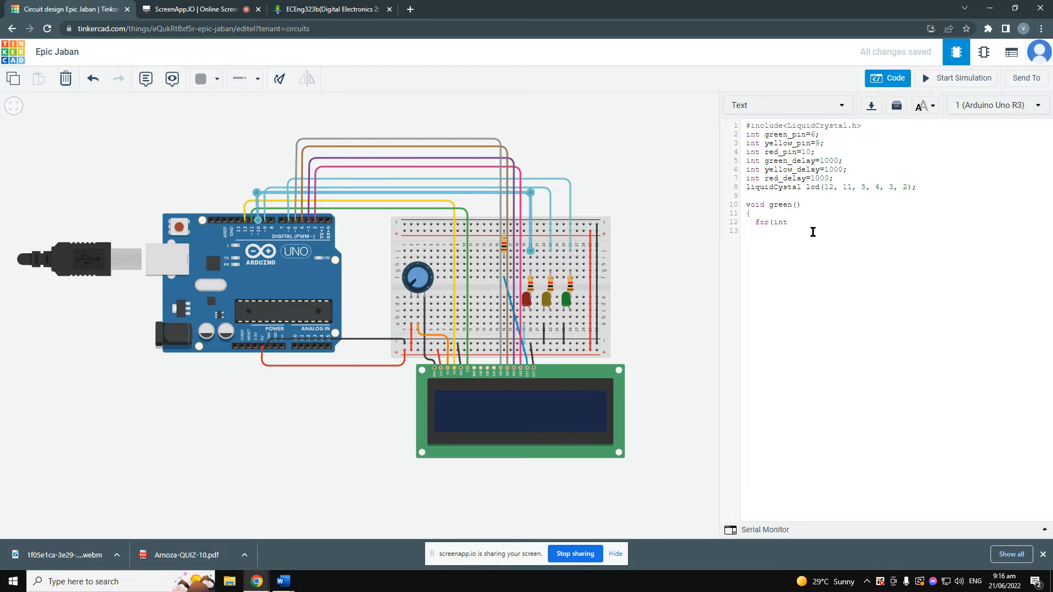
text(ti)
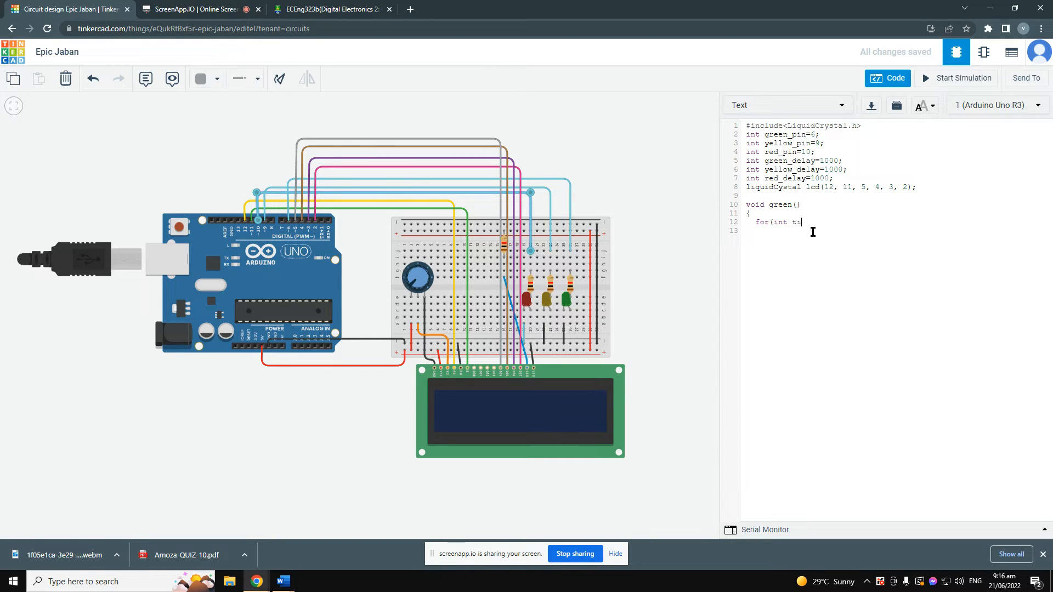
text(me)
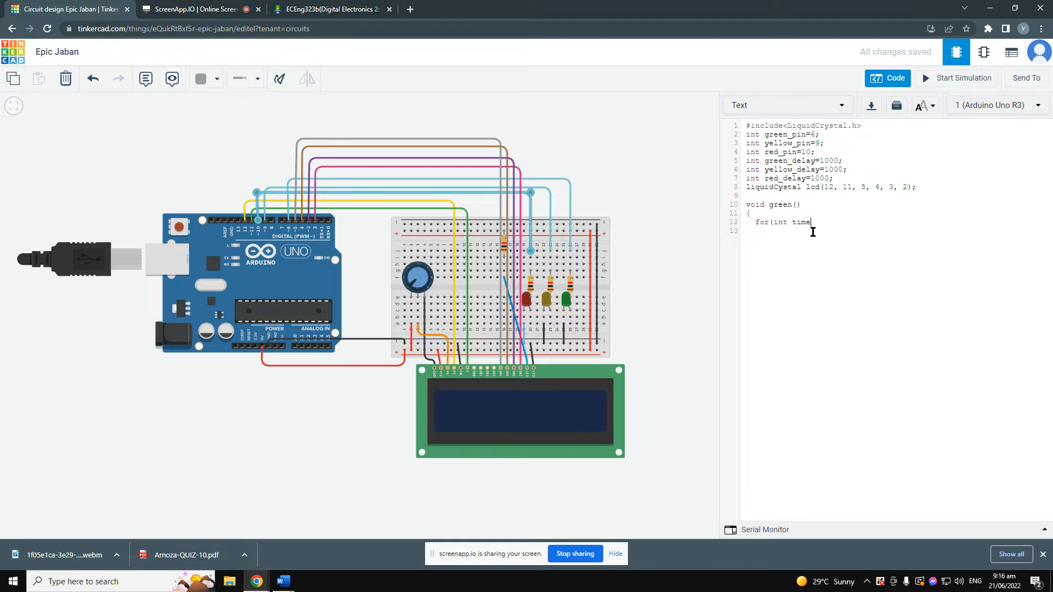
text(e)
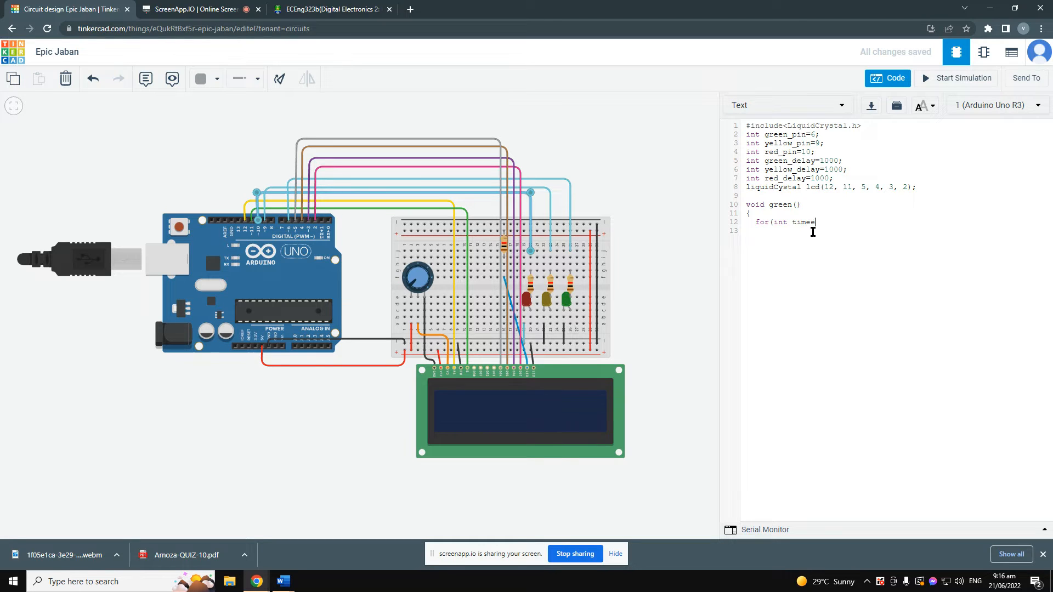
key(Backspace)
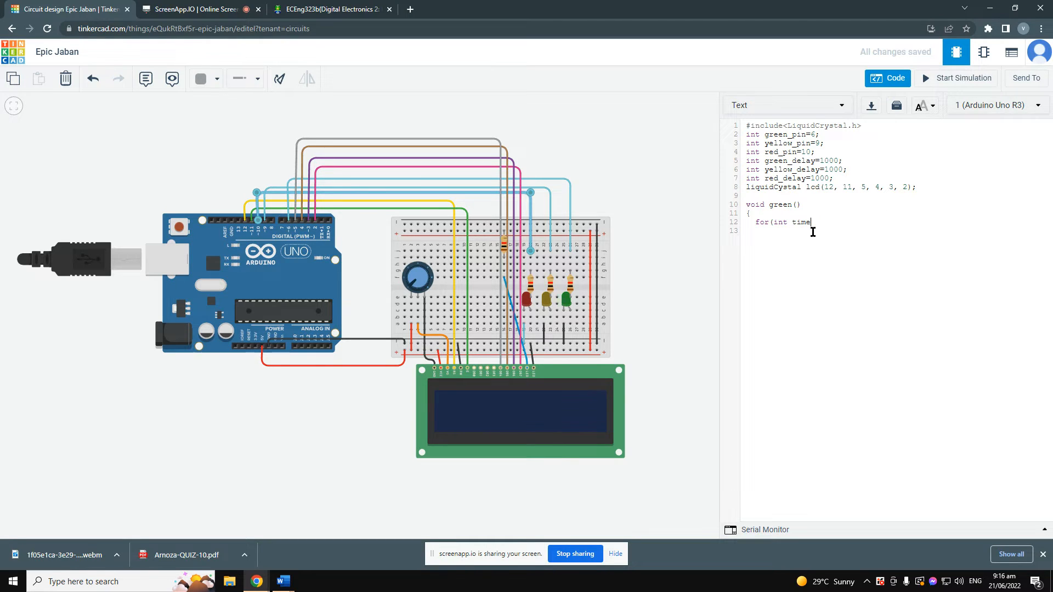
text(1)
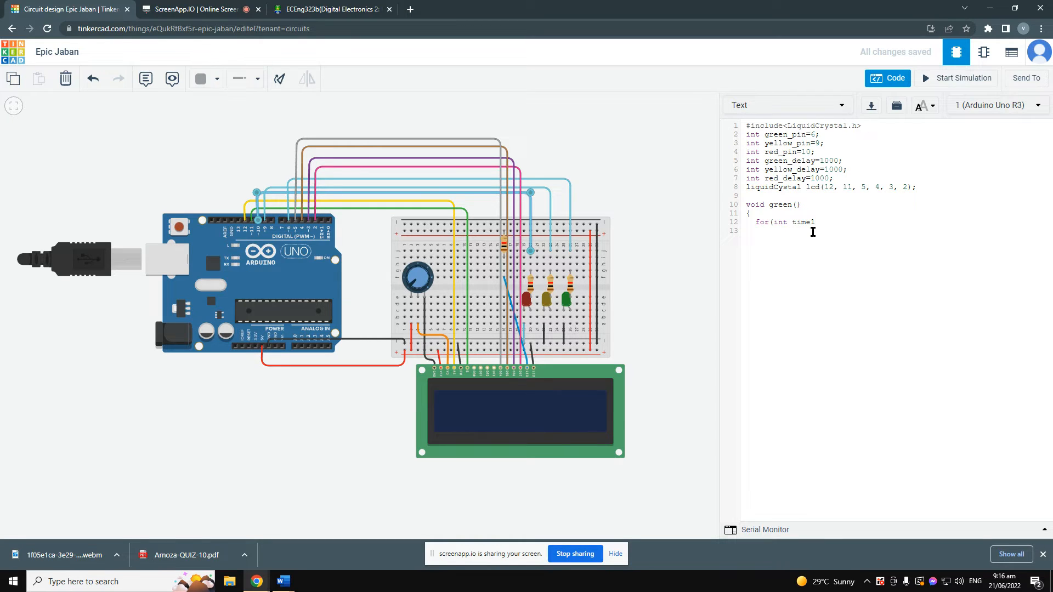
text(=)
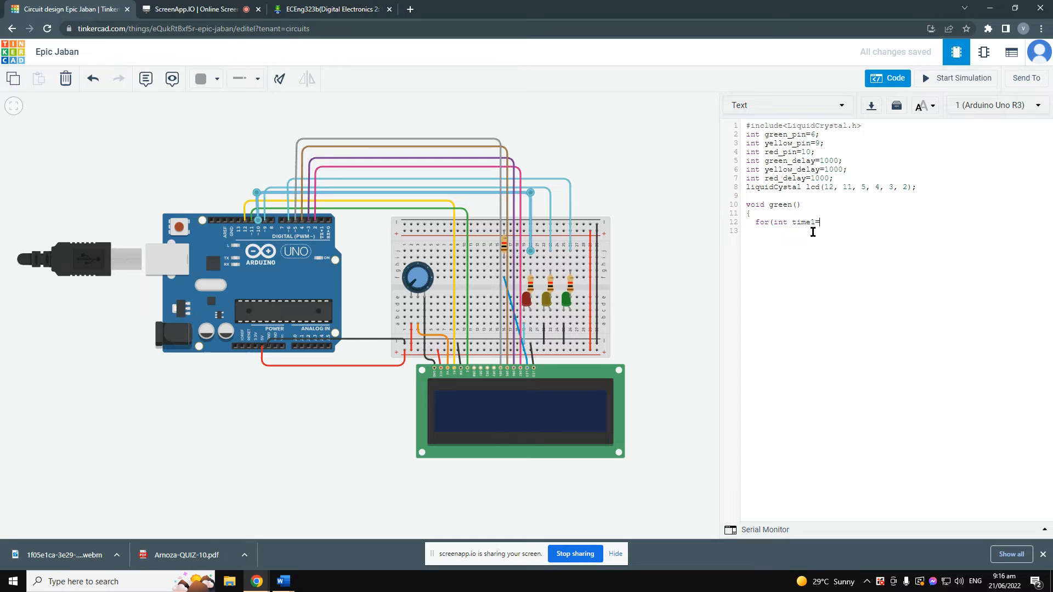
text(60; t)
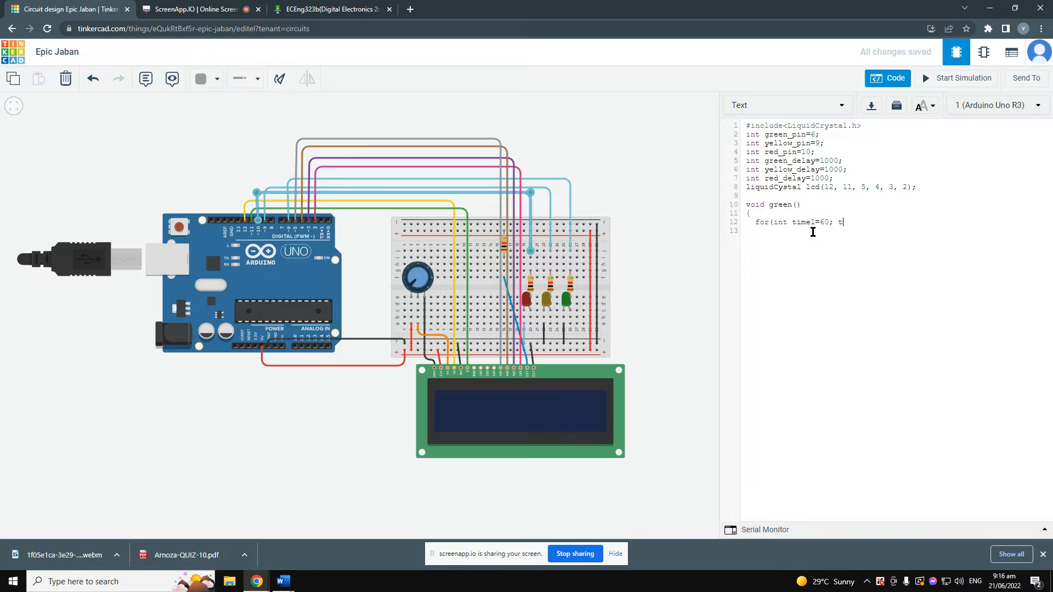
text(ime1)
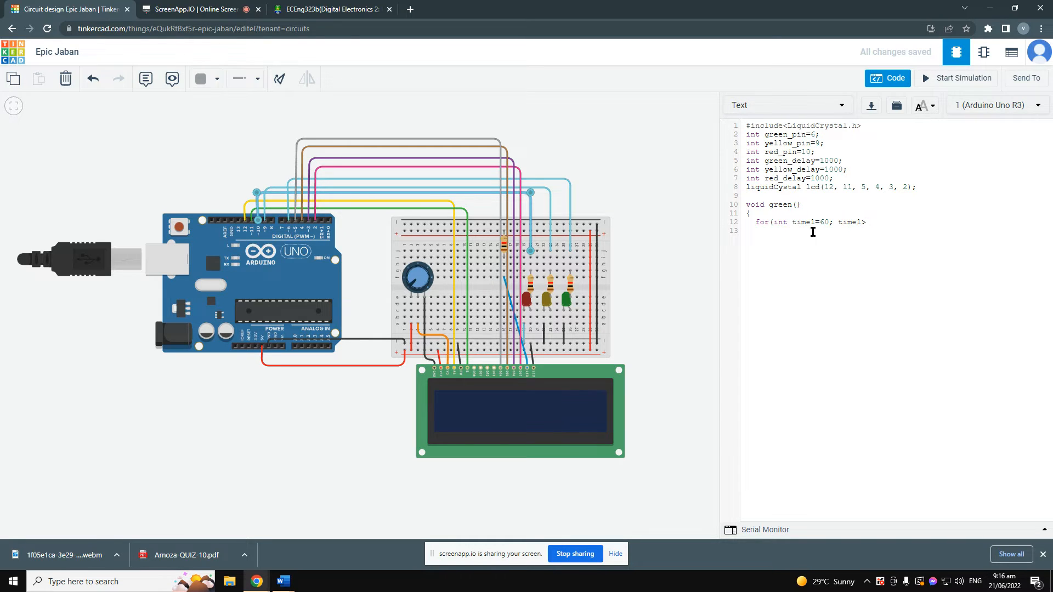
text(>0)
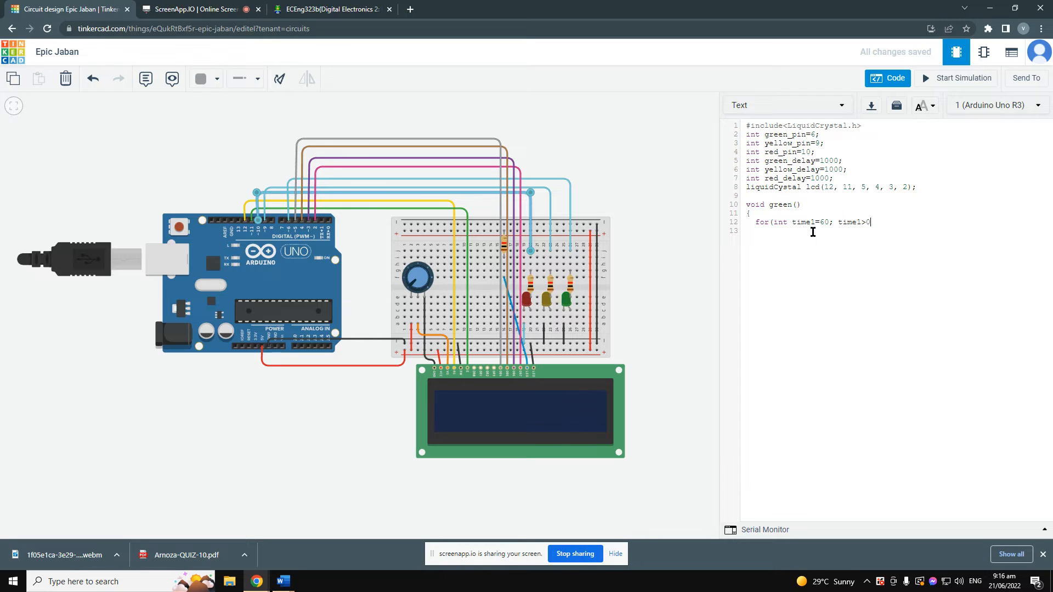
text(;)
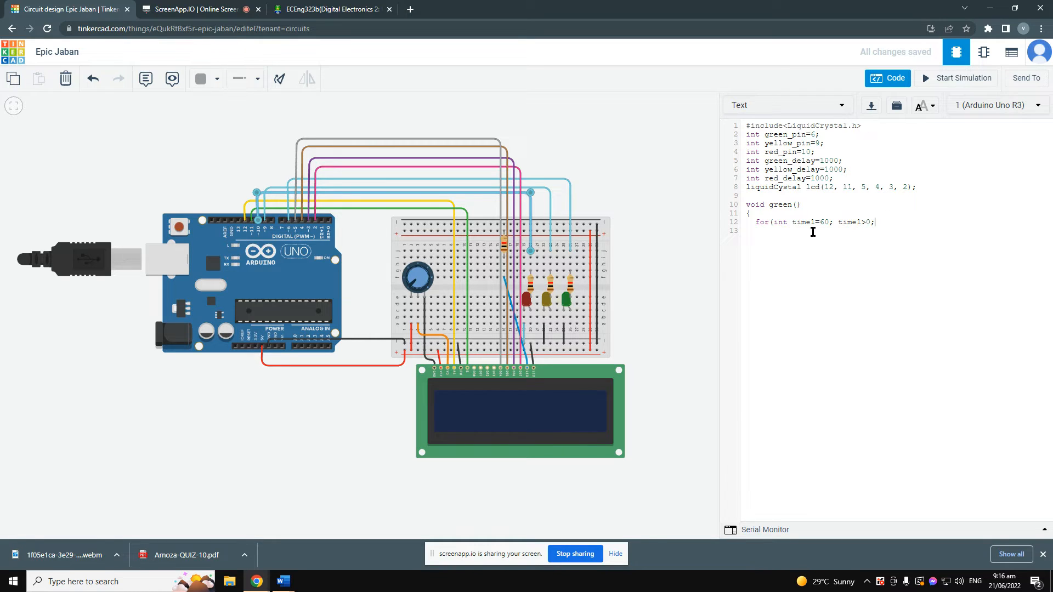
text(time1--)
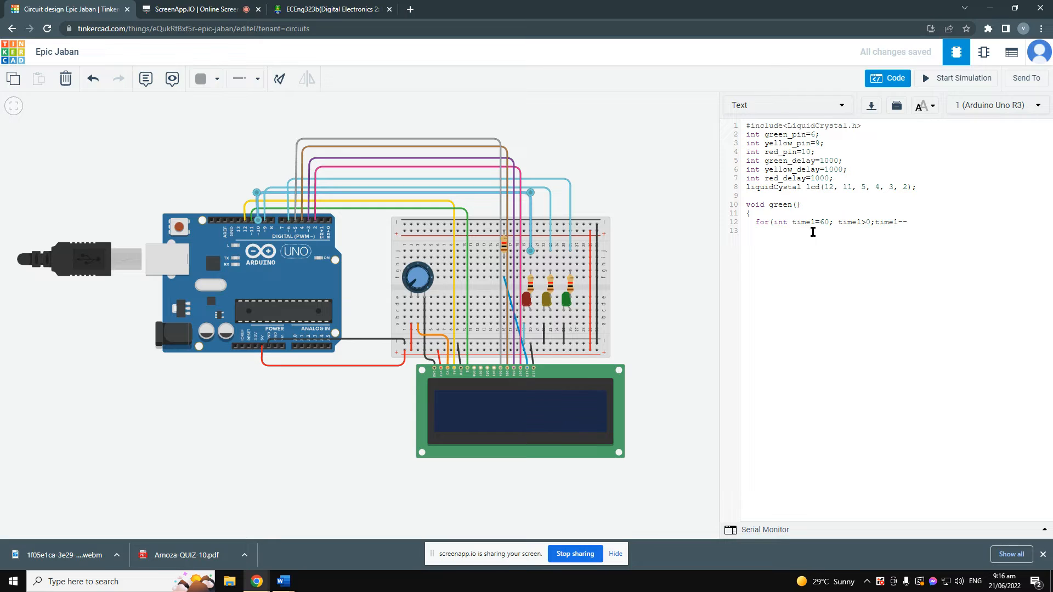
text())
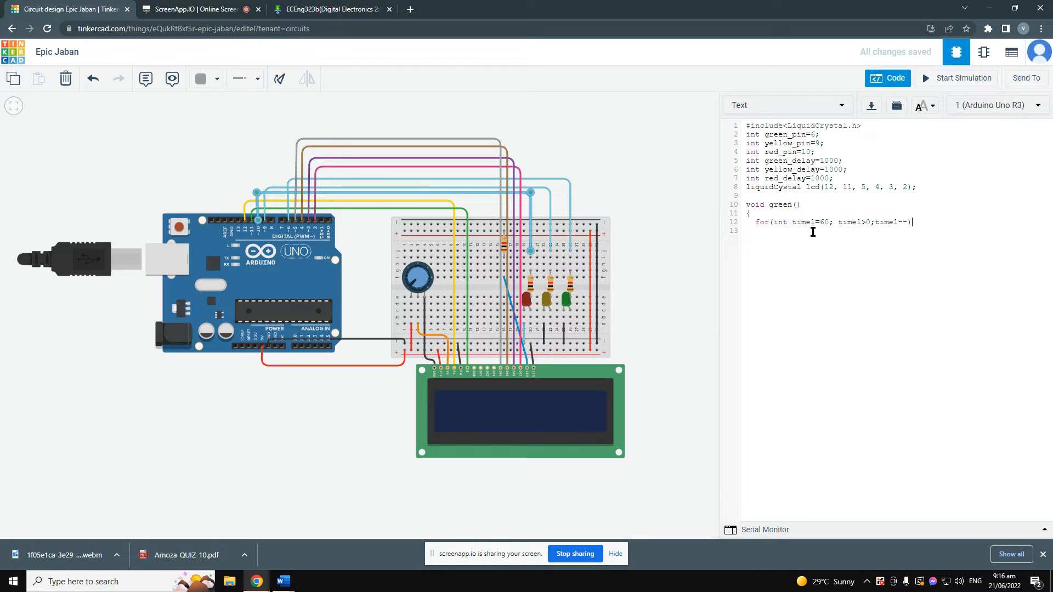
key(enter)
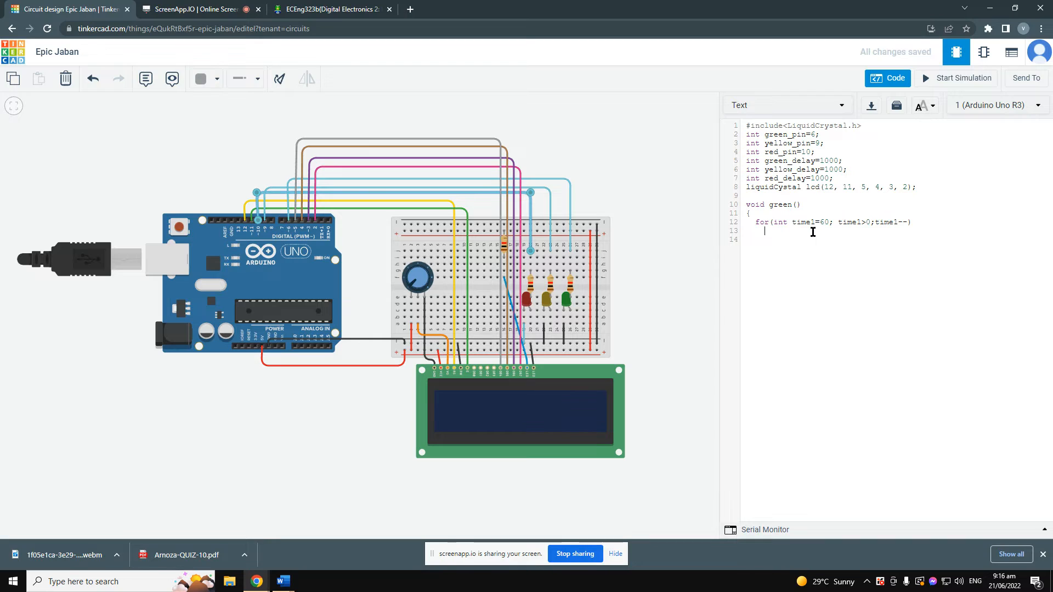
Open the loop body and write digitalWrite(green_pin, HIGH);.
text({)
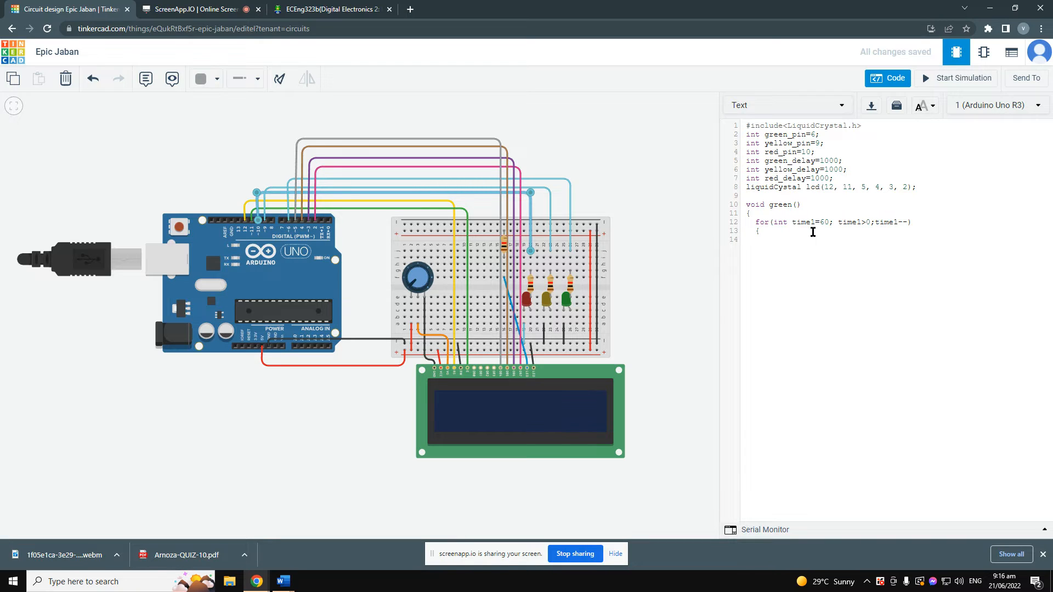
text(d)
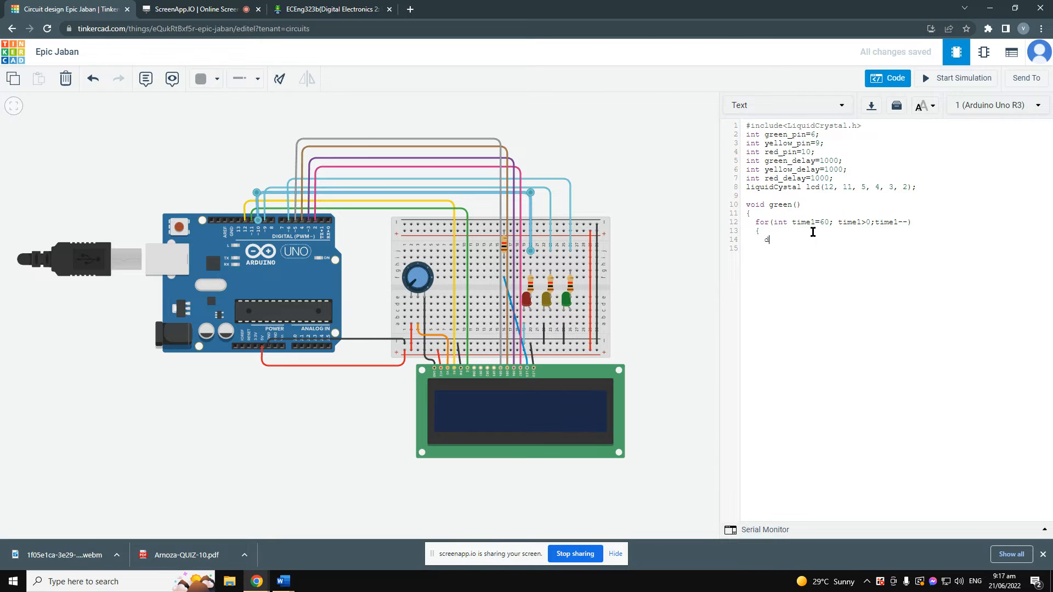
text(digital)
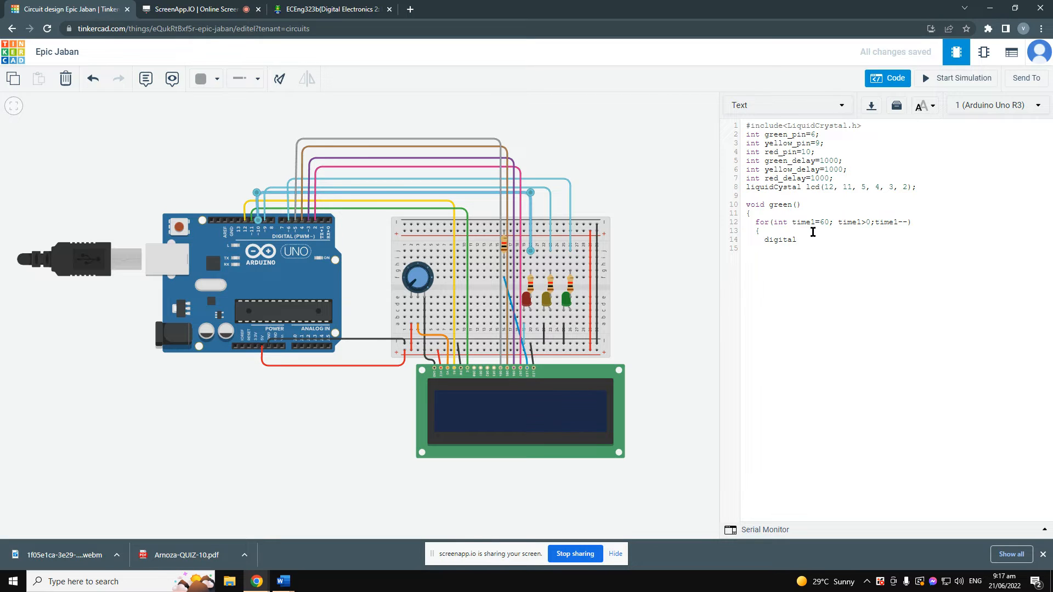
text(Wri)
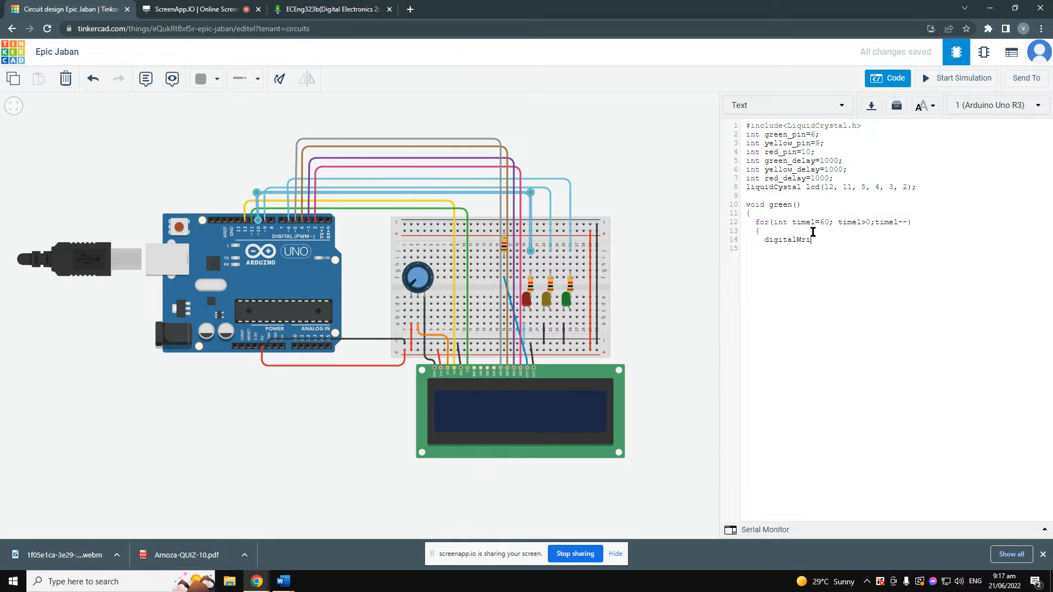
text(te)
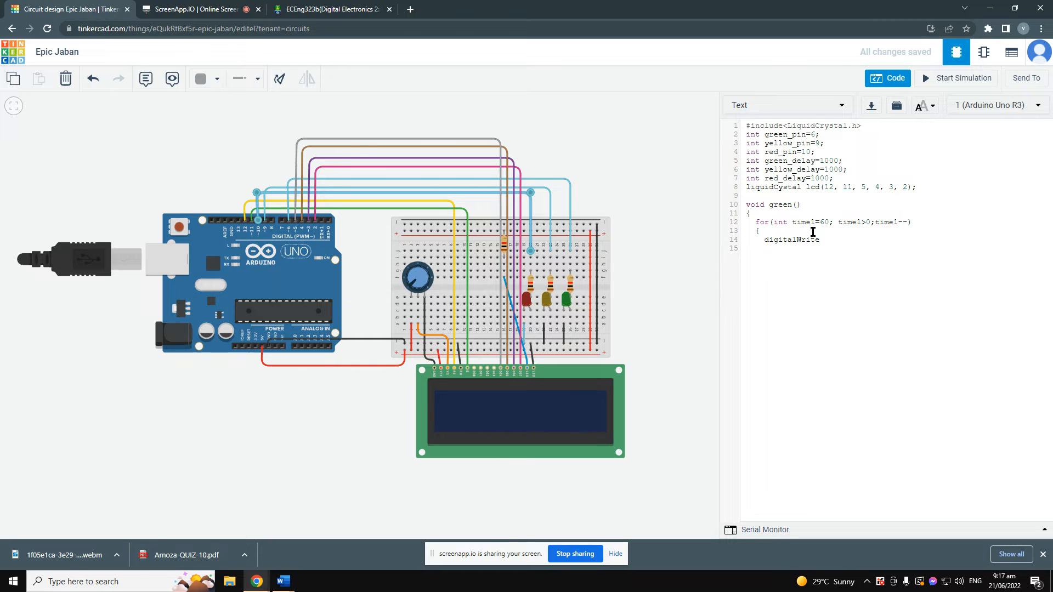
text((gr)
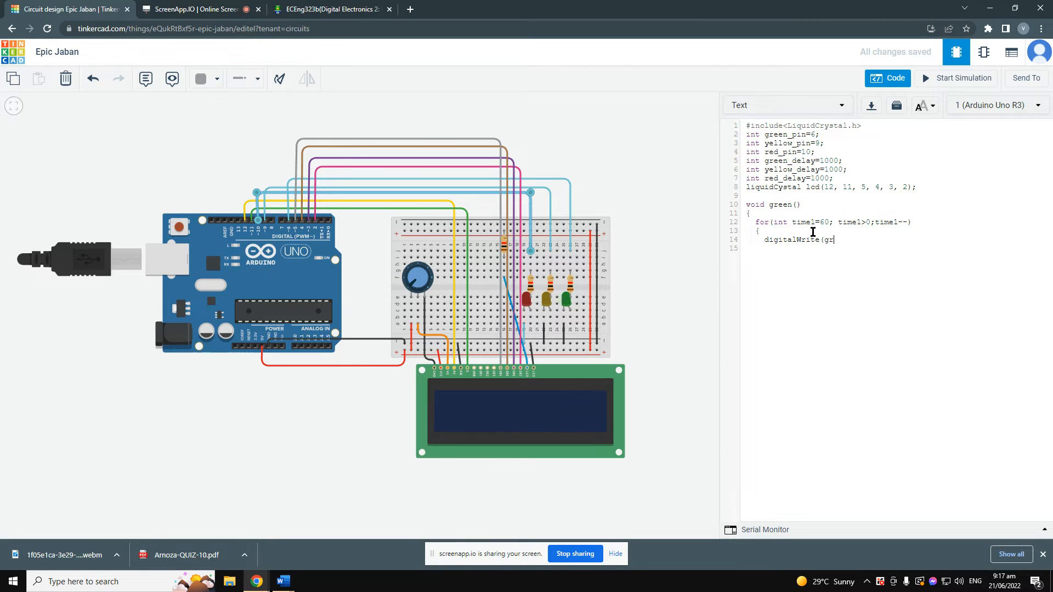
text(een)
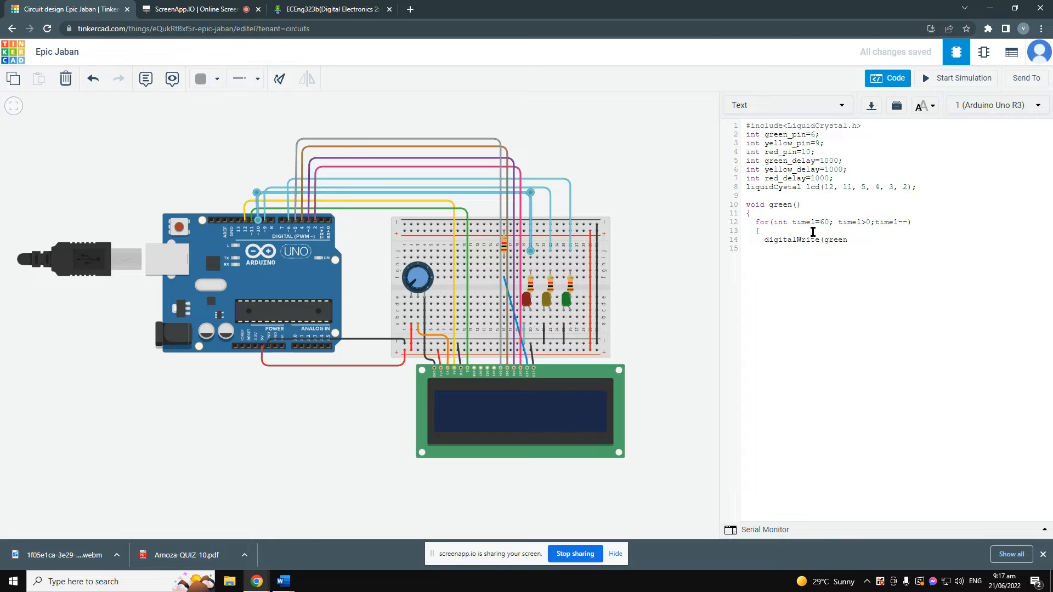
text(_pin)
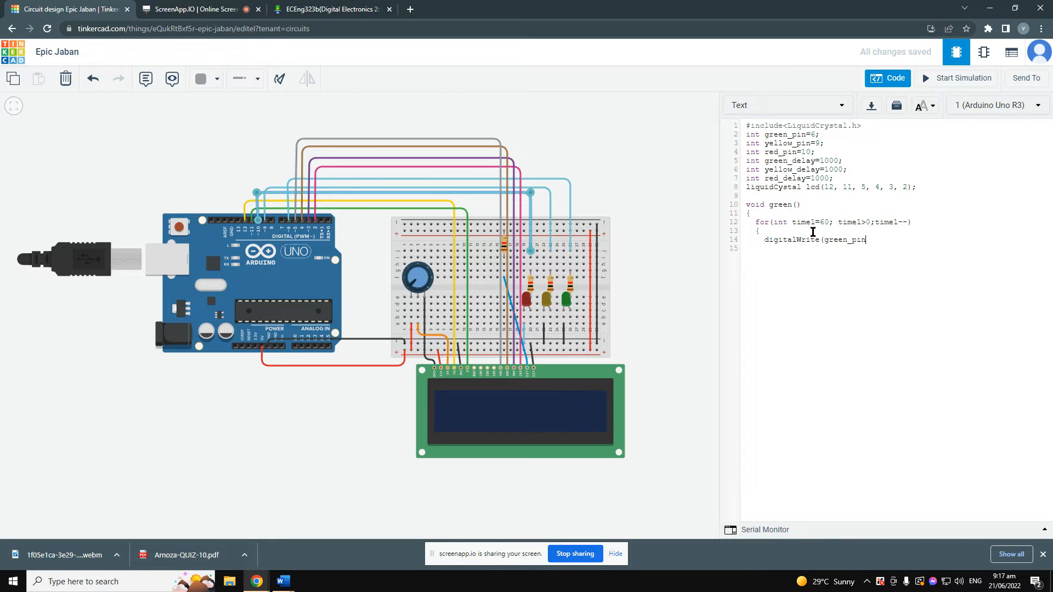
text(,)
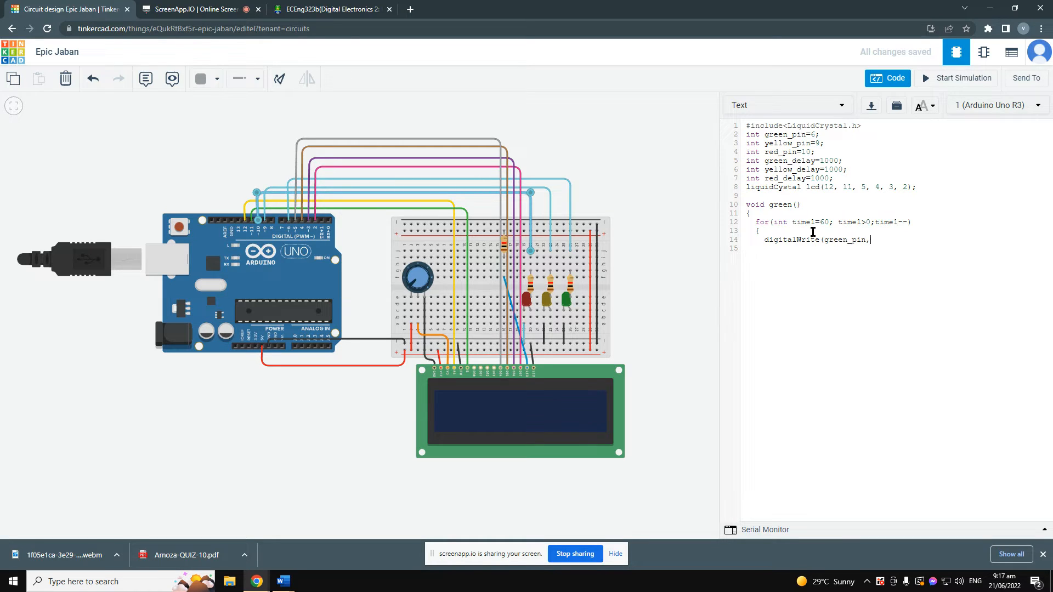
text(HIG)
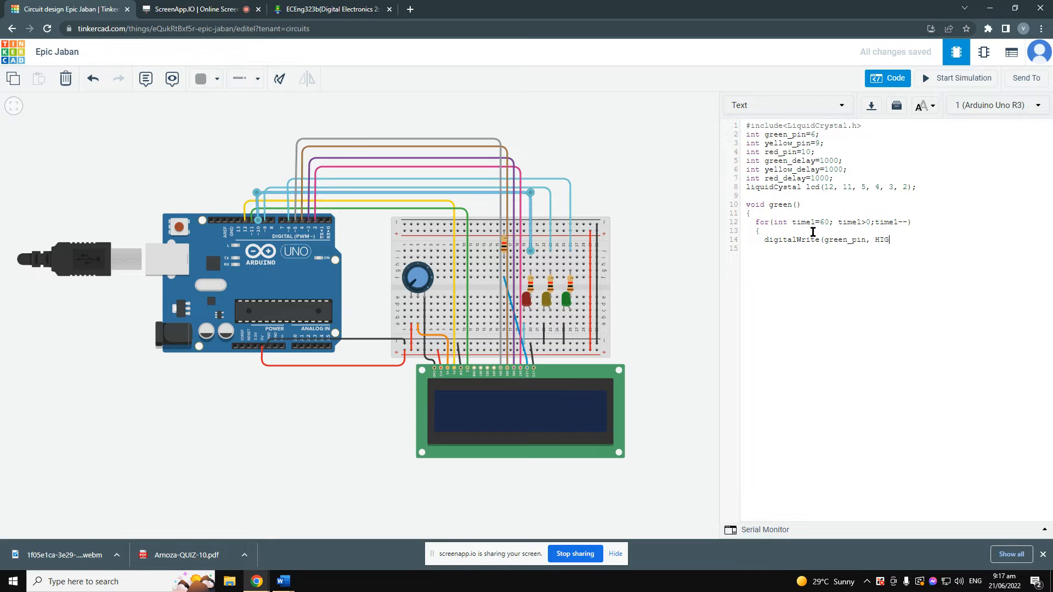
text(H)
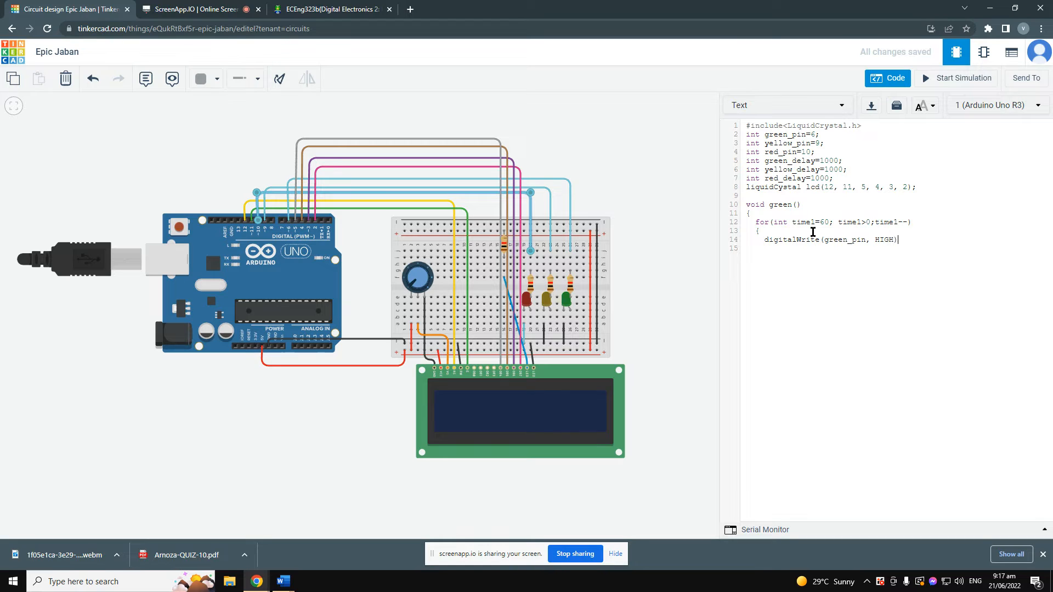
text(;)
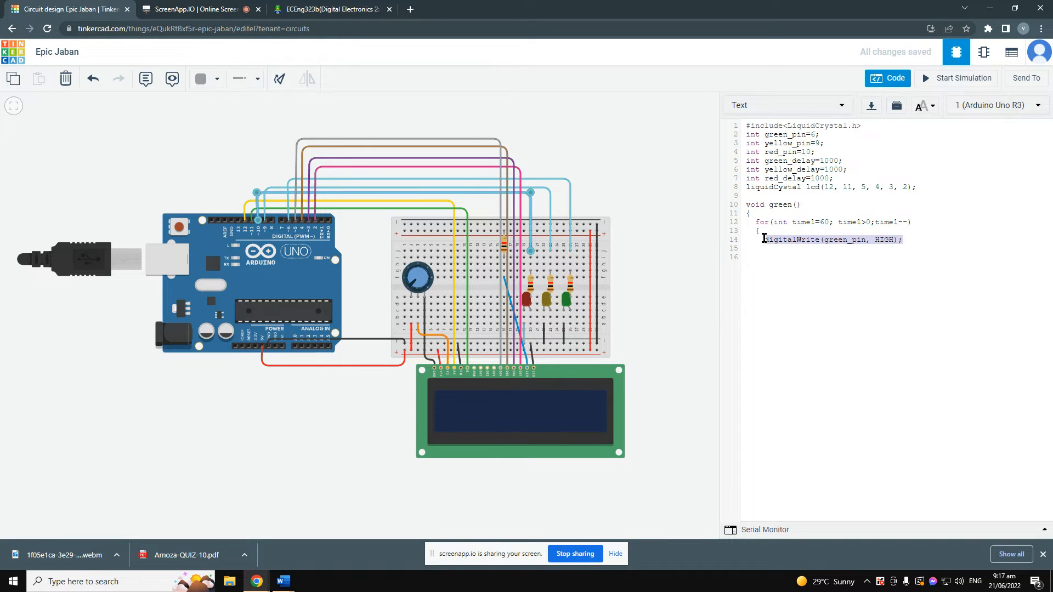
Duplicate the line twice and edit the copies to set yellow_pin LOW and red_pin LOW.
click(906, 239)
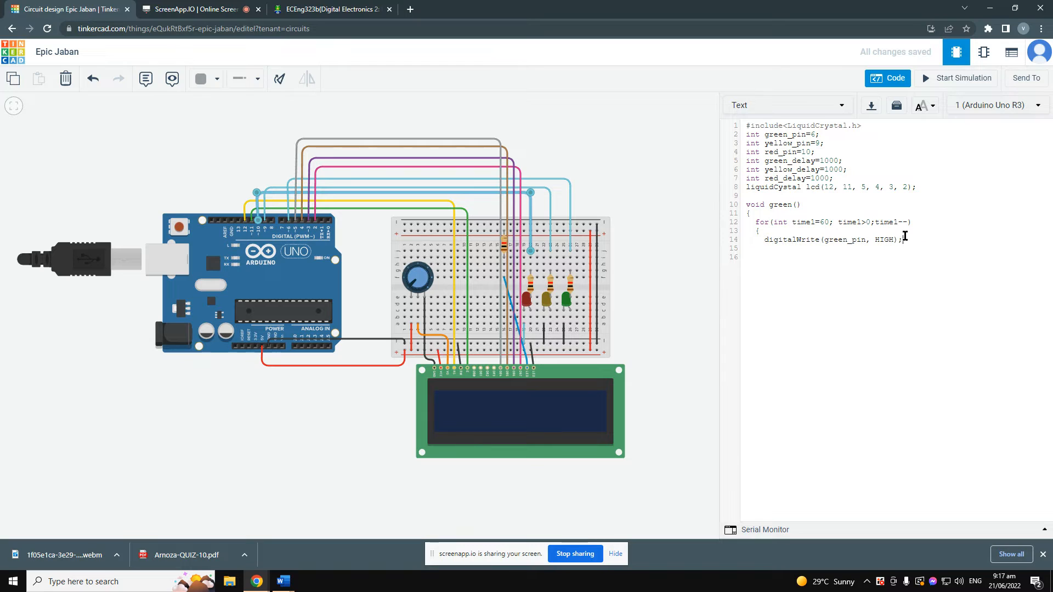
text(int grenn_delay=1000;)
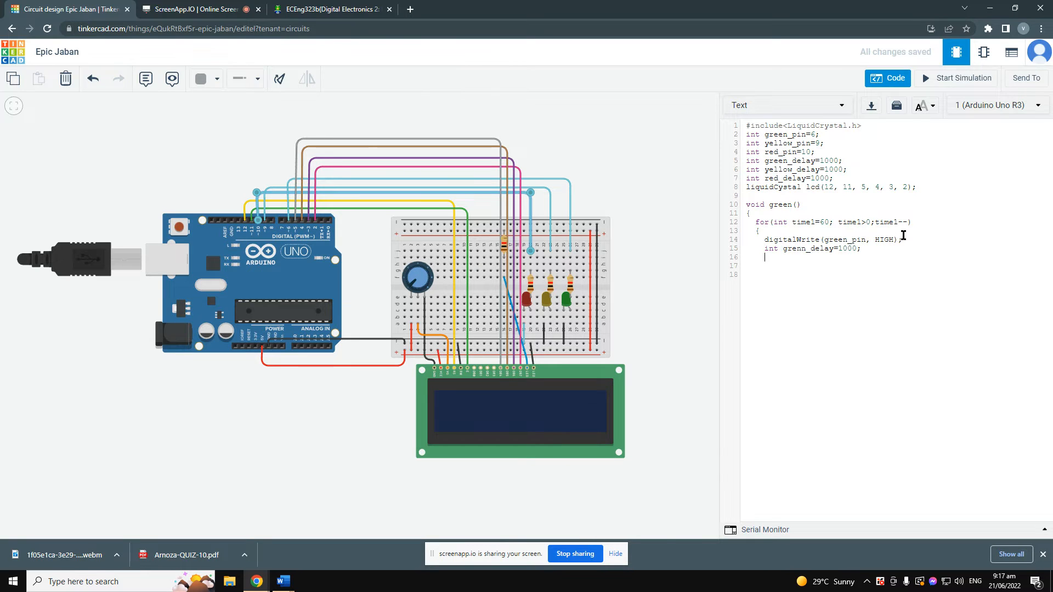
triple_click(807, 248)
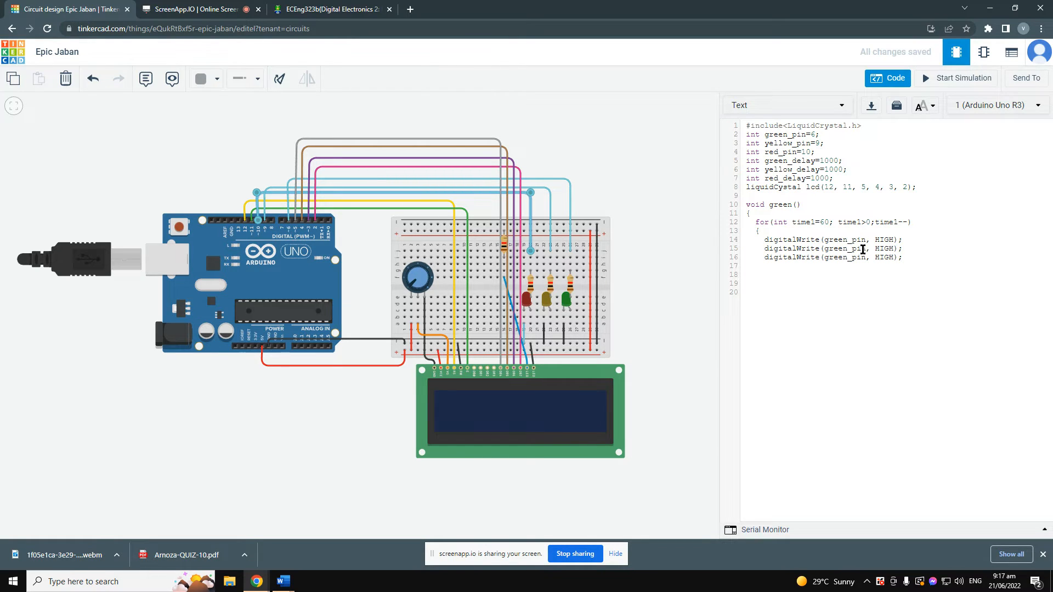
double_click(844, 249)
text(yellow)
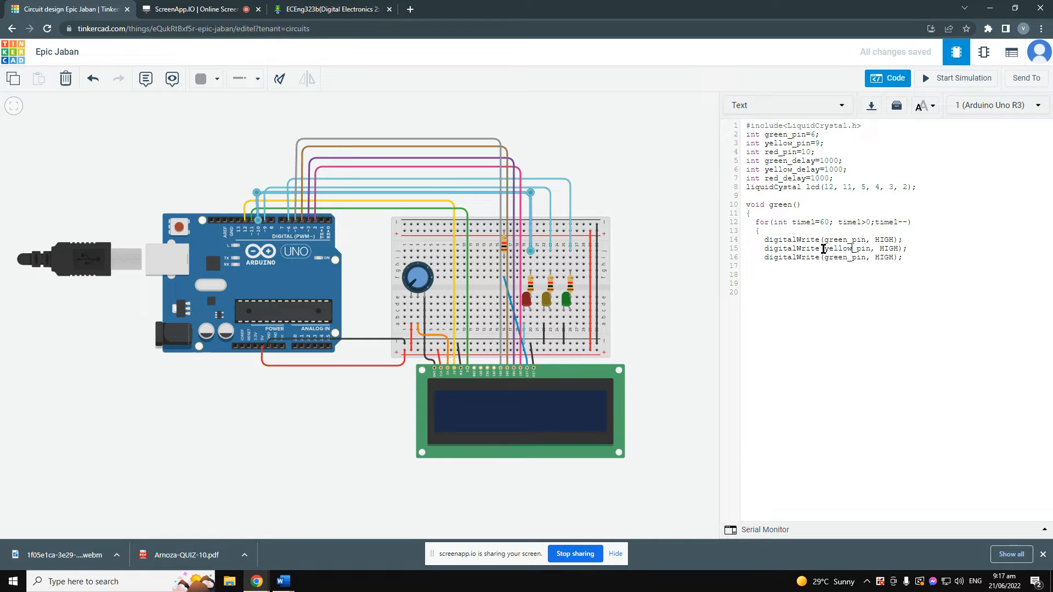
double_click(889, 250)
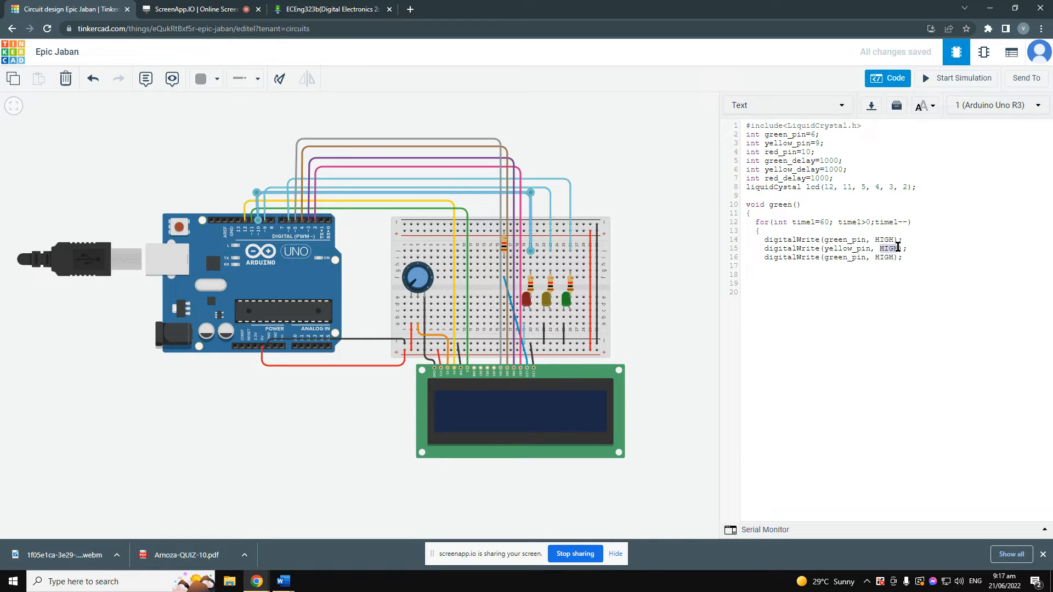
mouse_move(896, 247)
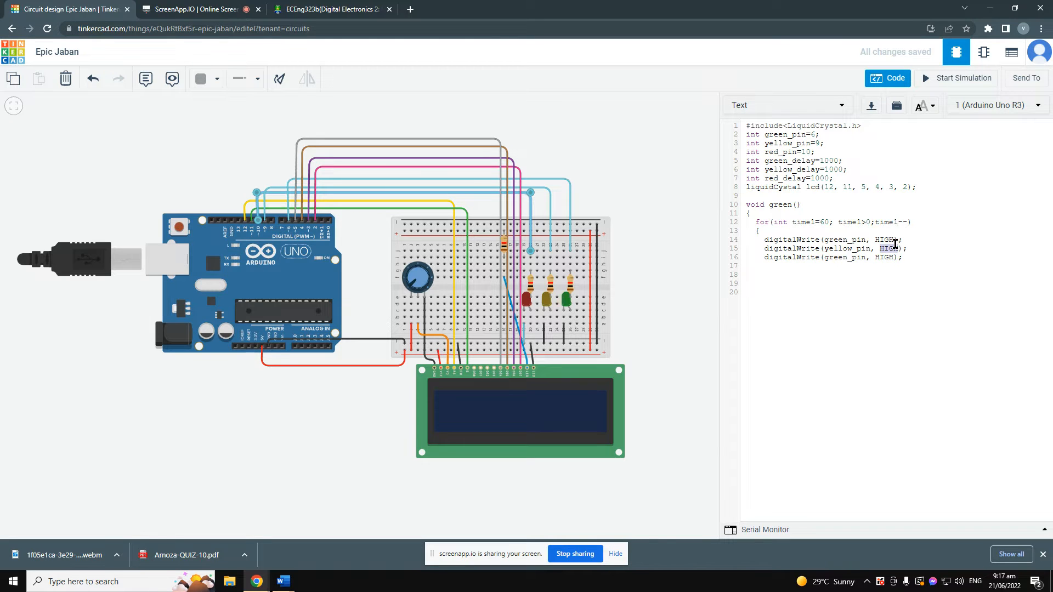
text(LOW)
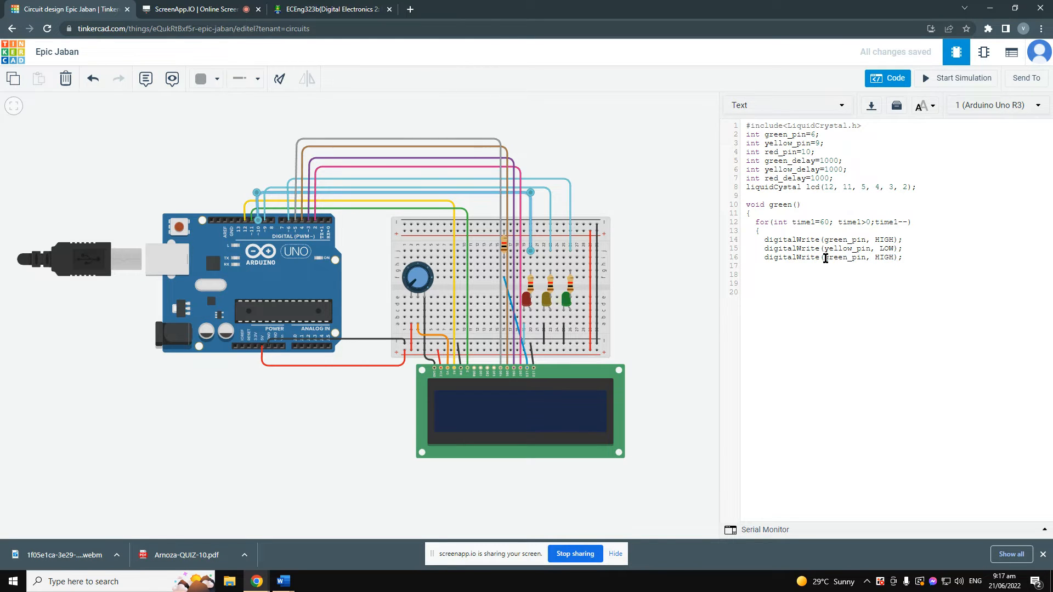
double_click(841, 256)
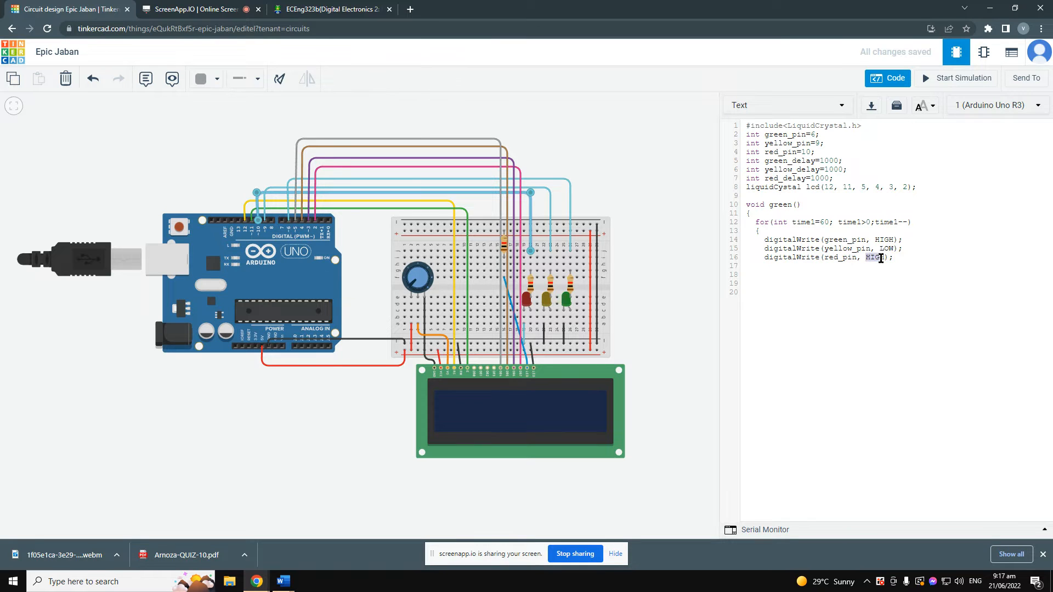
text(Low)
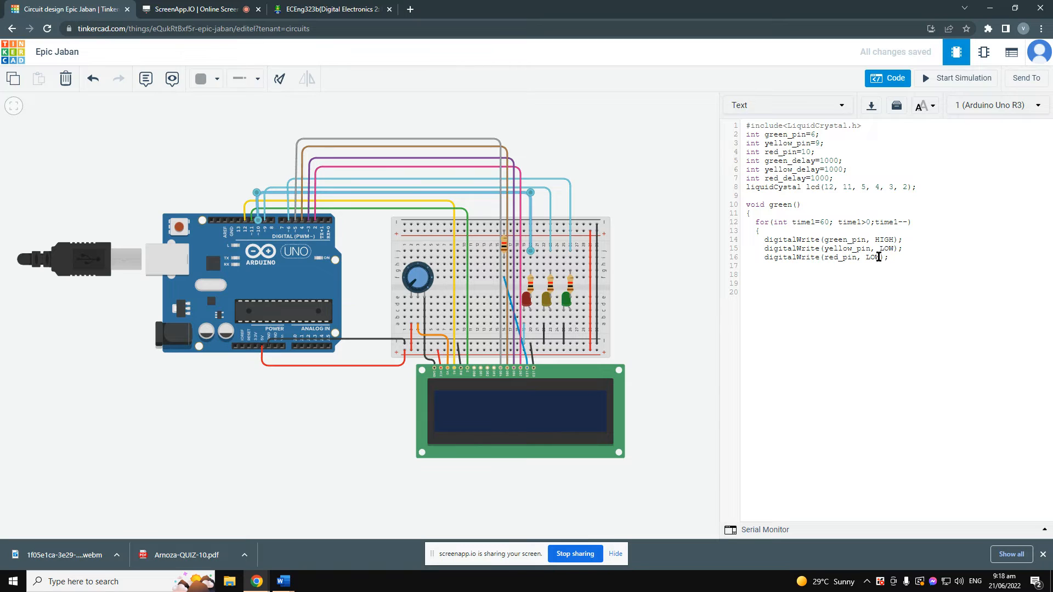
mouse_move(930, 269)
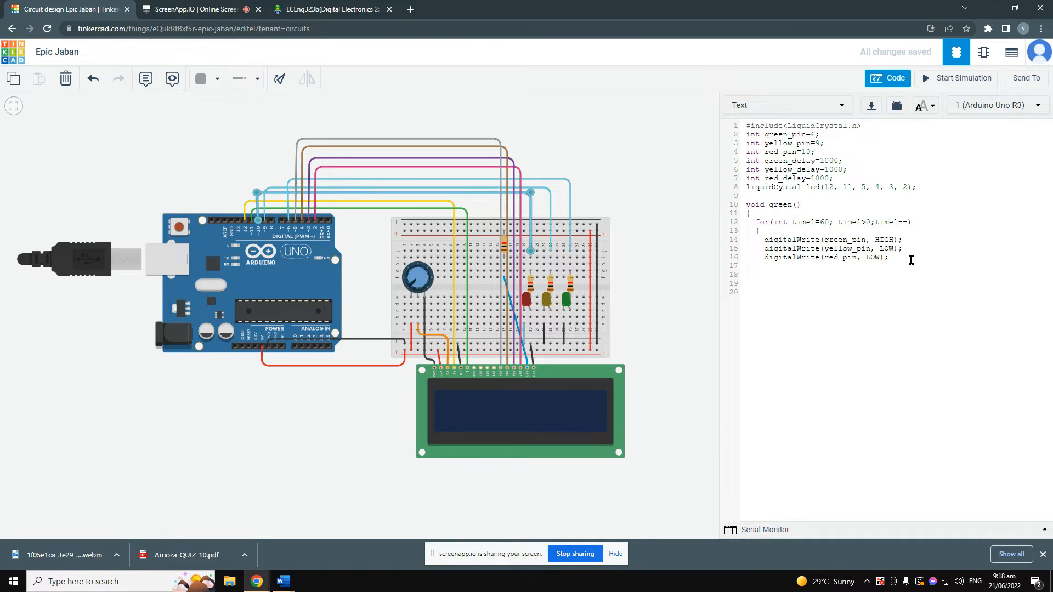
Add lcd.print("GO!"); to show the go message on the LCD.
text(lc)
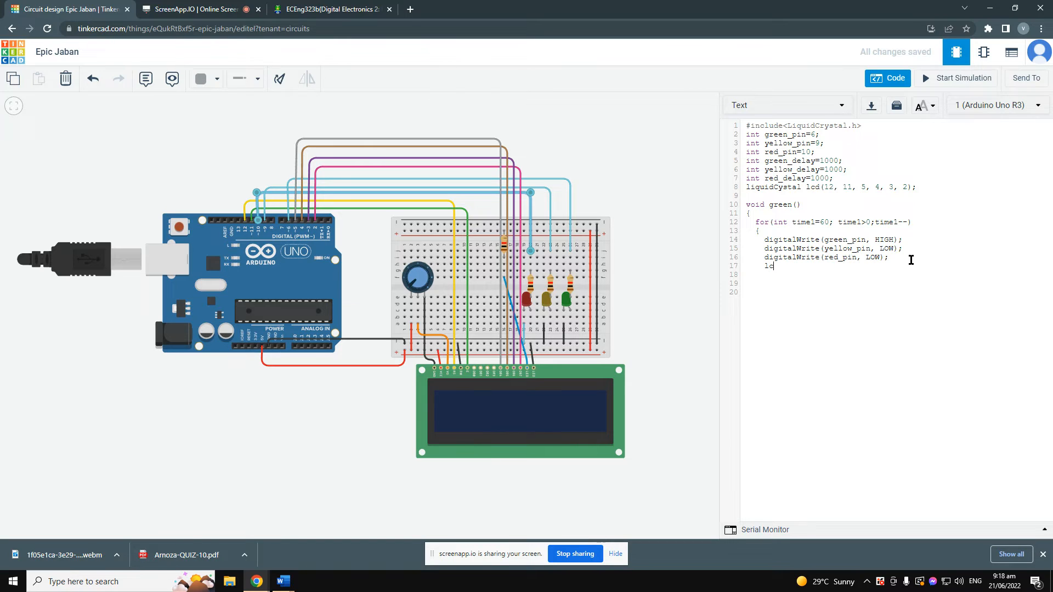
text(d)
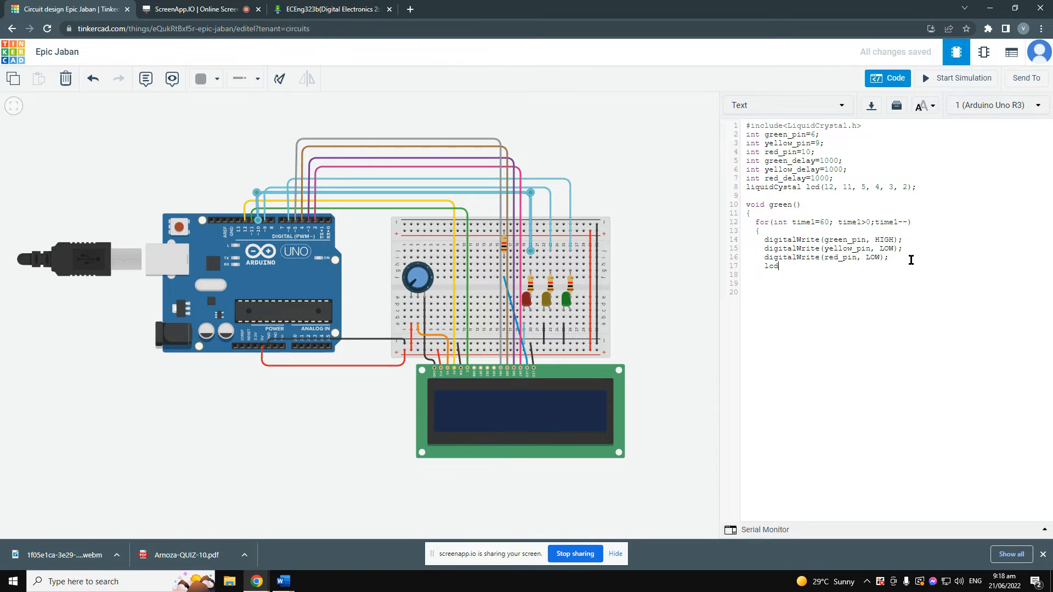
text(.print)
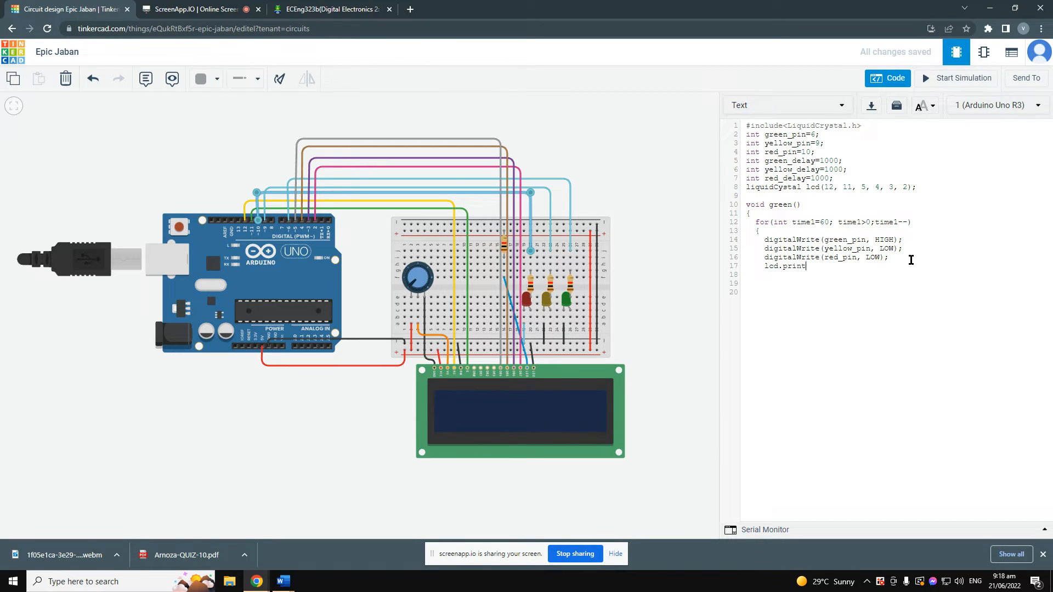
text(()
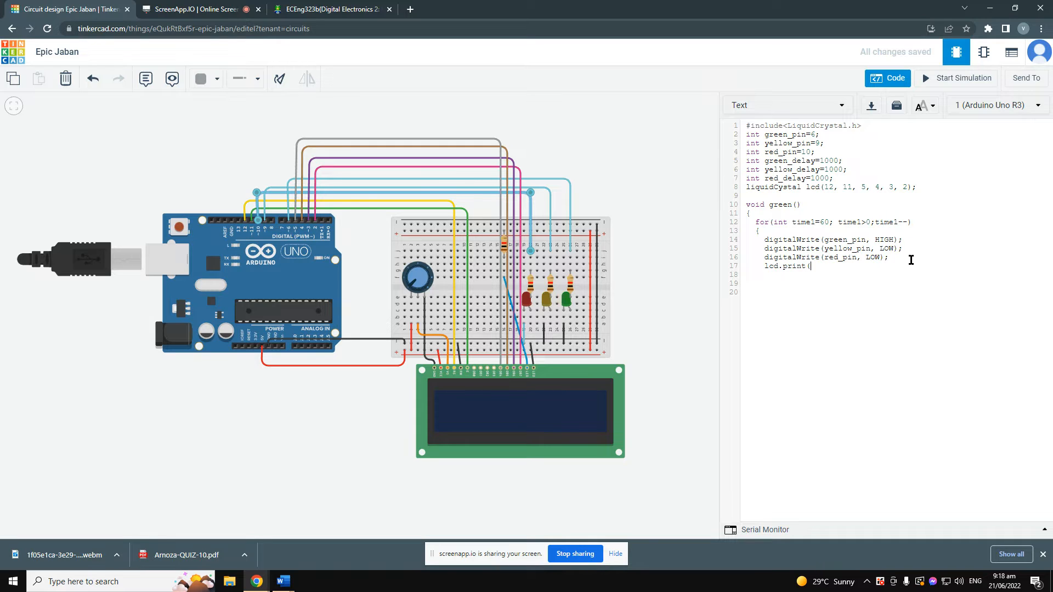
text(")
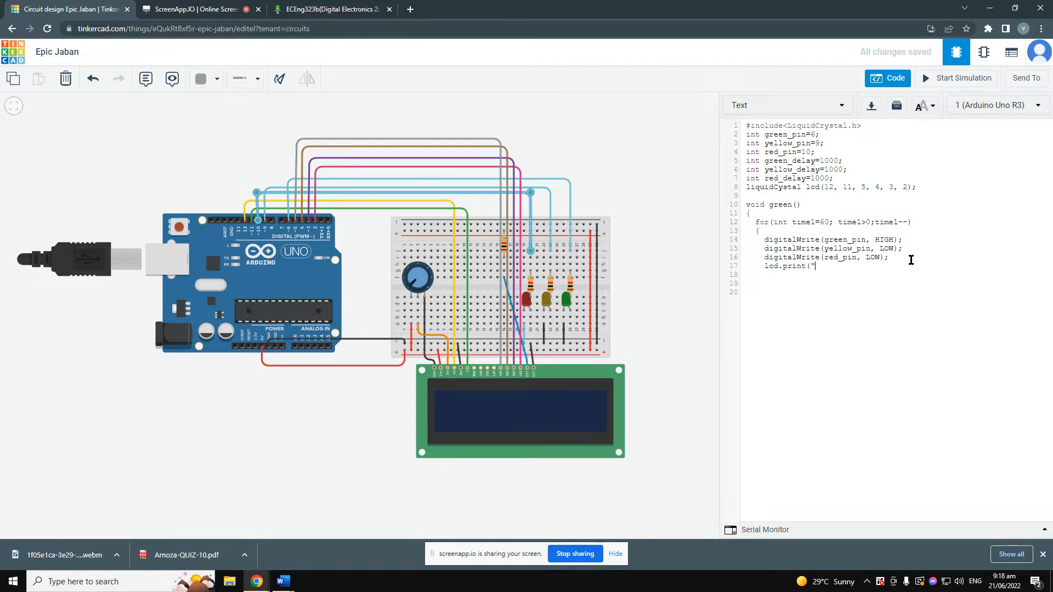
text(GO!)
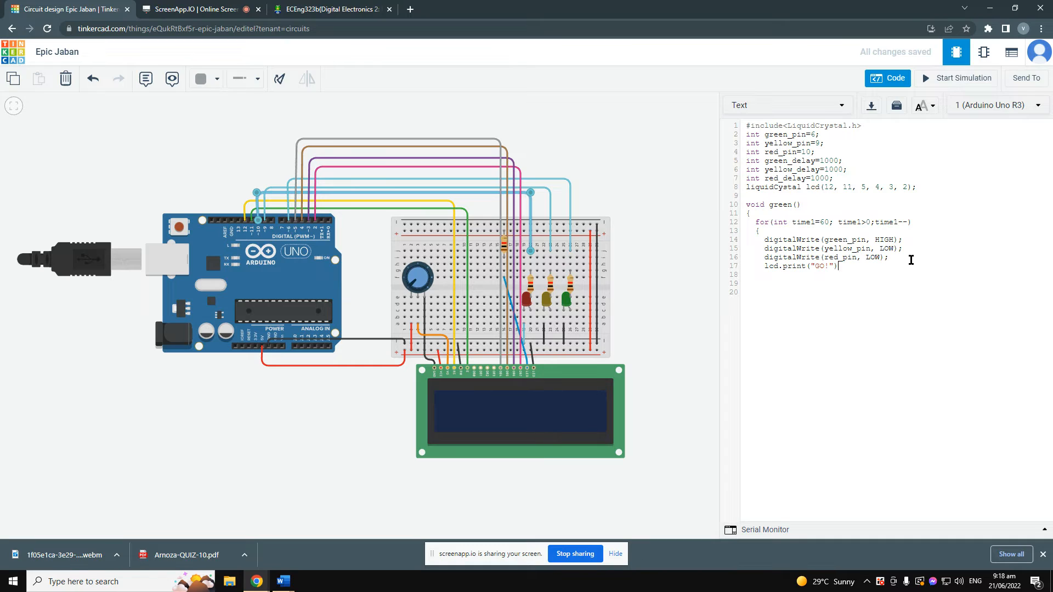
text(;)
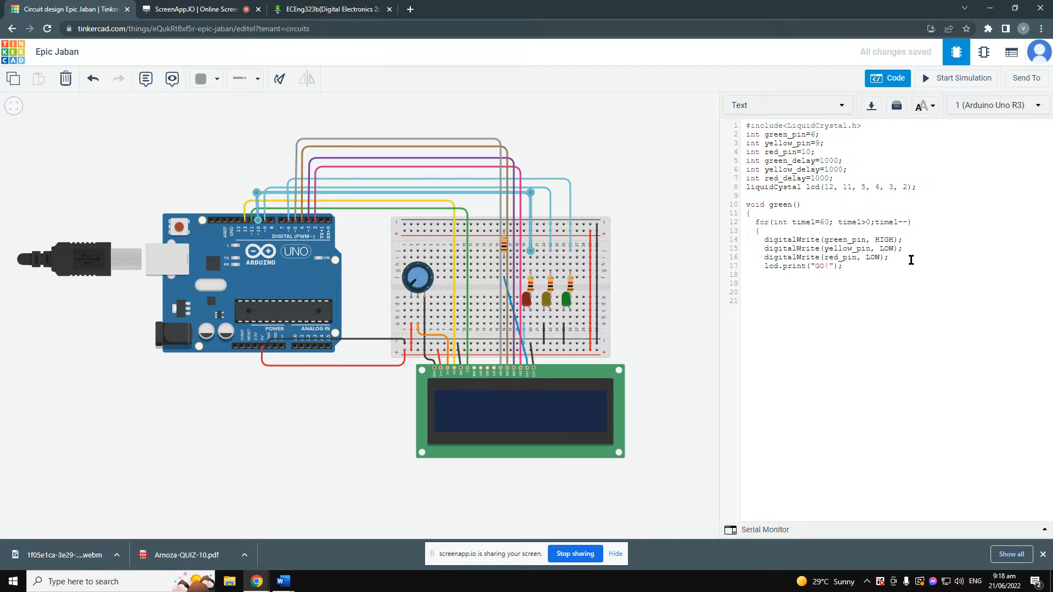
Add lcd.setCursor(0, 1); and lcd.print(time1); to show the countdown on row 1.
text(lcd.)
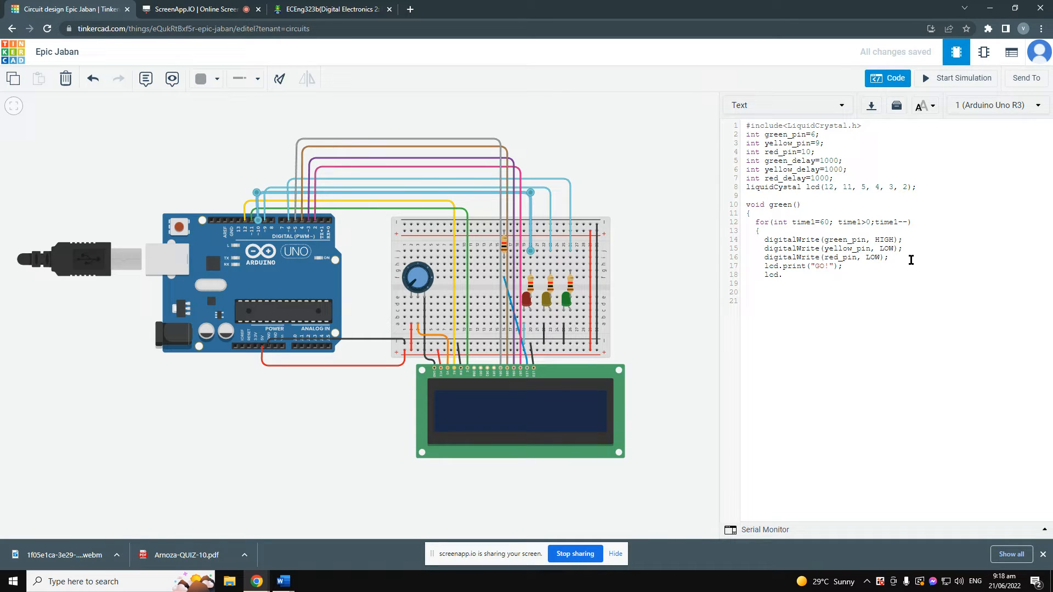
text(setCurs)
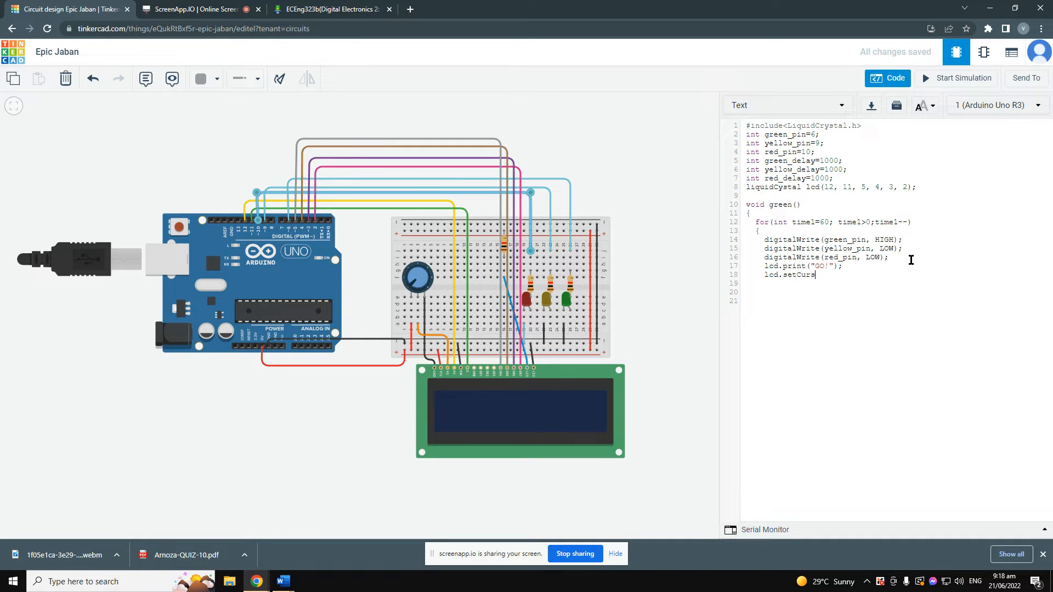
text(or))
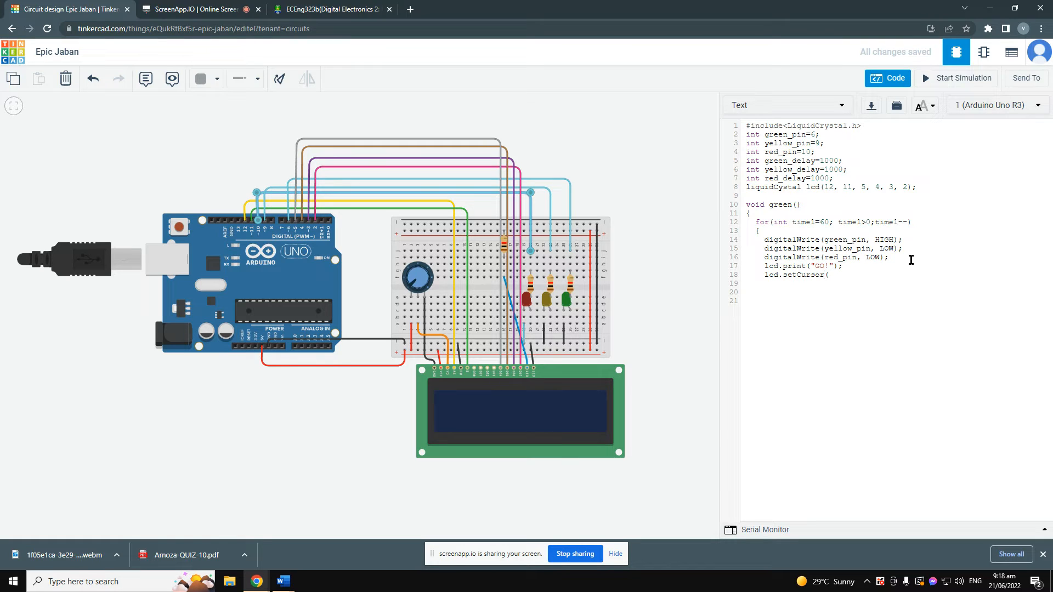
text((0)
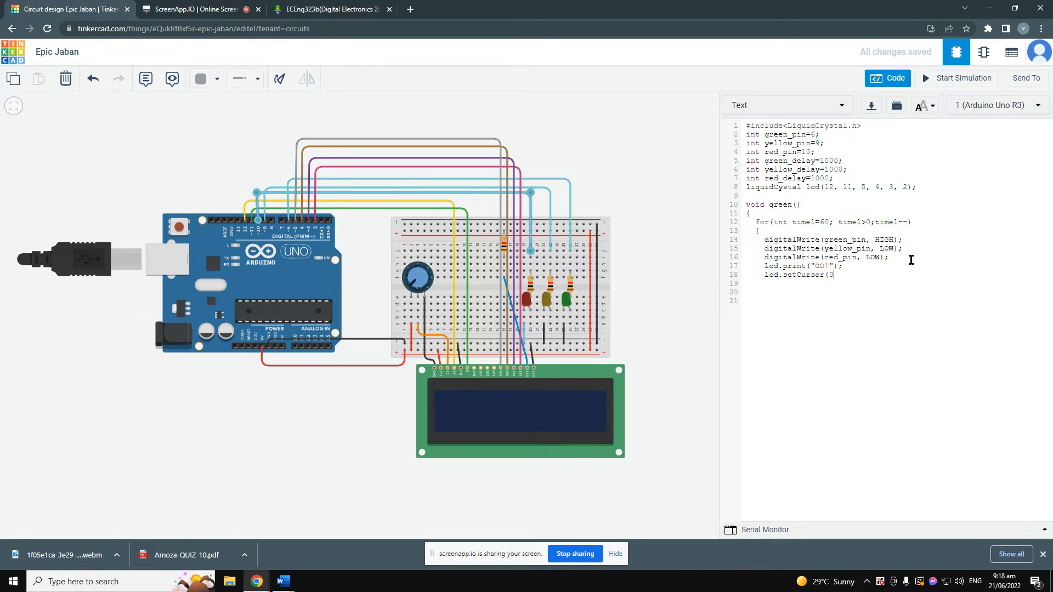
text(,)
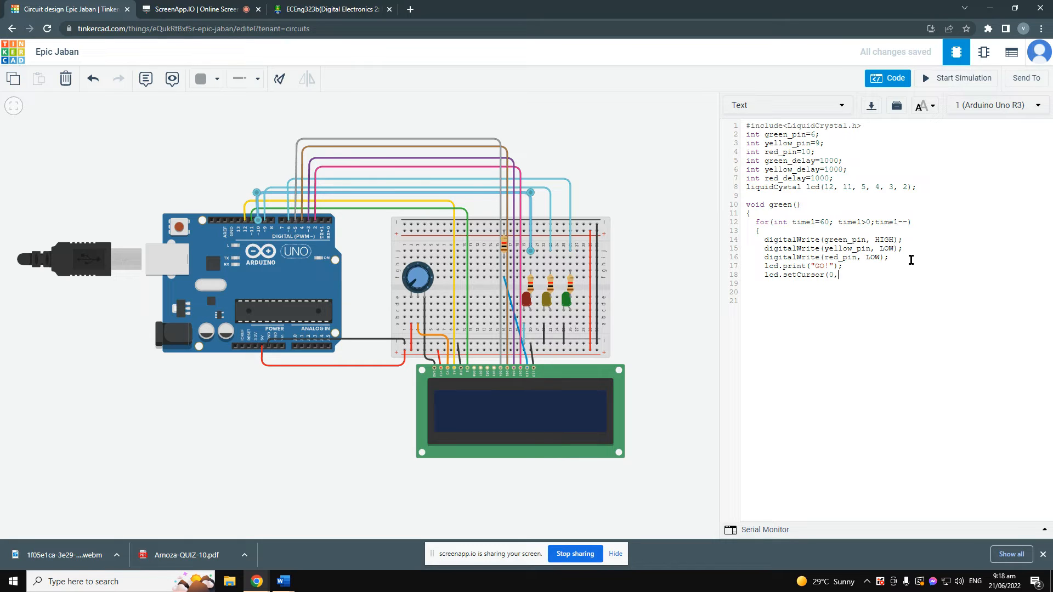
text(1);)
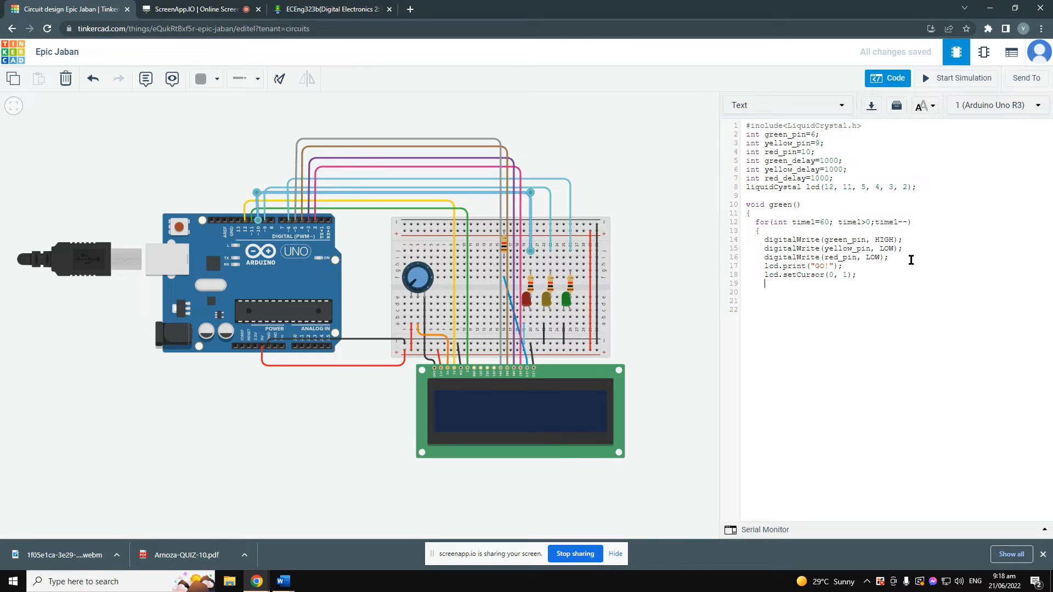
text(lcd.)
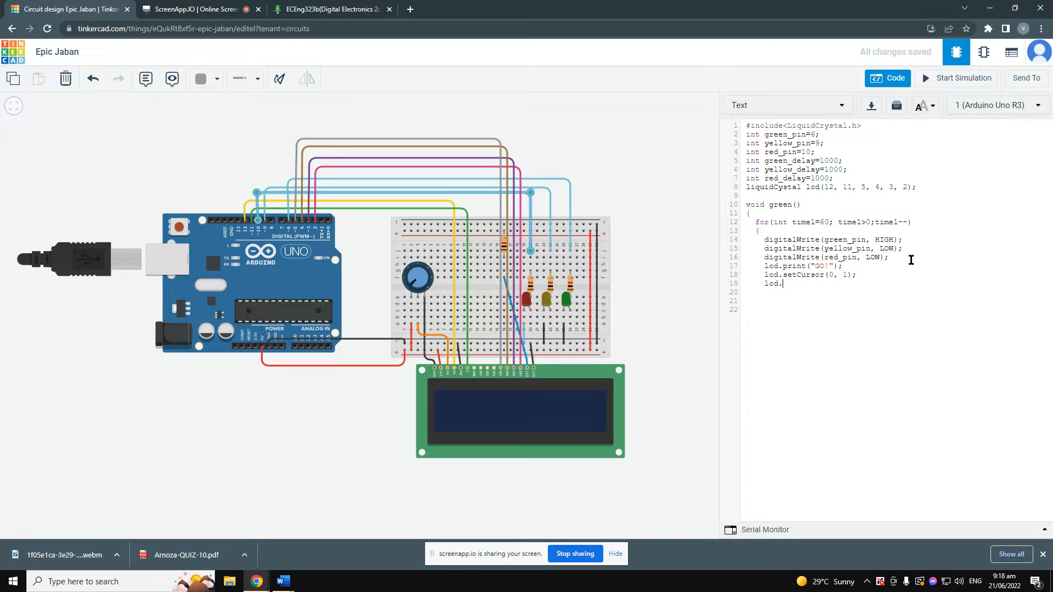
text(print()
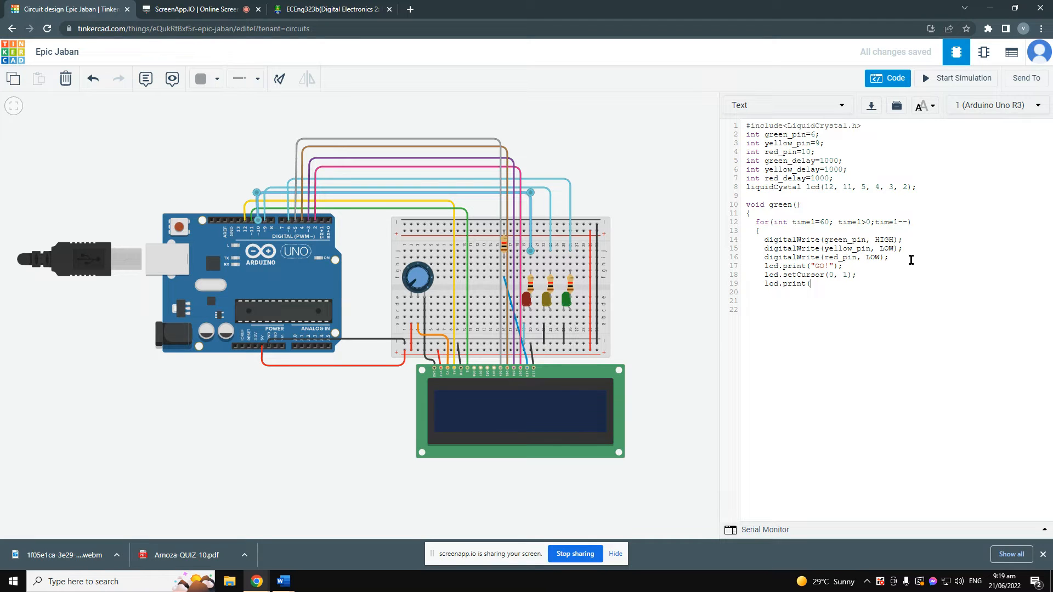
text(time1)
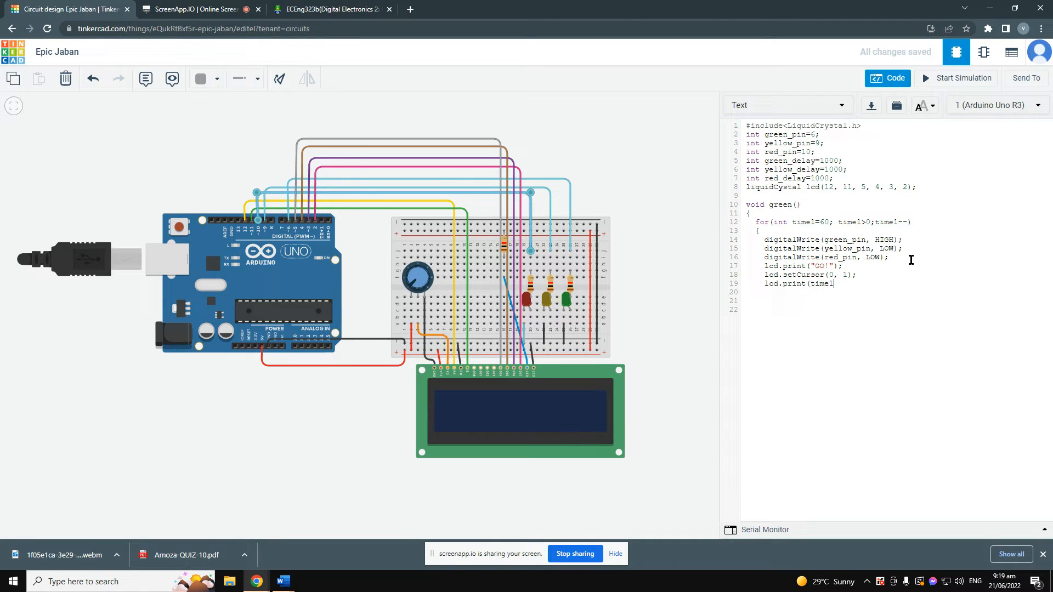
text();)
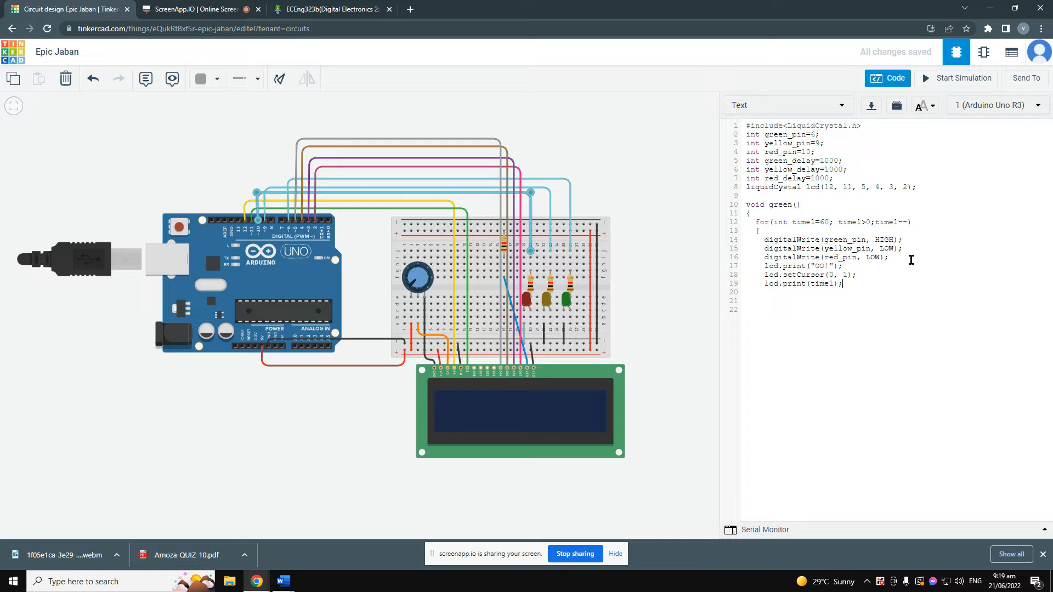
key(enter)
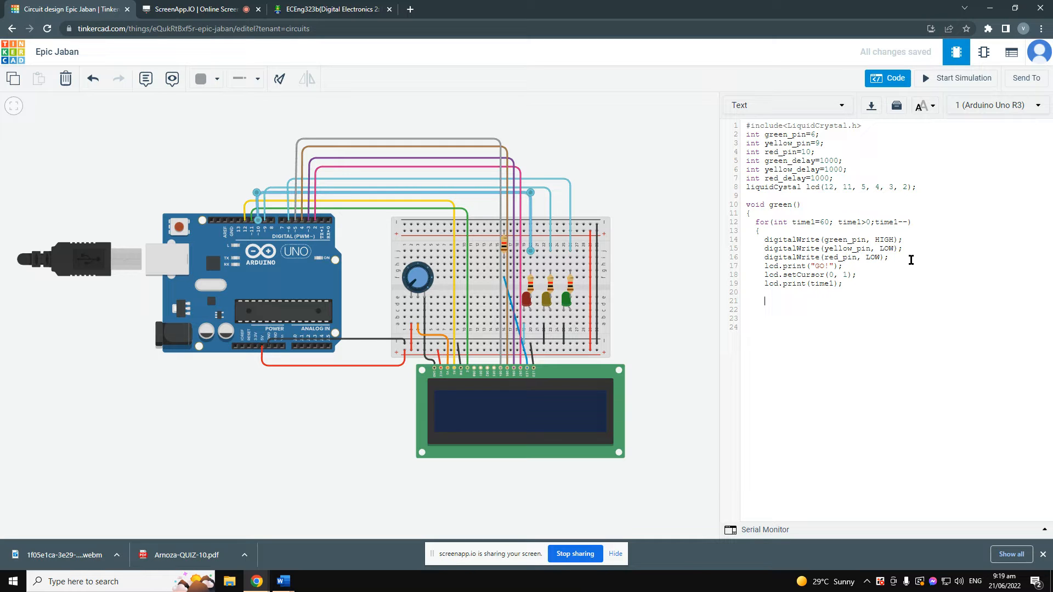
Add delay(1000); and lcd.clear(); then close the for loop and green() with braces.
text(dela)
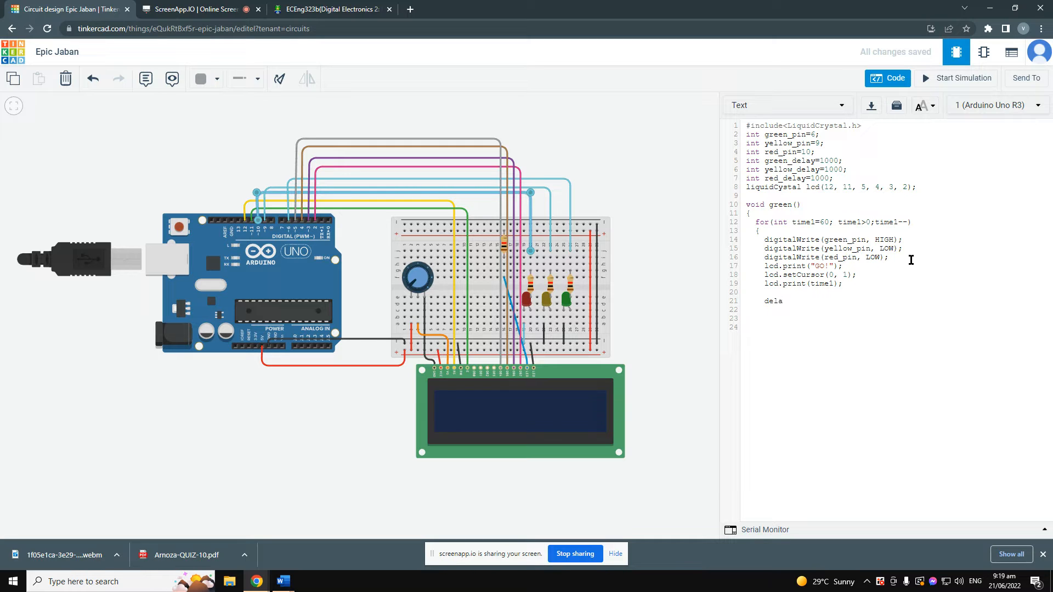
text(y()
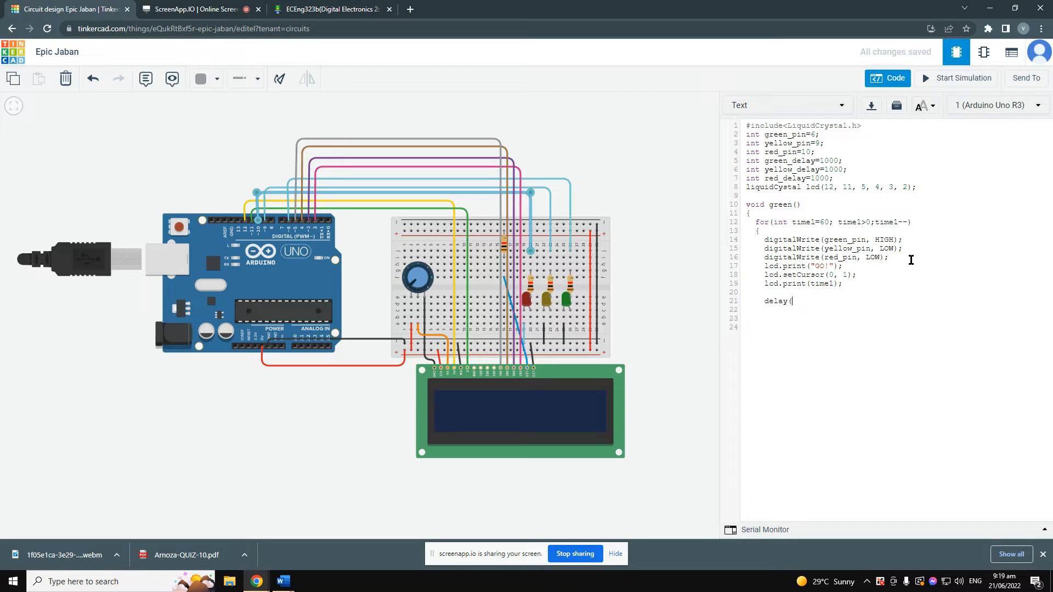
text(1000))
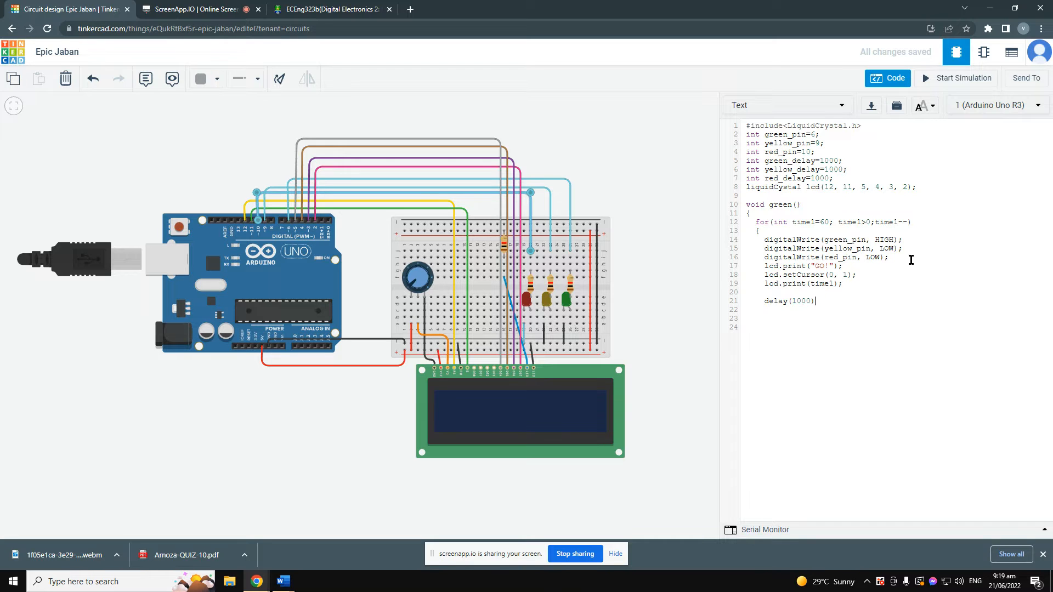
text(;)
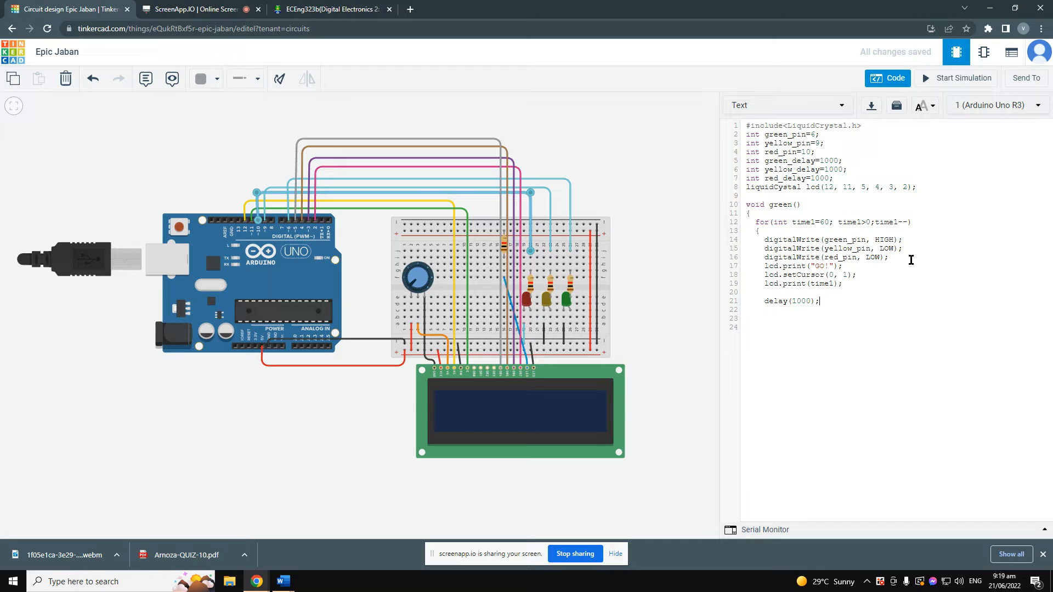
text(1)
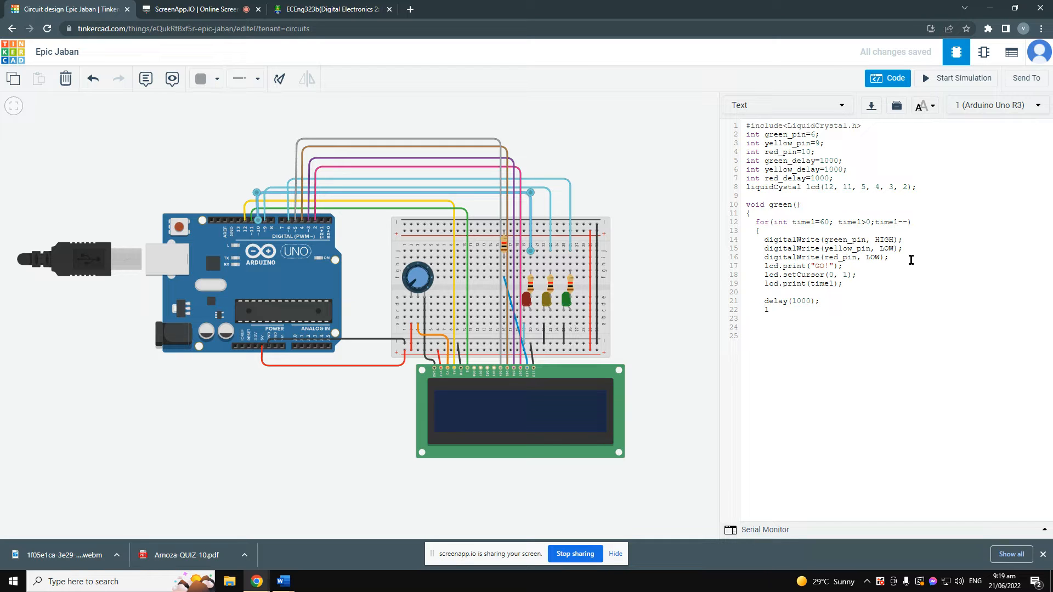
text(cd.)
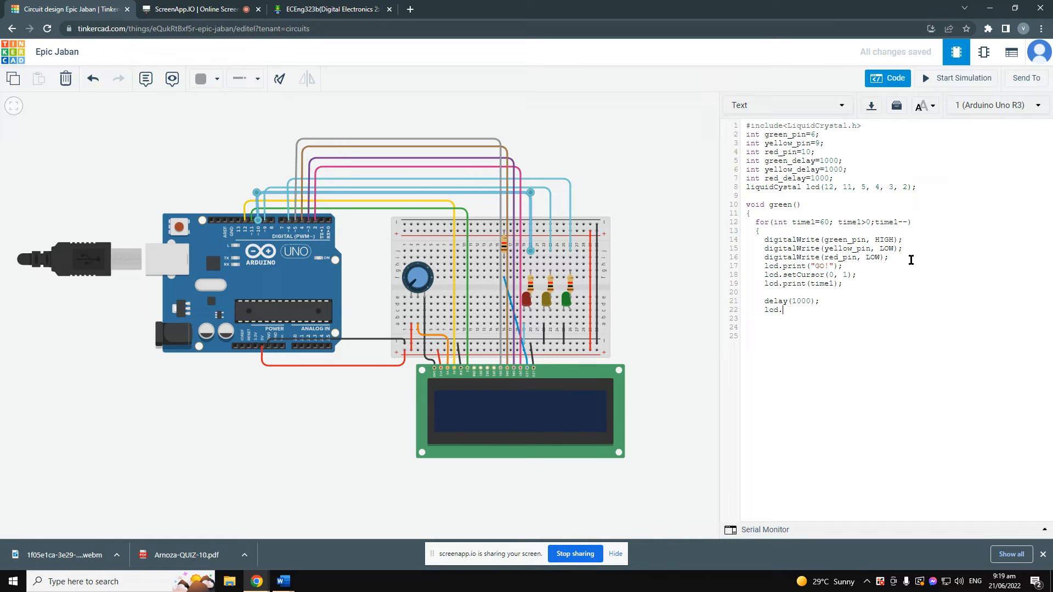
text(clear)
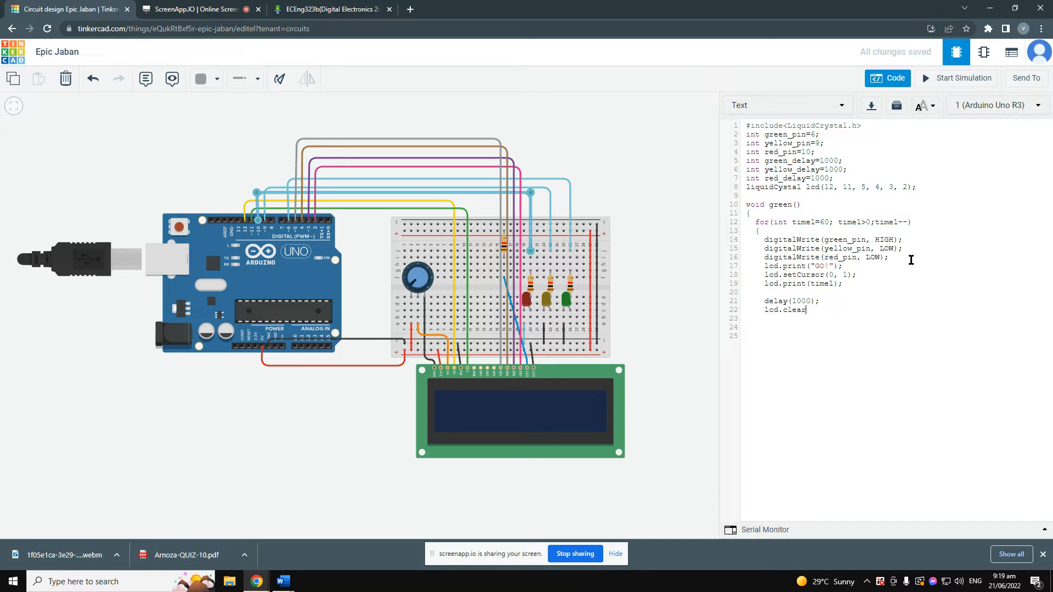
text(();)
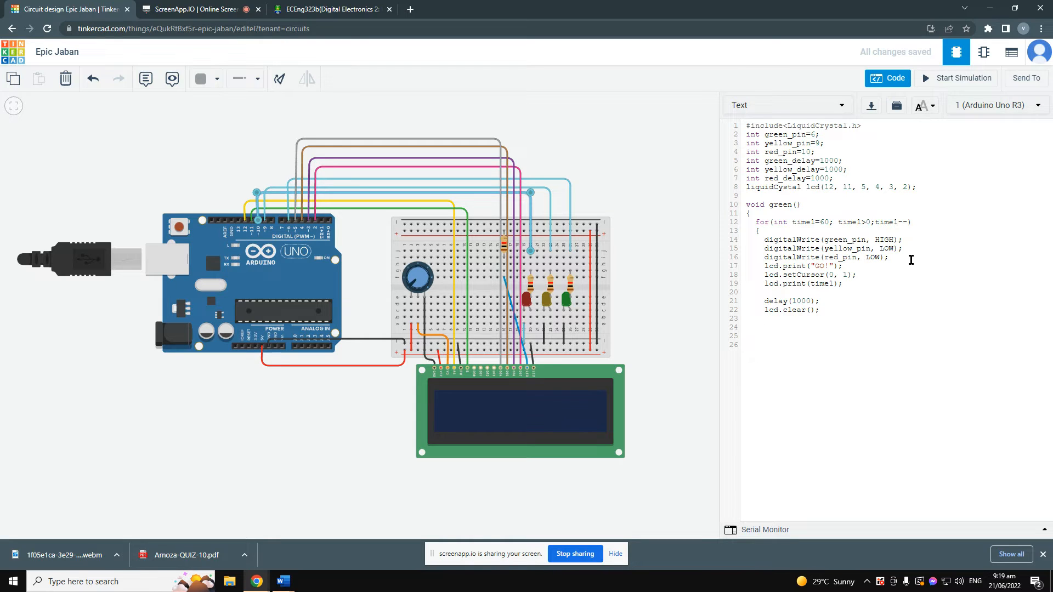
text(})
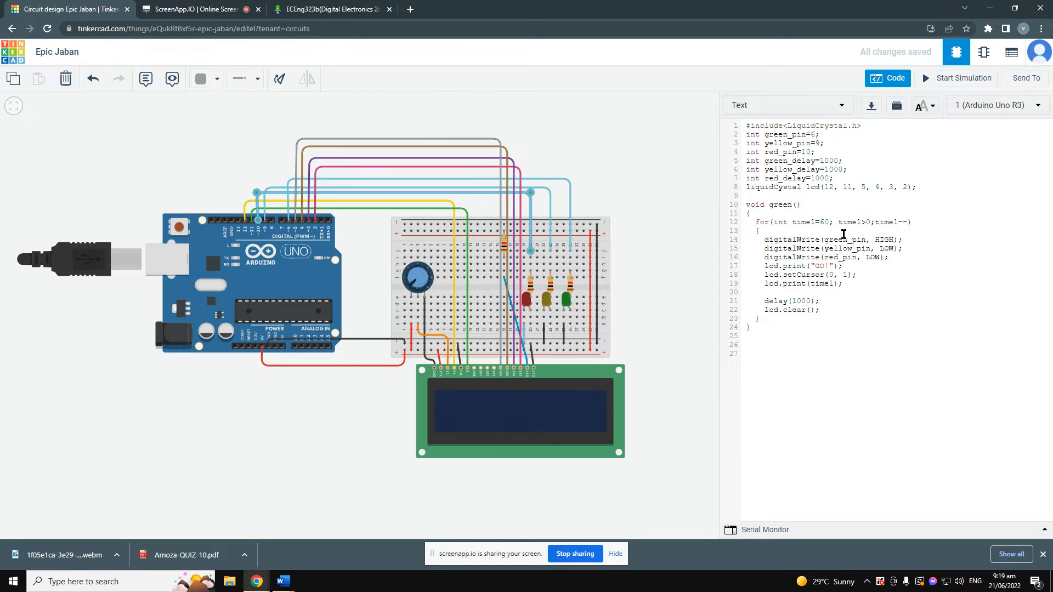
mouse_move(805, 247)
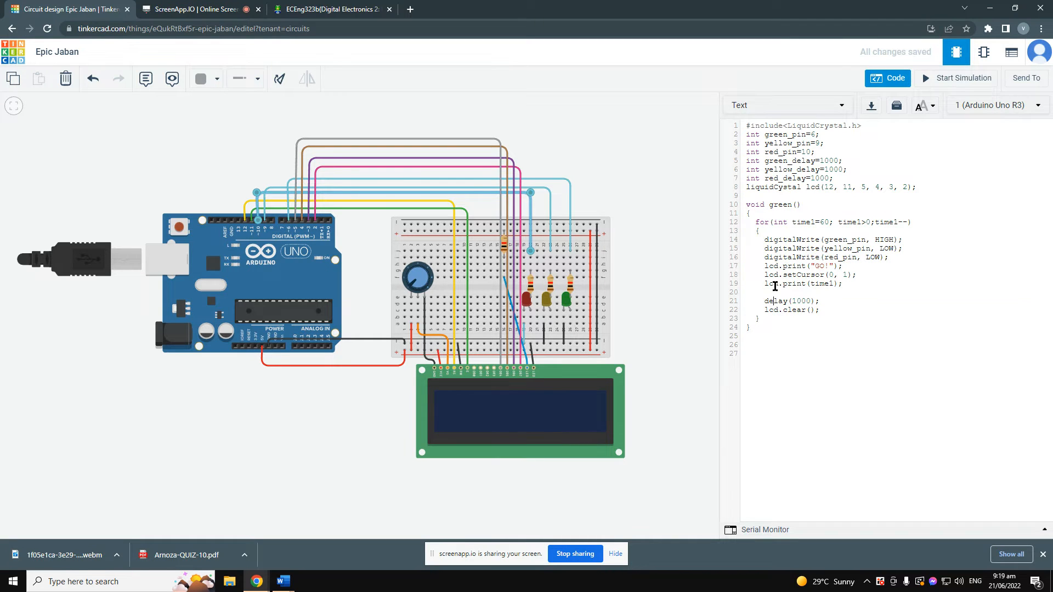
drag(746, 204, 777, 330)
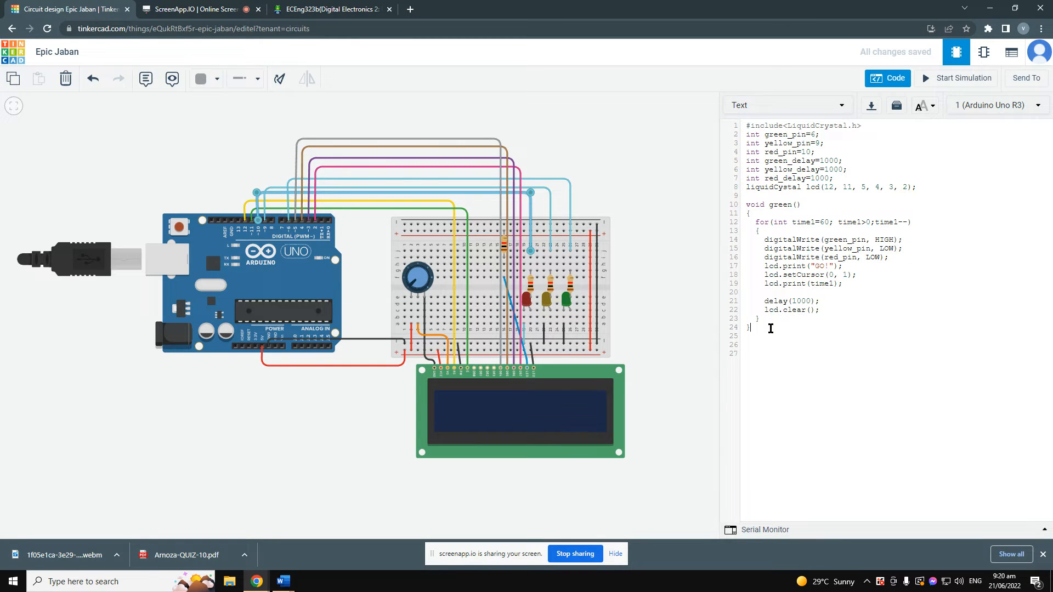
Paste a copy of green(), rename it yellow and set its counter time2 to start at 5.
key(Enter)
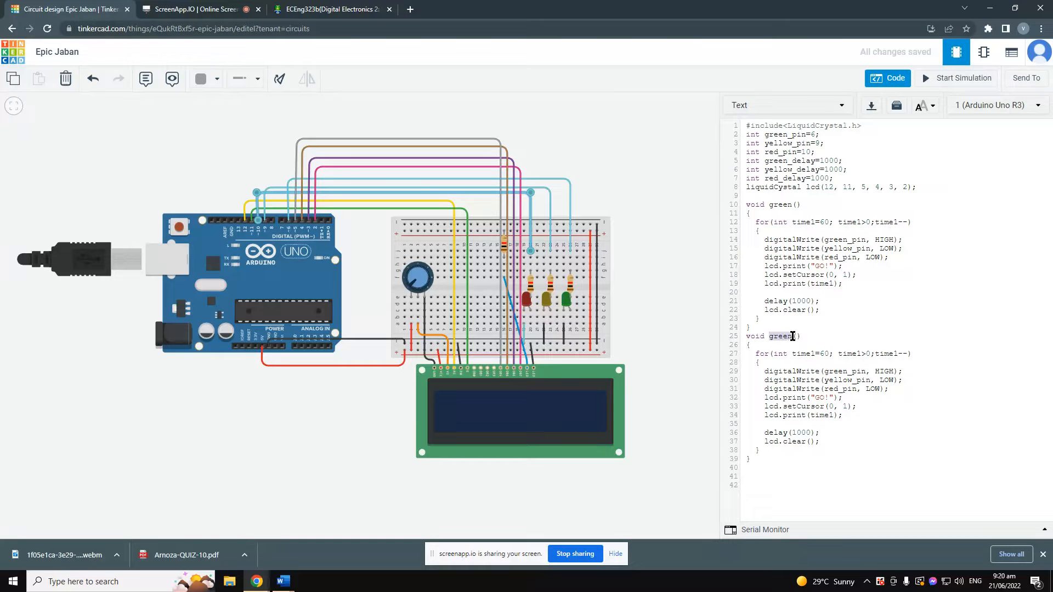
text(ye)
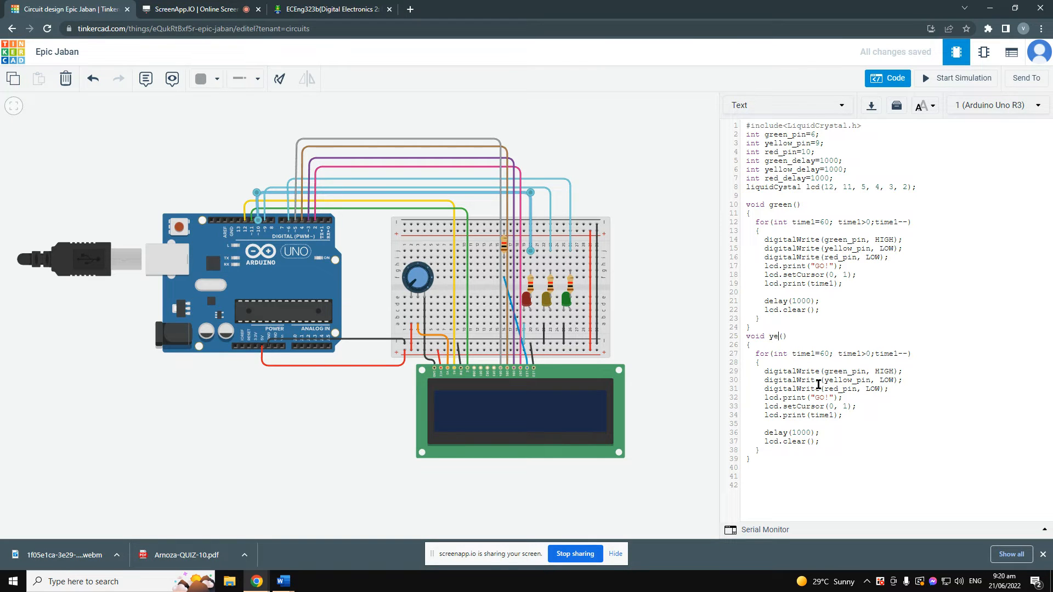
text(llow)
click(828, 353)
text(2)
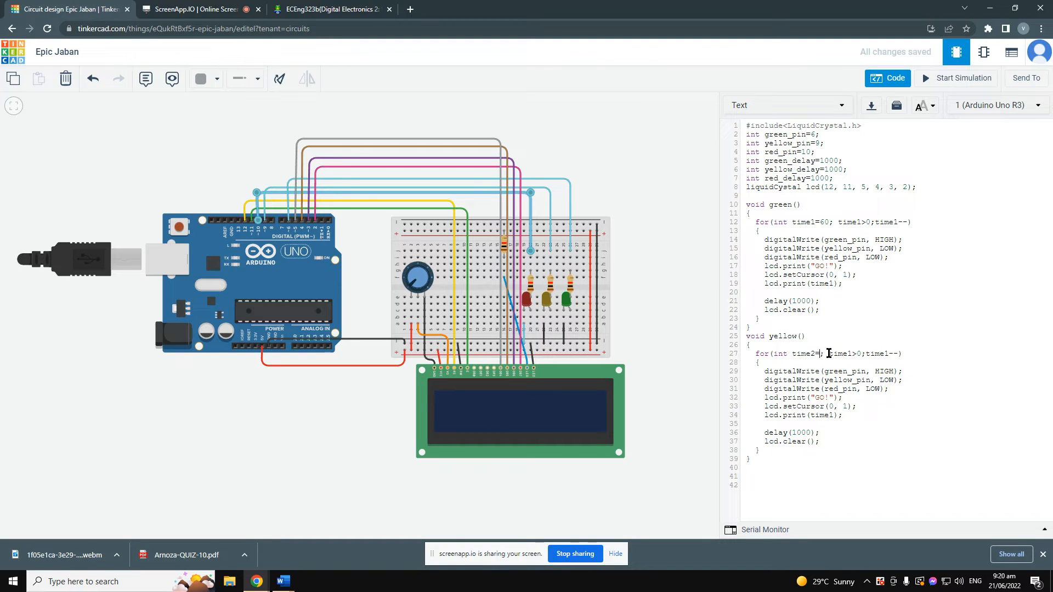
text(5)
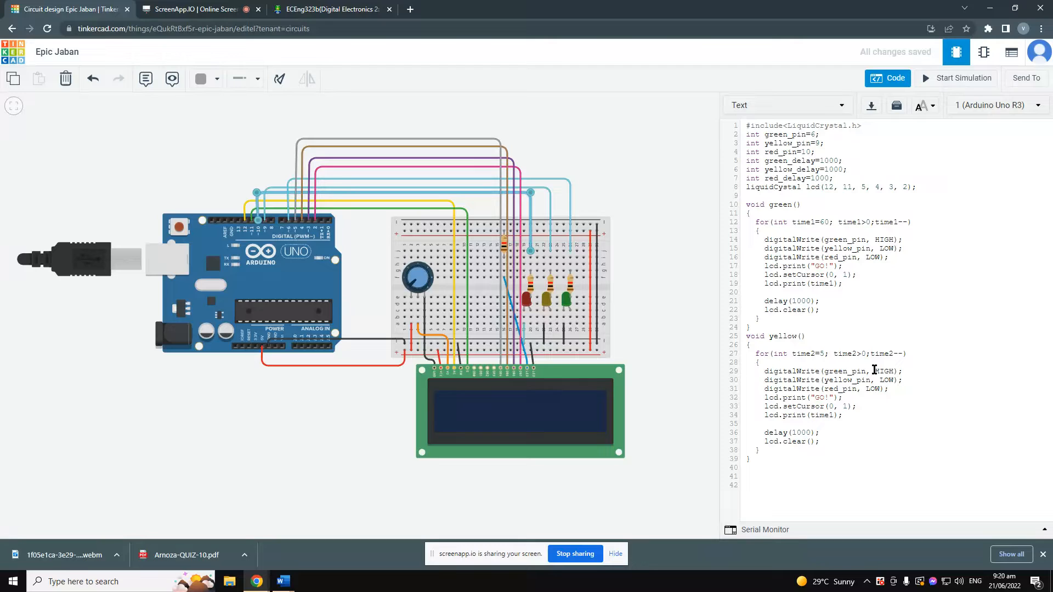
Swap the pin writes so green_pin is LOW and yellow_pin is HIGH in yellow().
double_click(884, 371)
text(LOW)
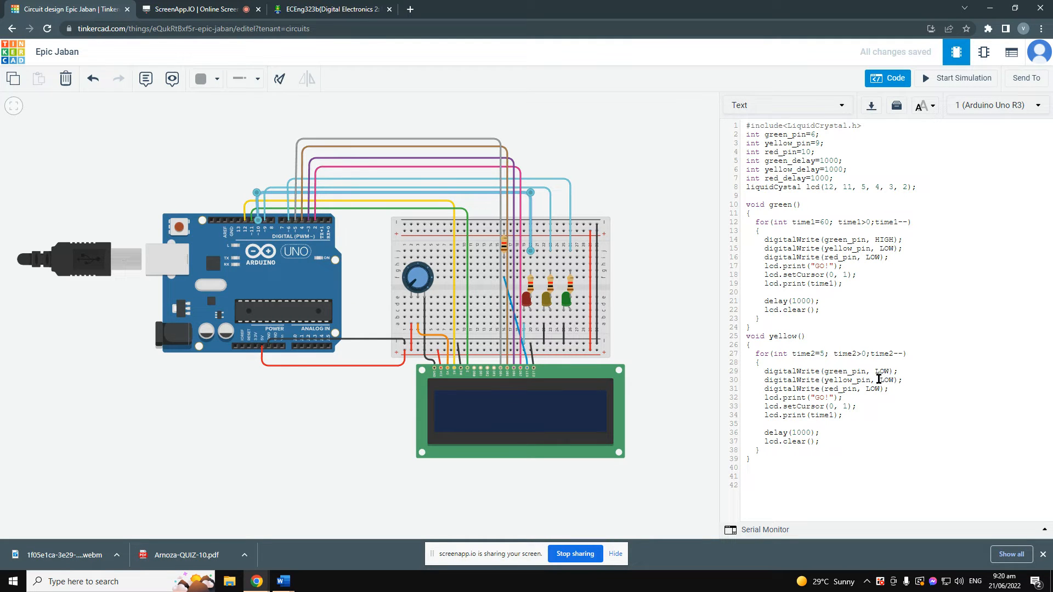
double_click(886, 380)
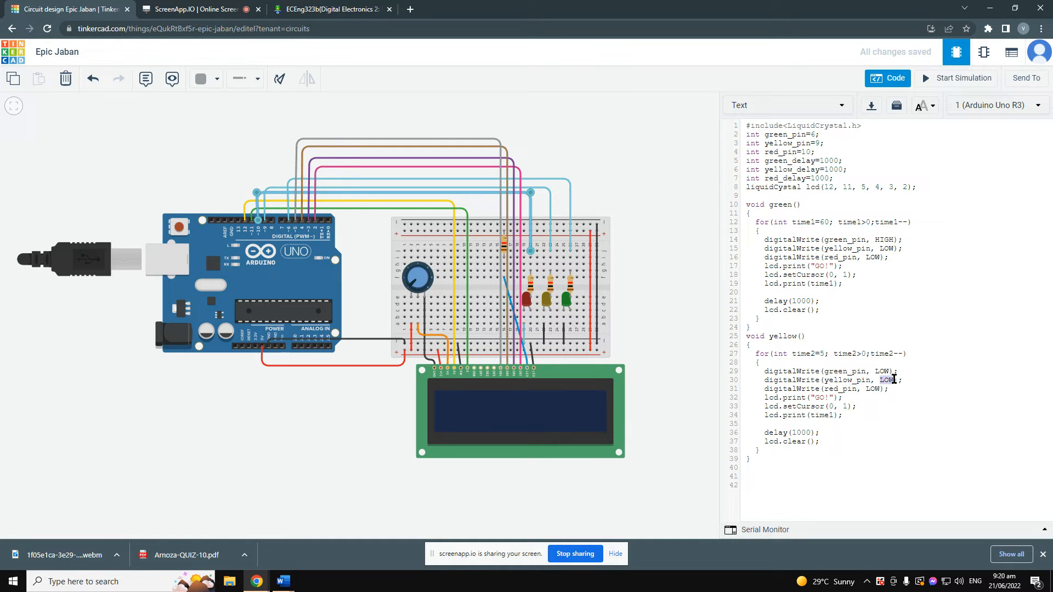
drag(880, 380, 760, 451)
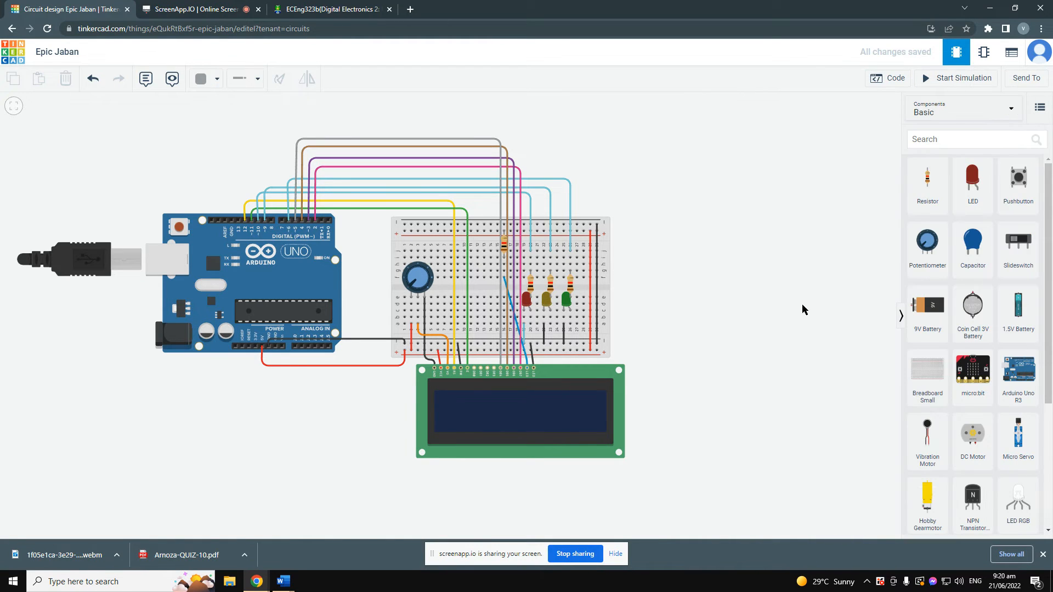
click(897, 78)
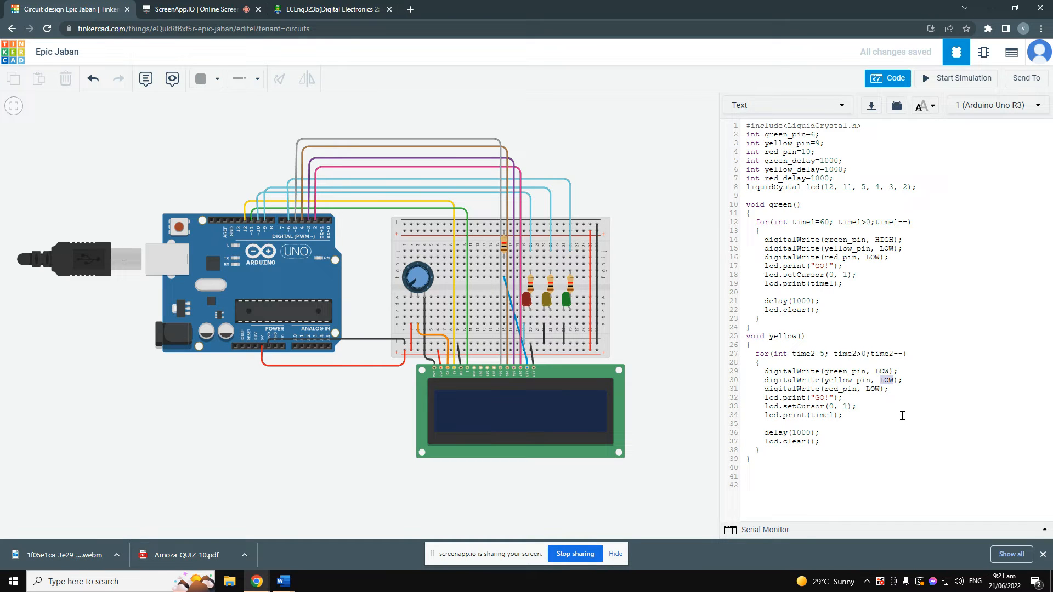
text(HIGH)
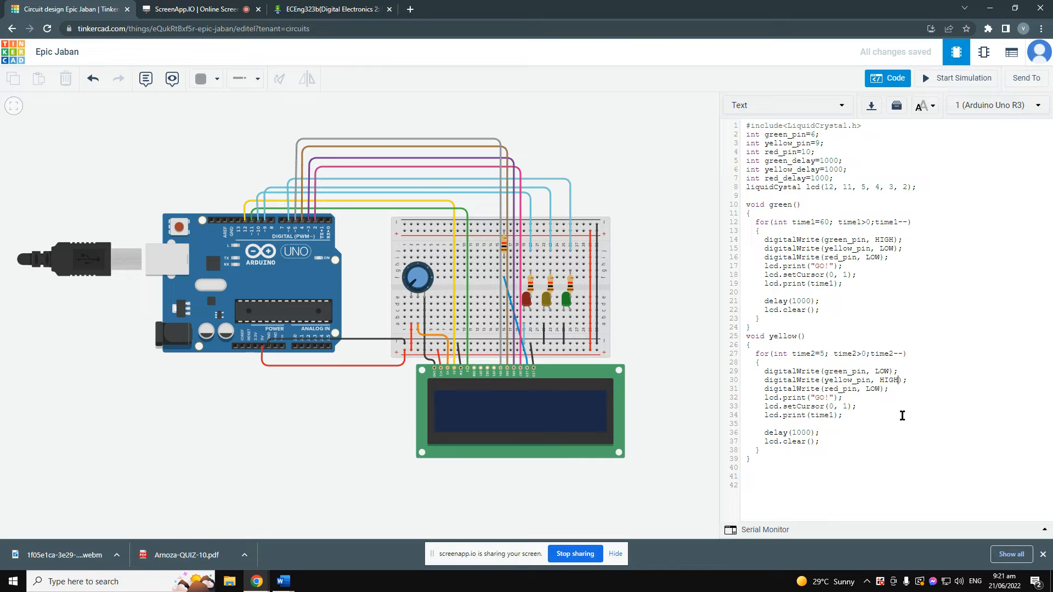
mouse_move(825, 404)
text(READY)
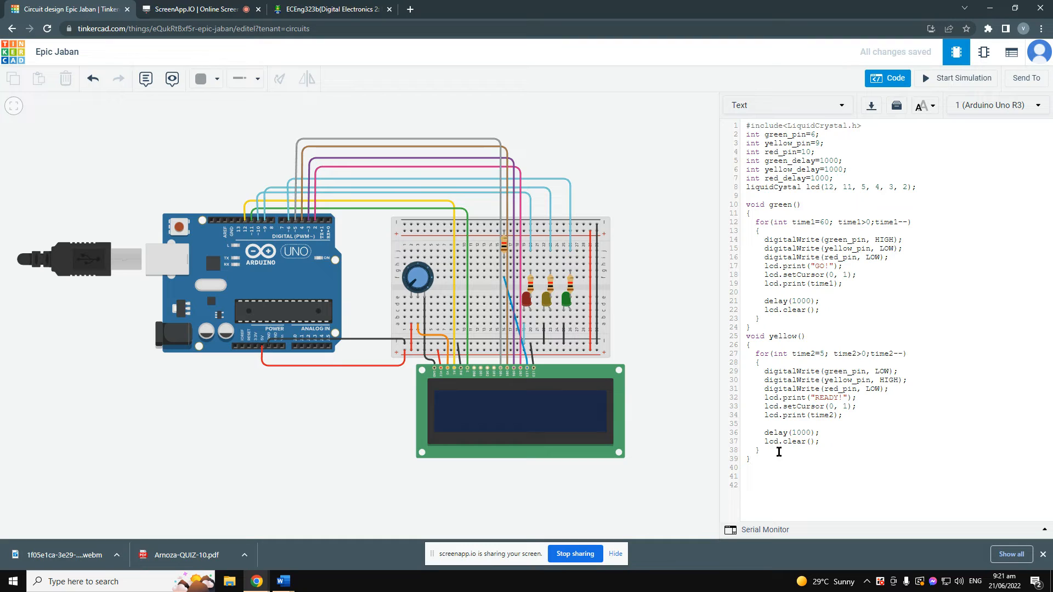
Rename the third pasted function red, set green_pin LOW and change the LCD message to STOP!
text(.print("GO!");)
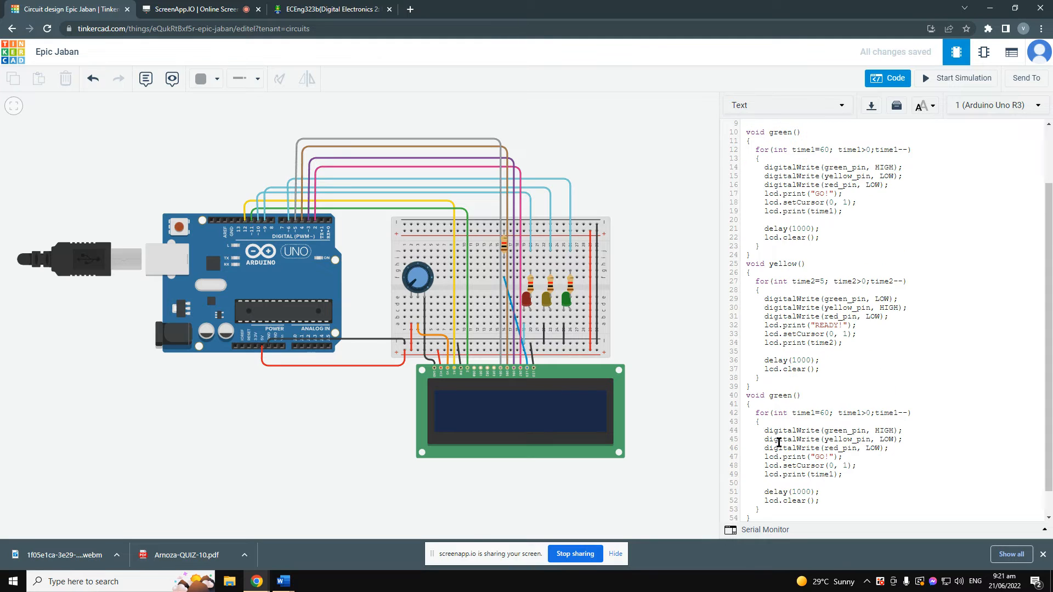
double_click(779, 366)
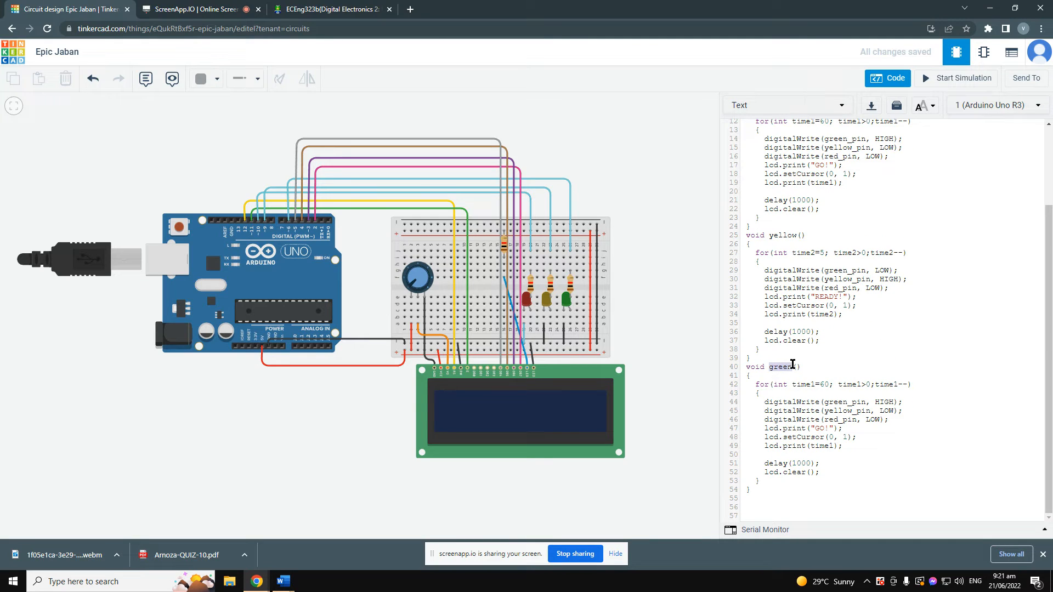
text(red)
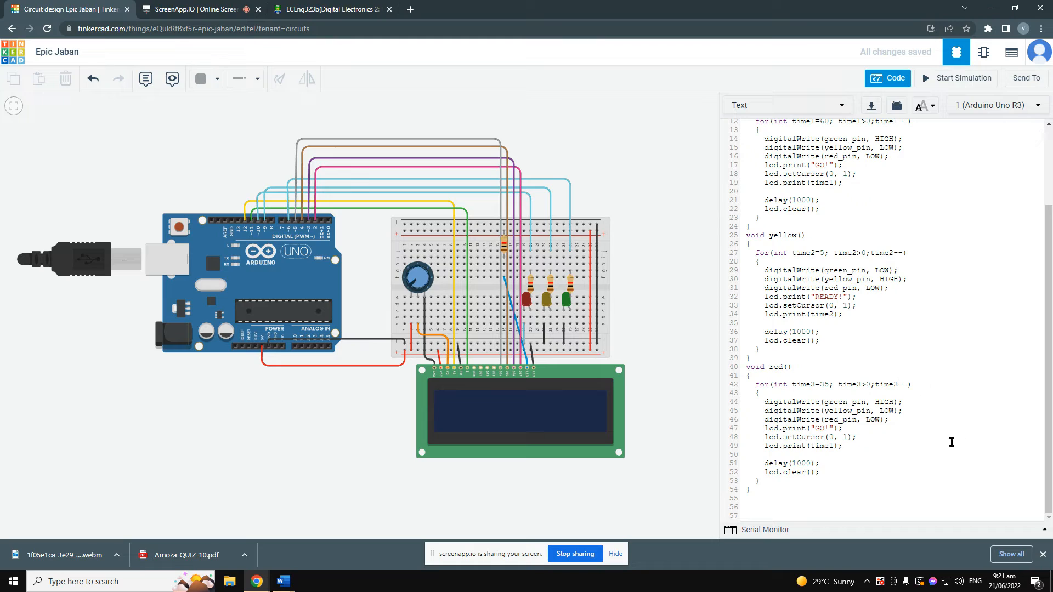
double_click(883, 402)
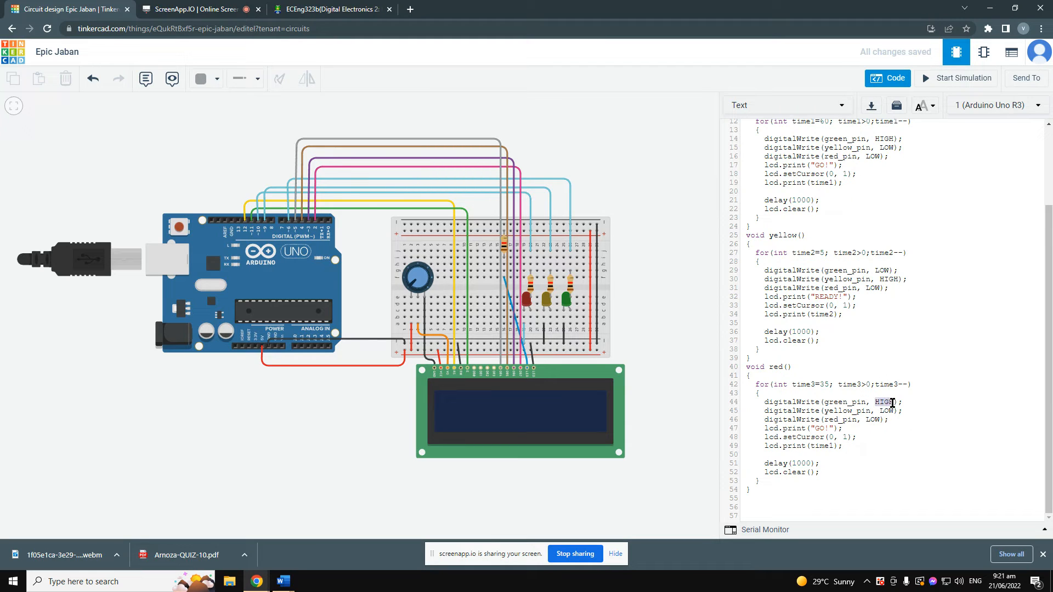
text(LOW)
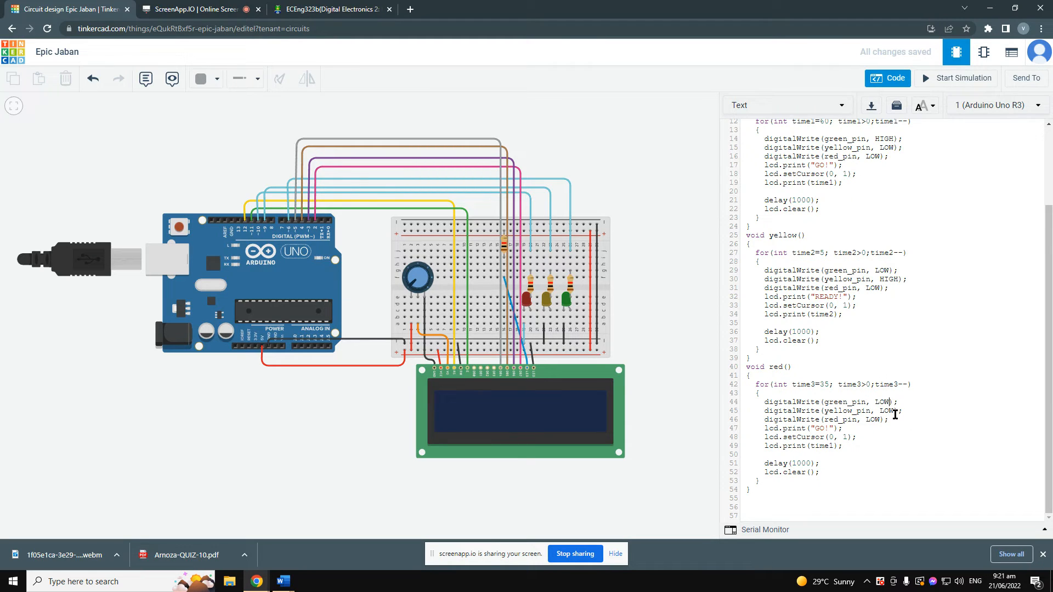
double_click(873, 420)
text(HIGH)
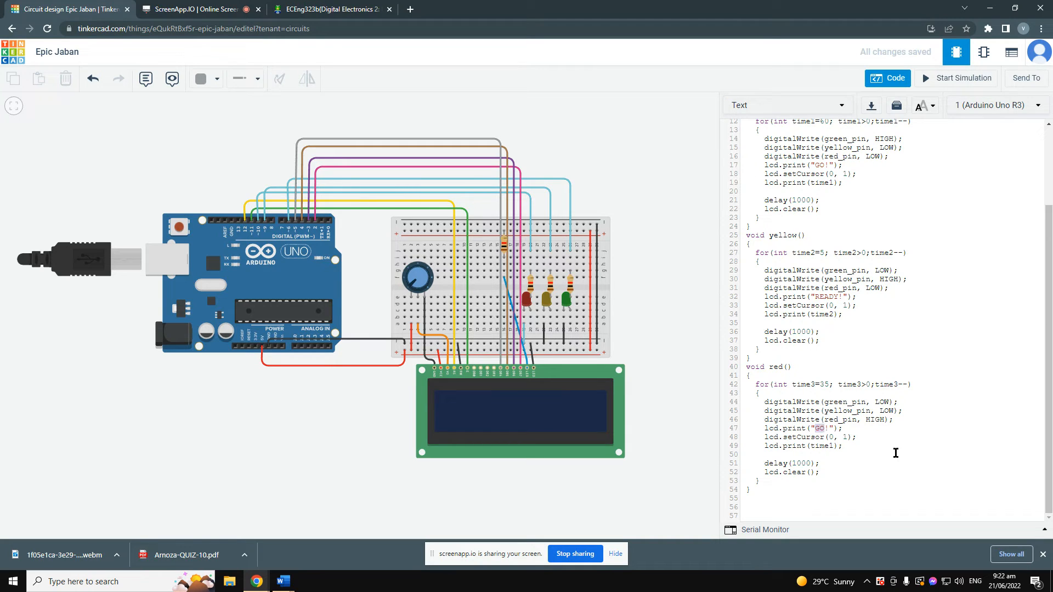
text(STOP!)
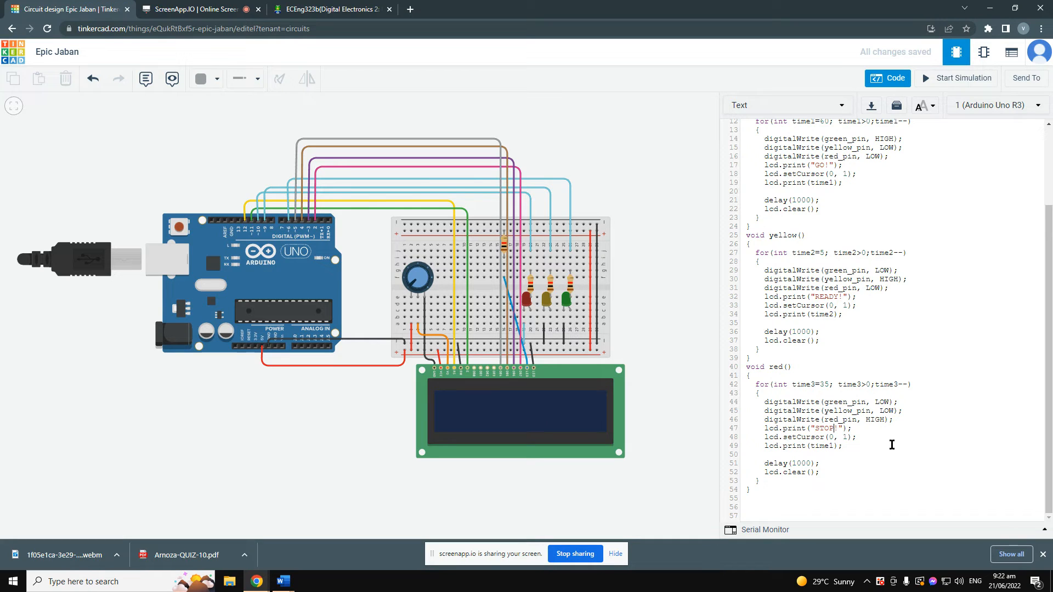
mouse_move(840, 446)
text(3)
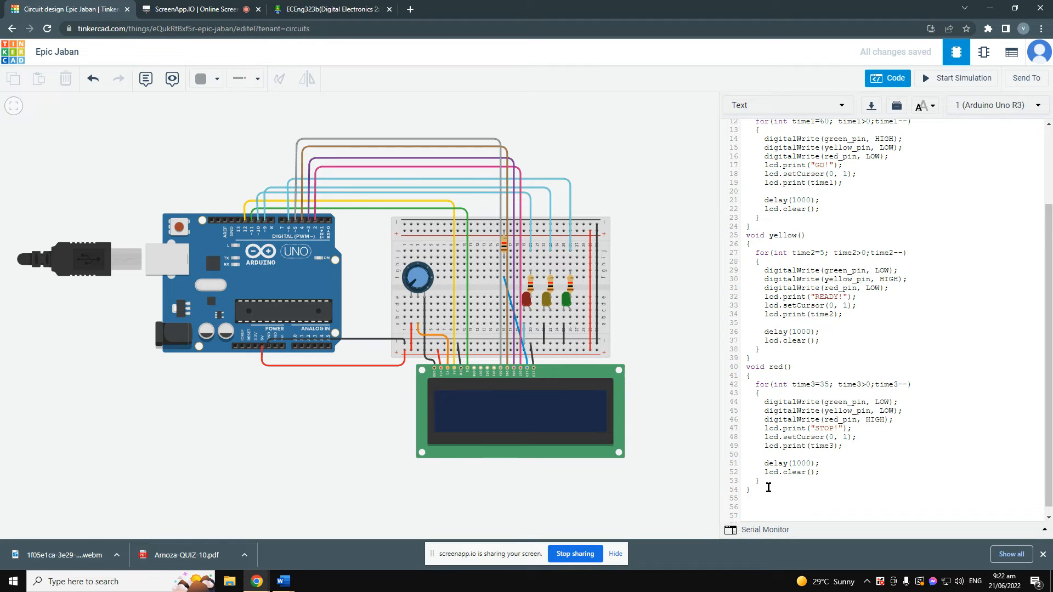
Write void setup() and start serial communication with Serial.begin(9600);.
text(vc)
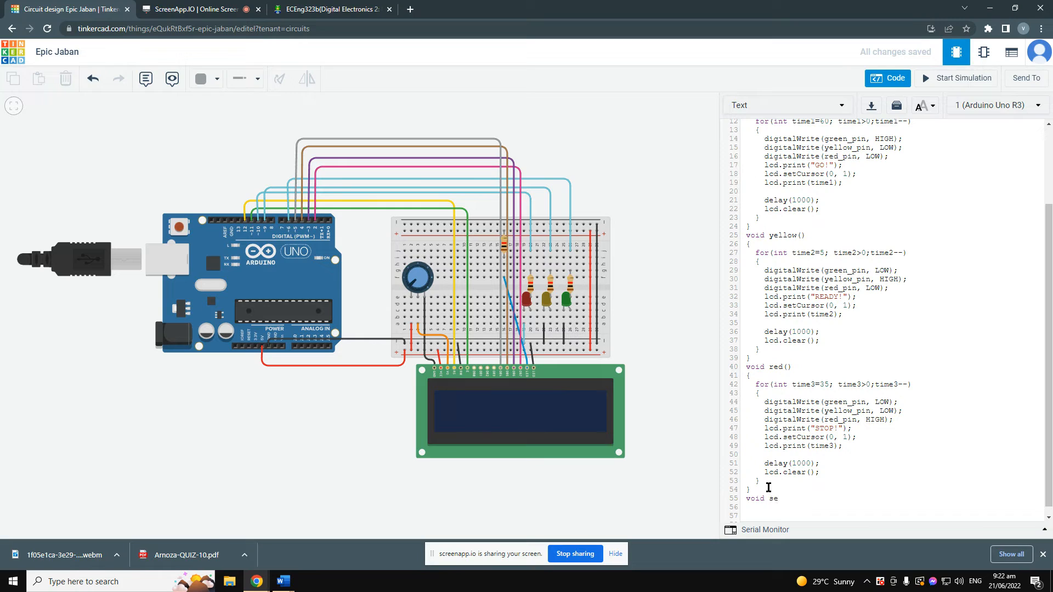
text(tup=)
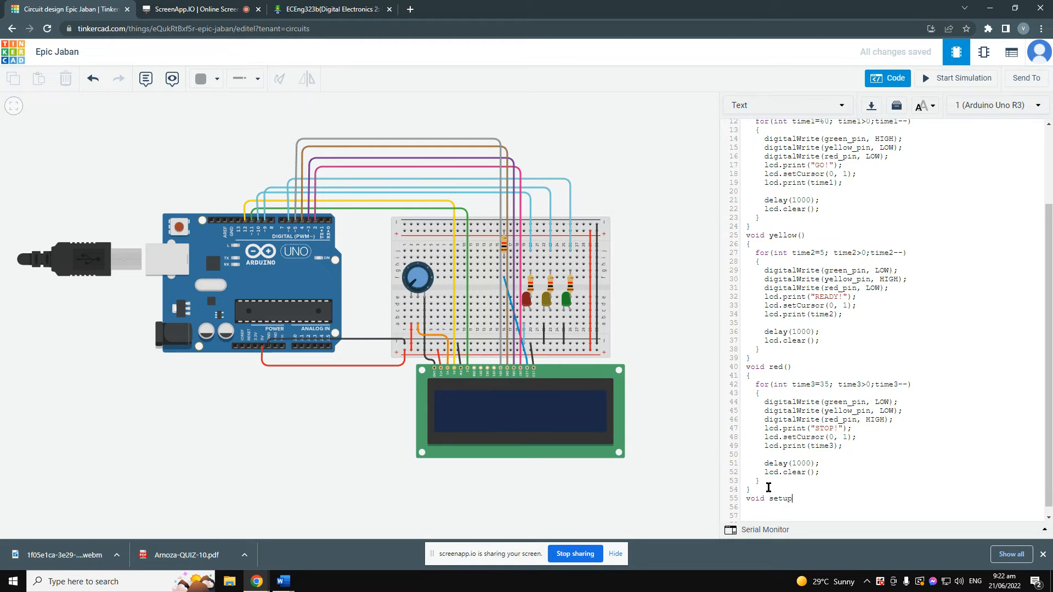
text(())
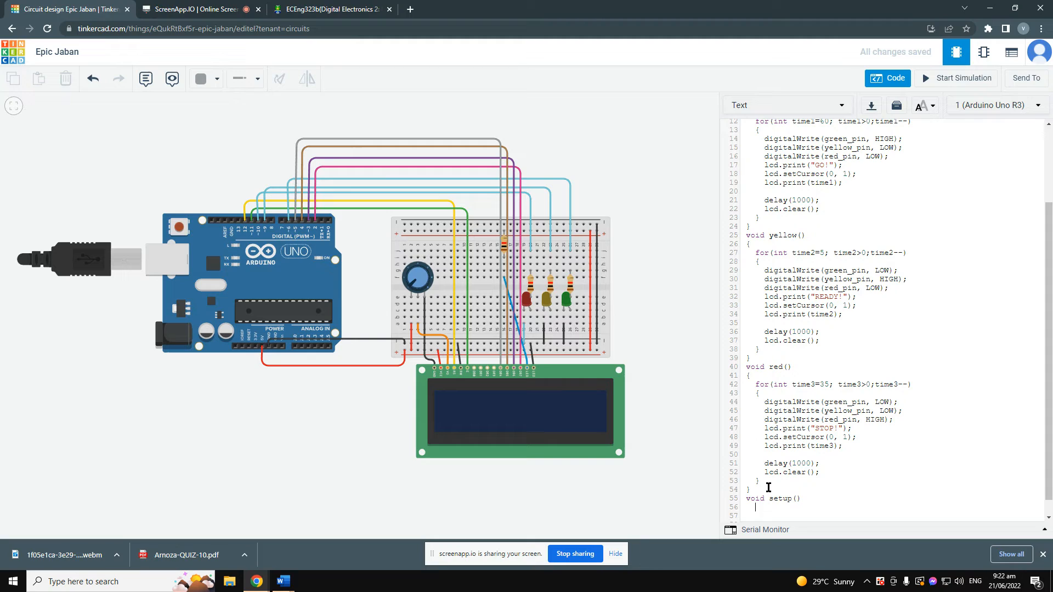
text({)
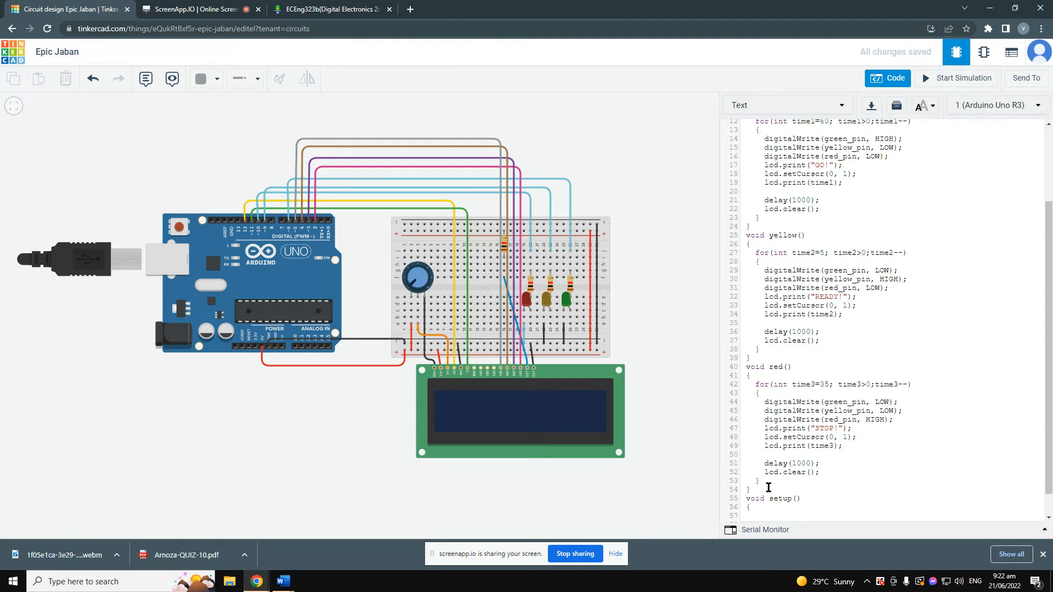
text(Seria)
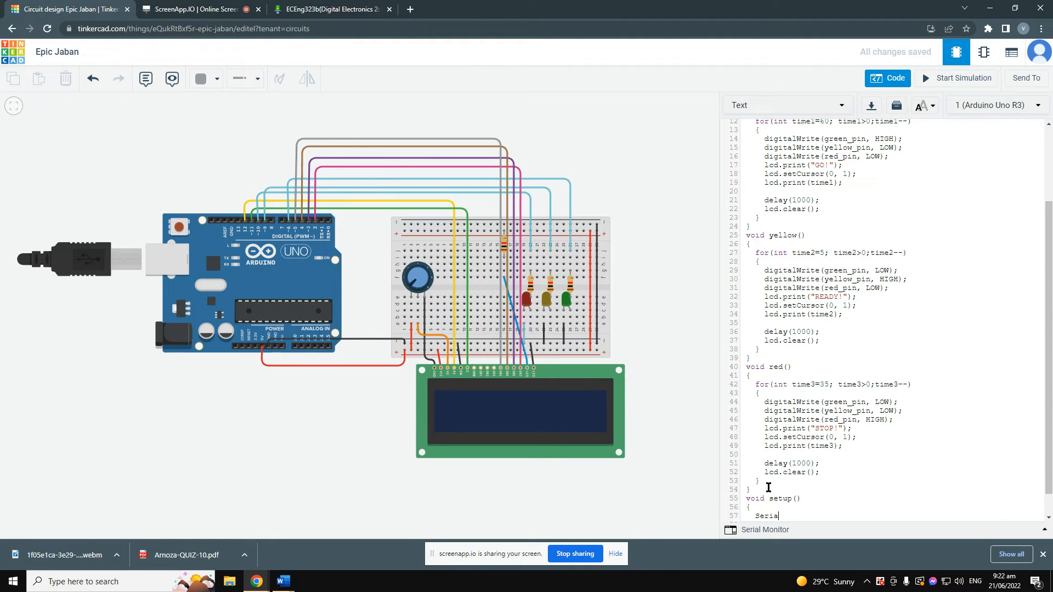
text(l/)
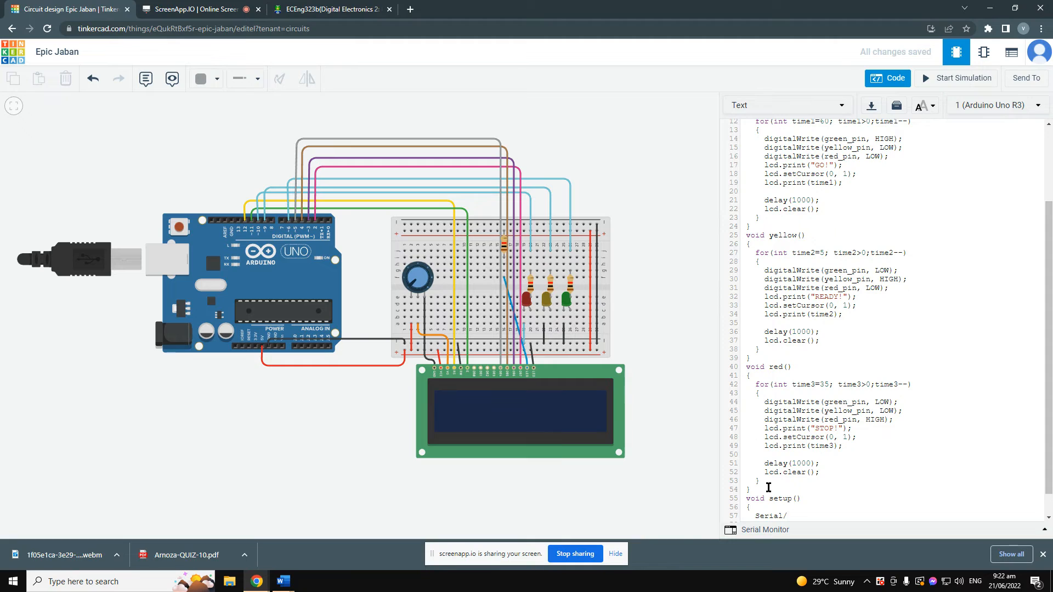
text(begin)
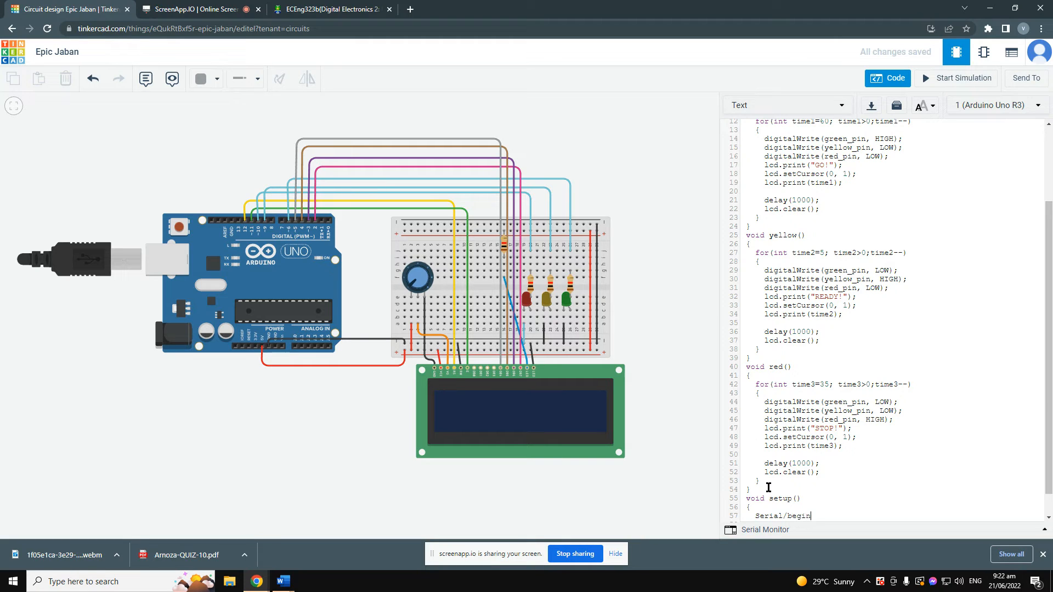
text(()
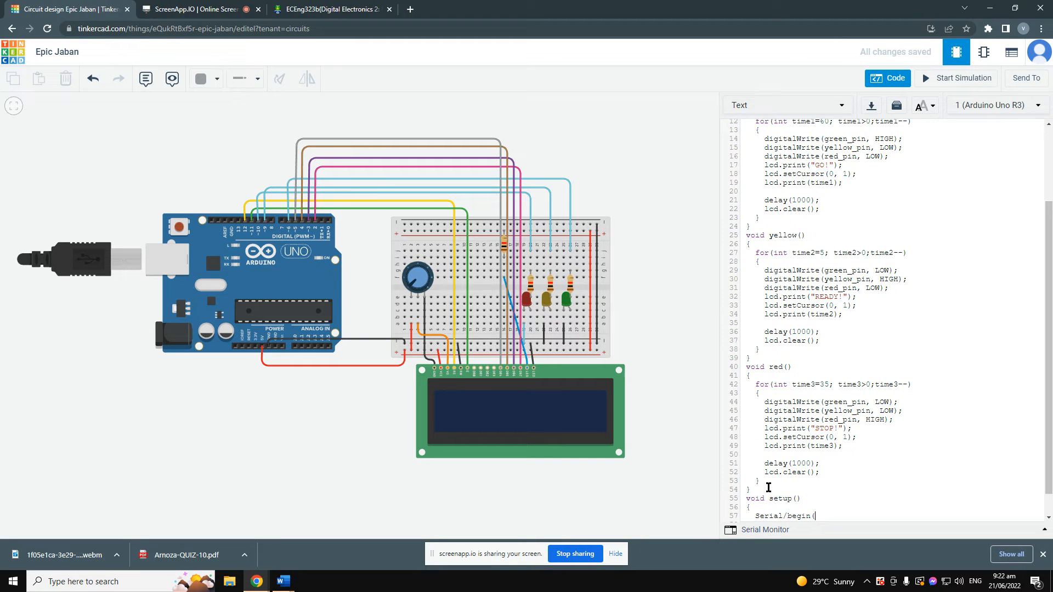
text(9600)
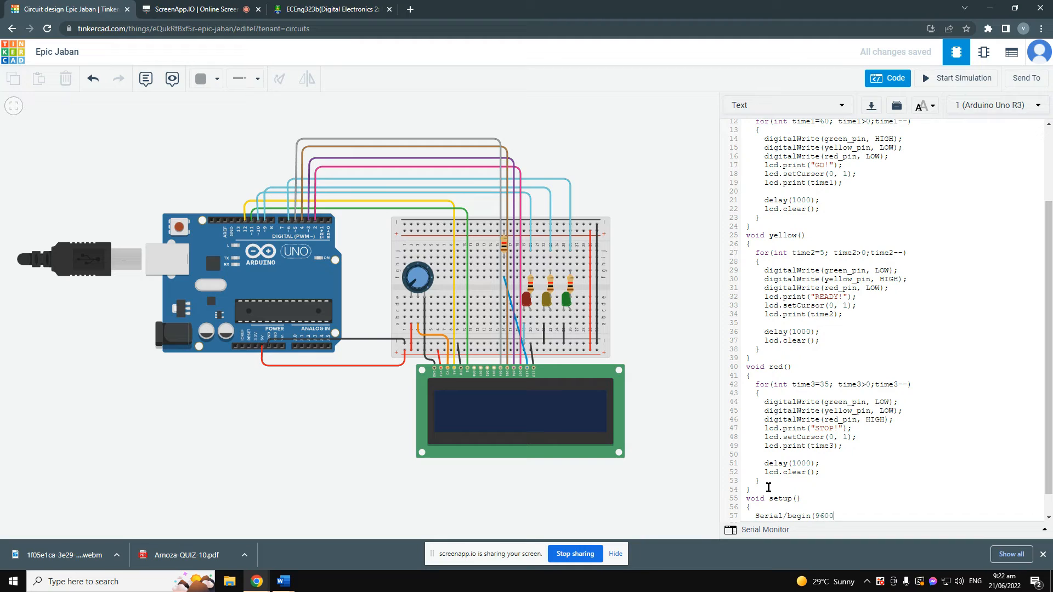
text(;)
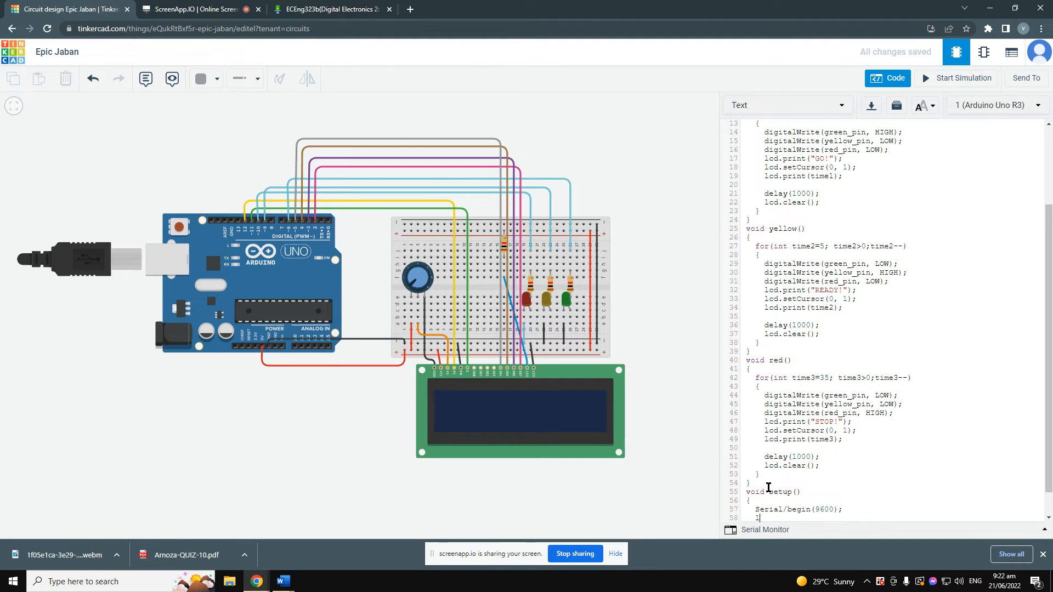
Initialise the LCD as 16 columns by 2 rows with lcd.begin(16, 2);.
text(lcd.b)
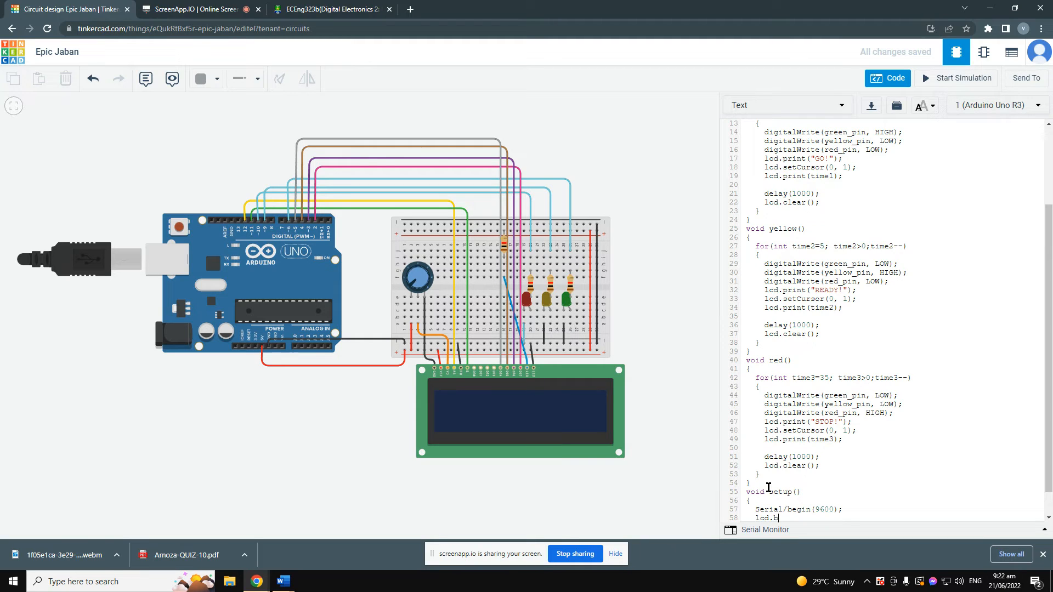
text(egin()
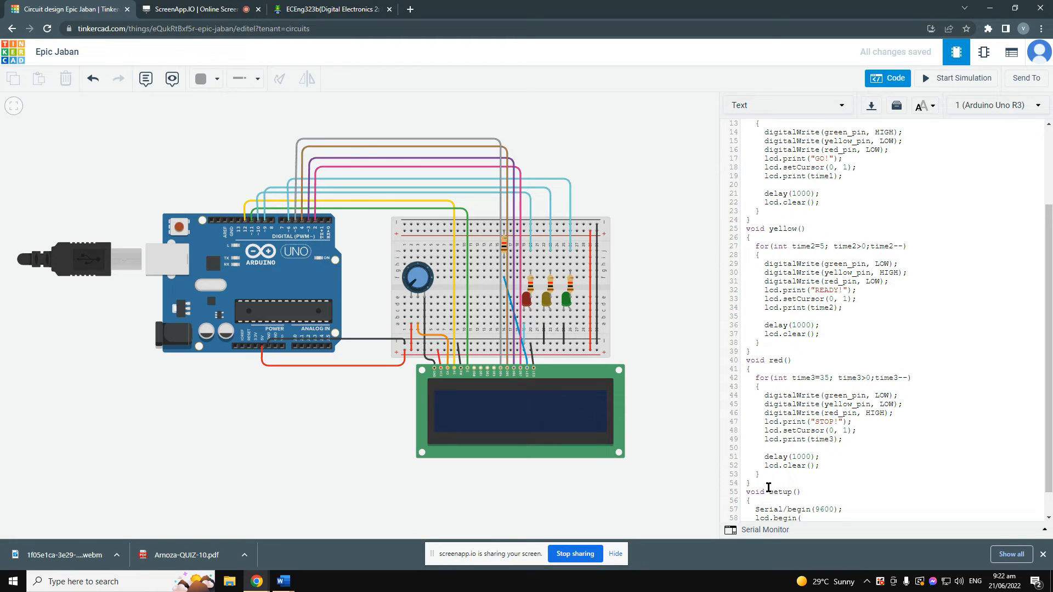
text(1)
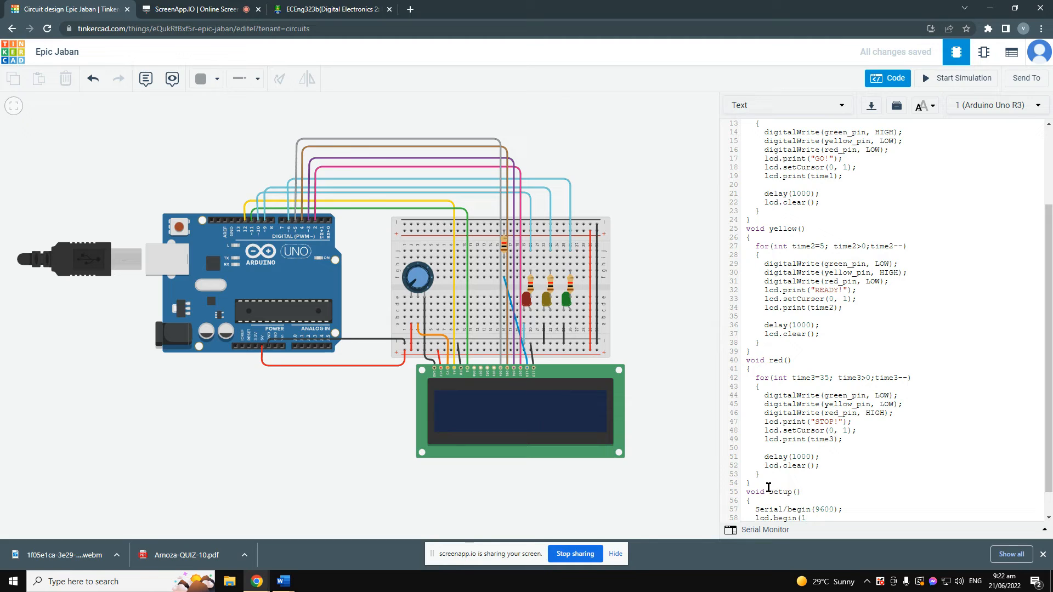
text(6)
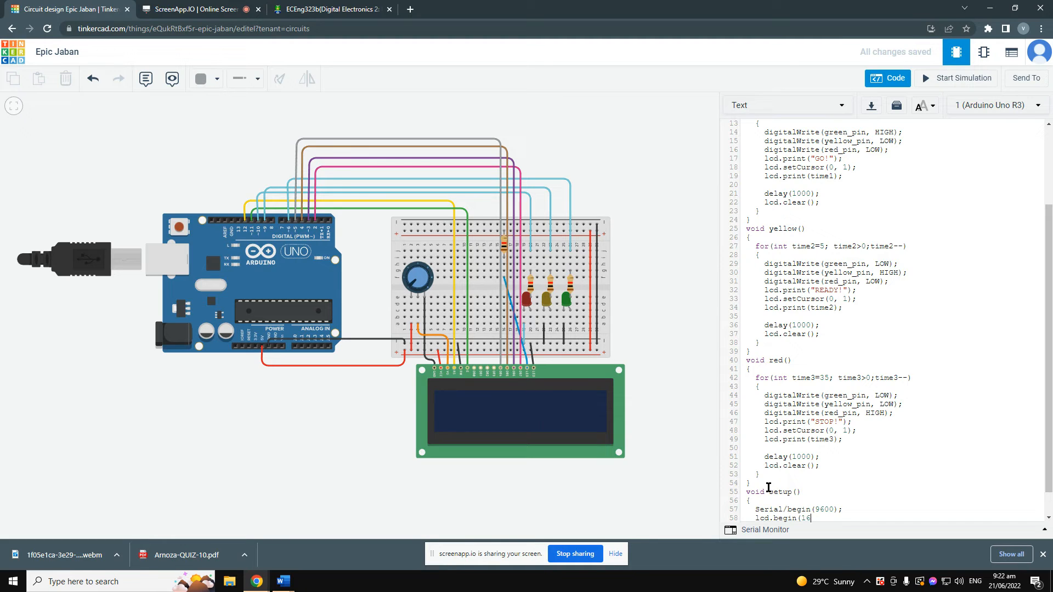
text(, 2)
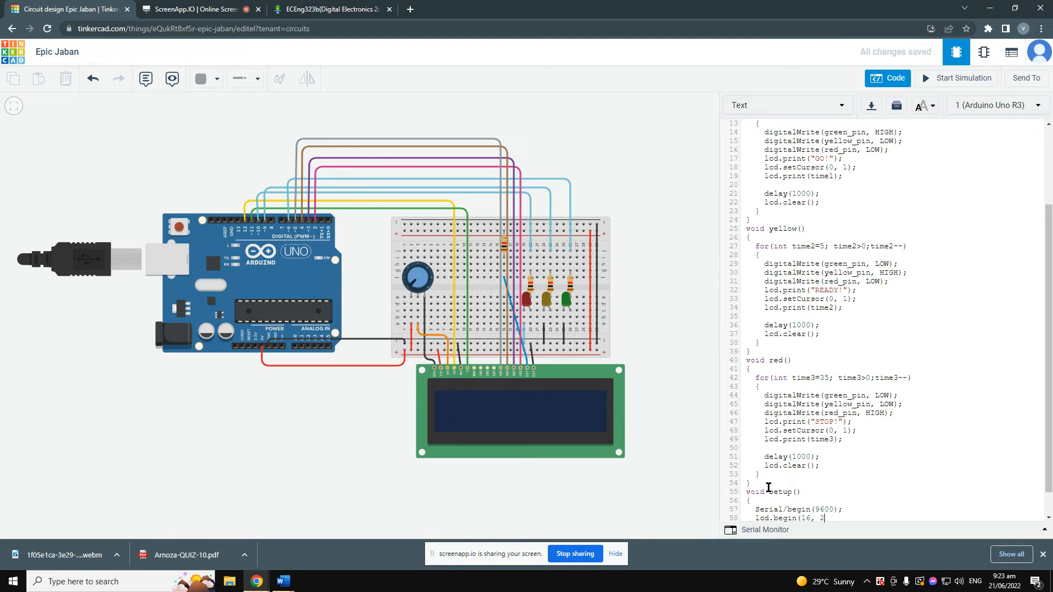
text(;)
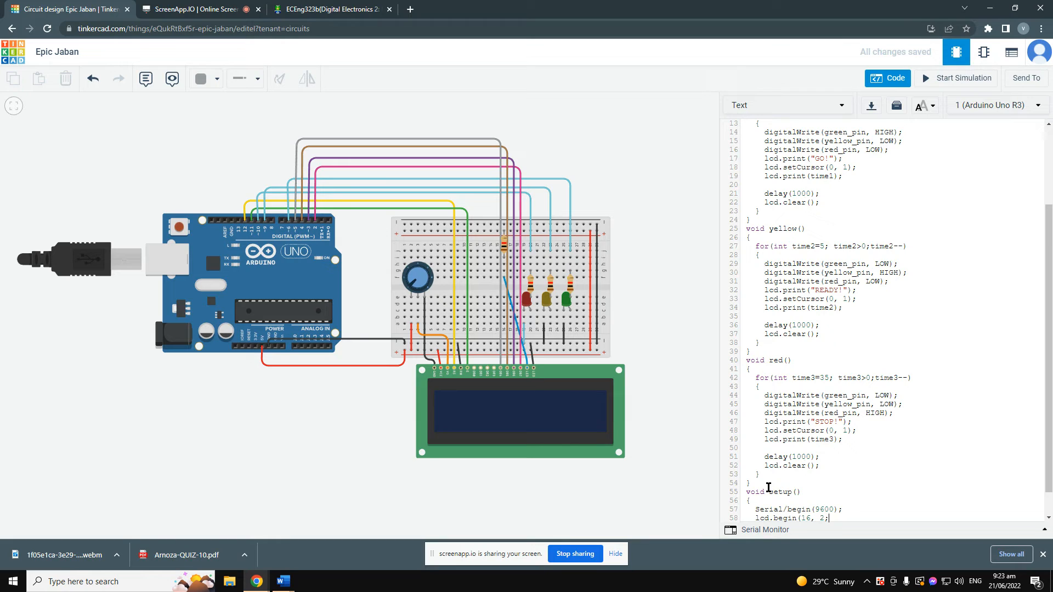
Begin a pinMode line for green_pin, briefly checking the ScreenApp recording tab.
text(pinMode()
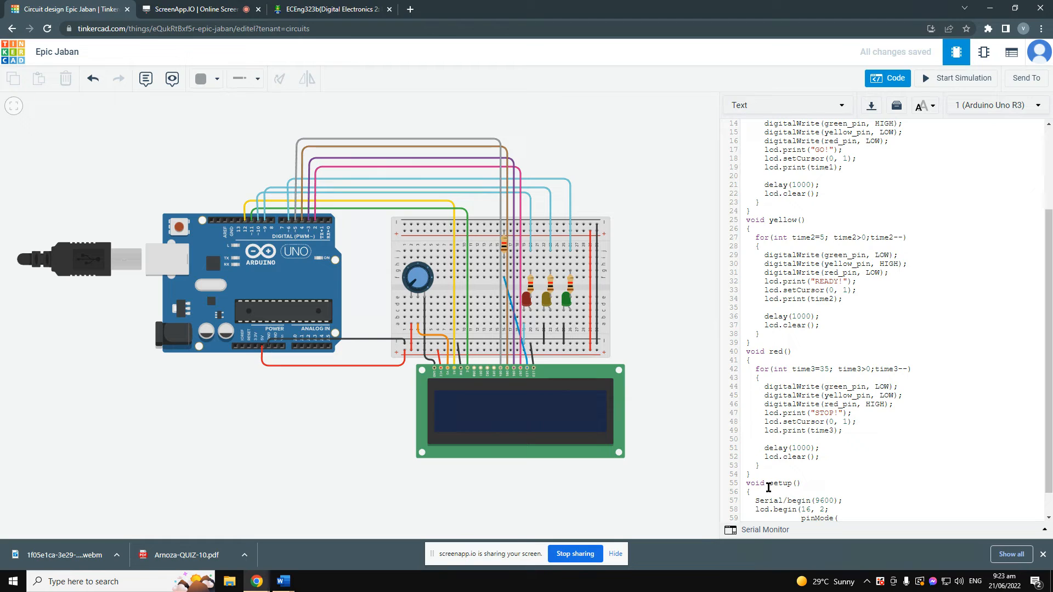
text(green)
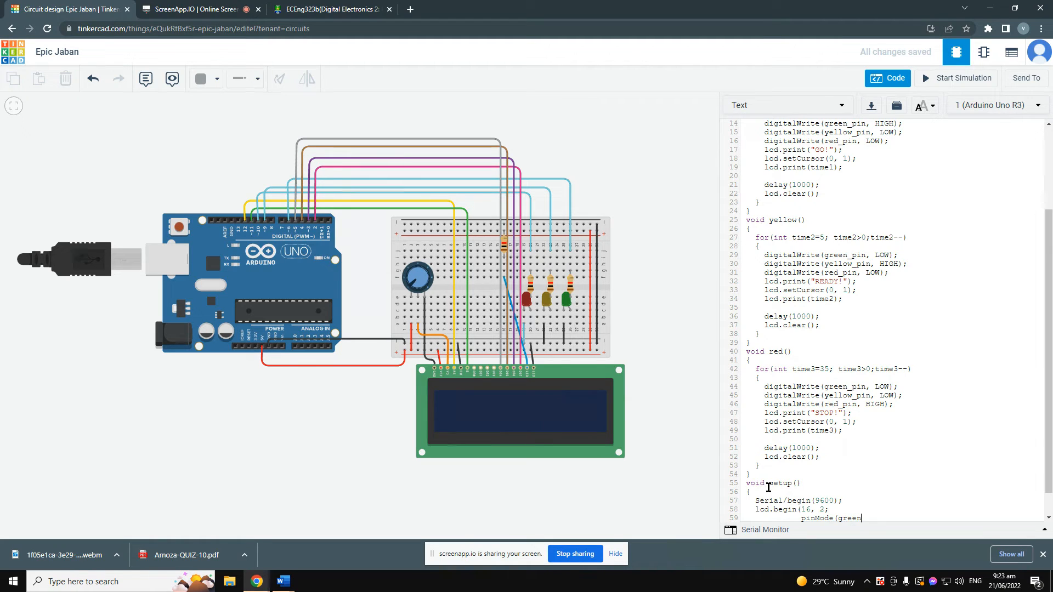
text(_pin)
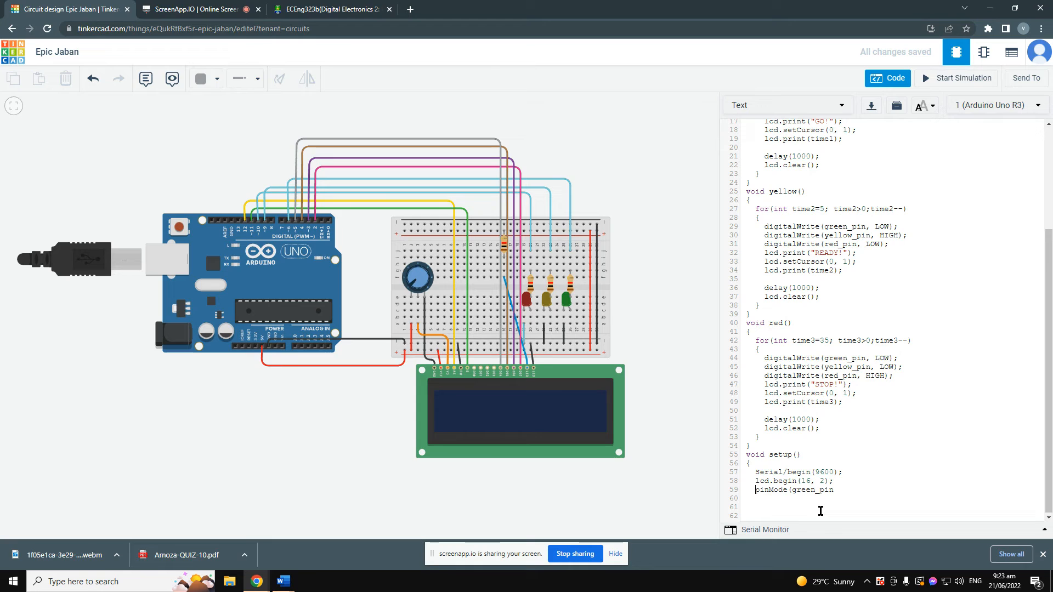
click(196, 8)
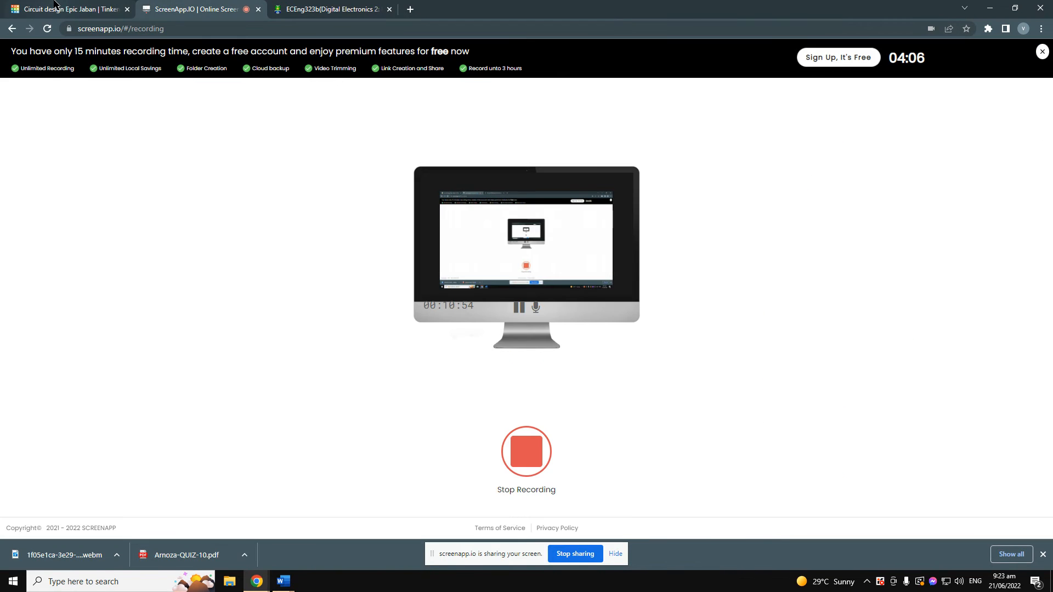
click(67, 9)
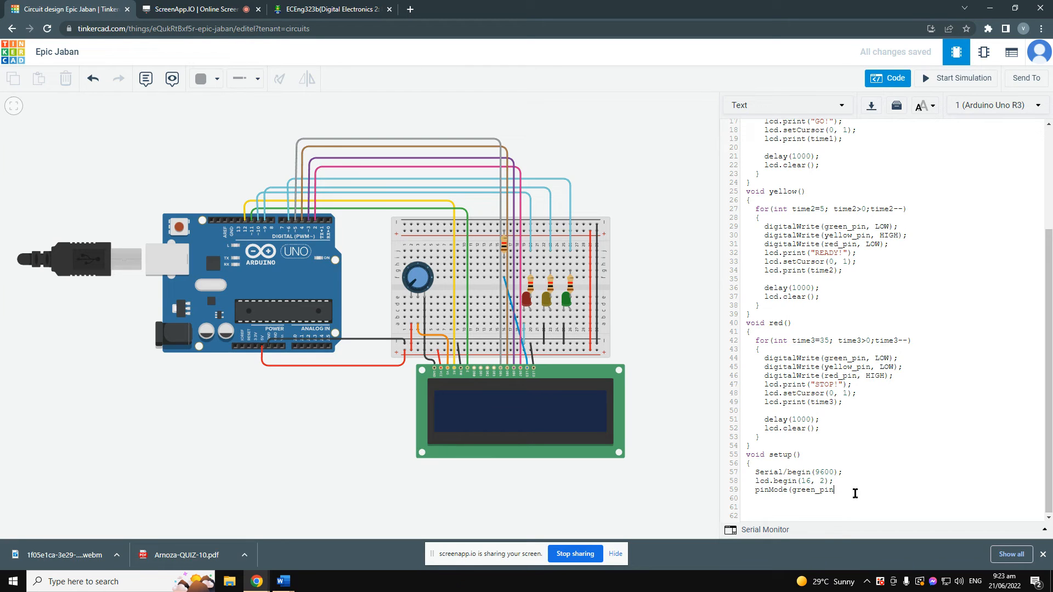
Finish pinMode(green_pin, OUTPUT); and paste the line again for the next pins.
text(,)
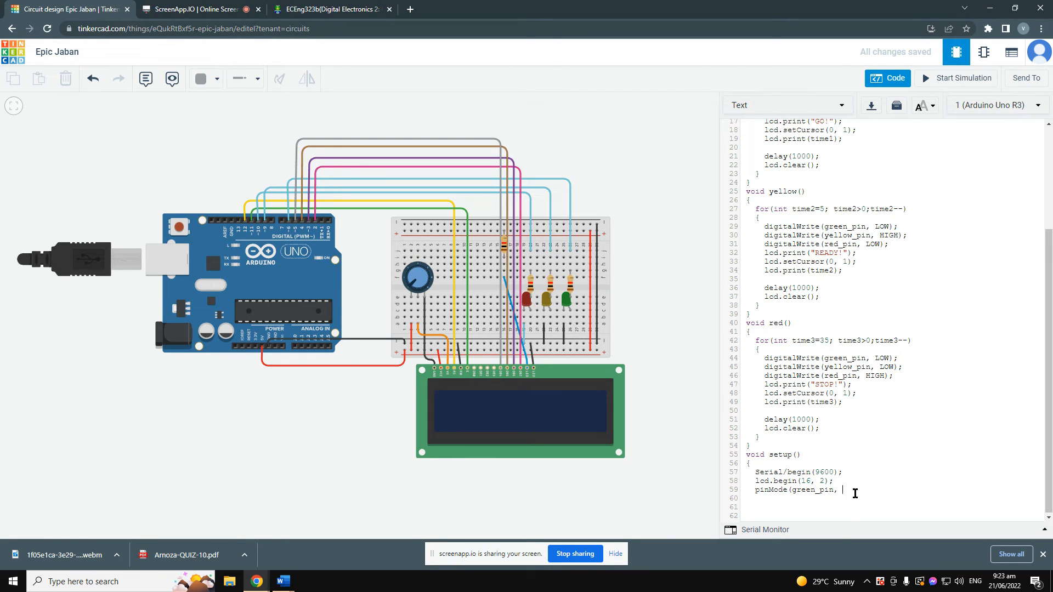
text(OUTPUT)
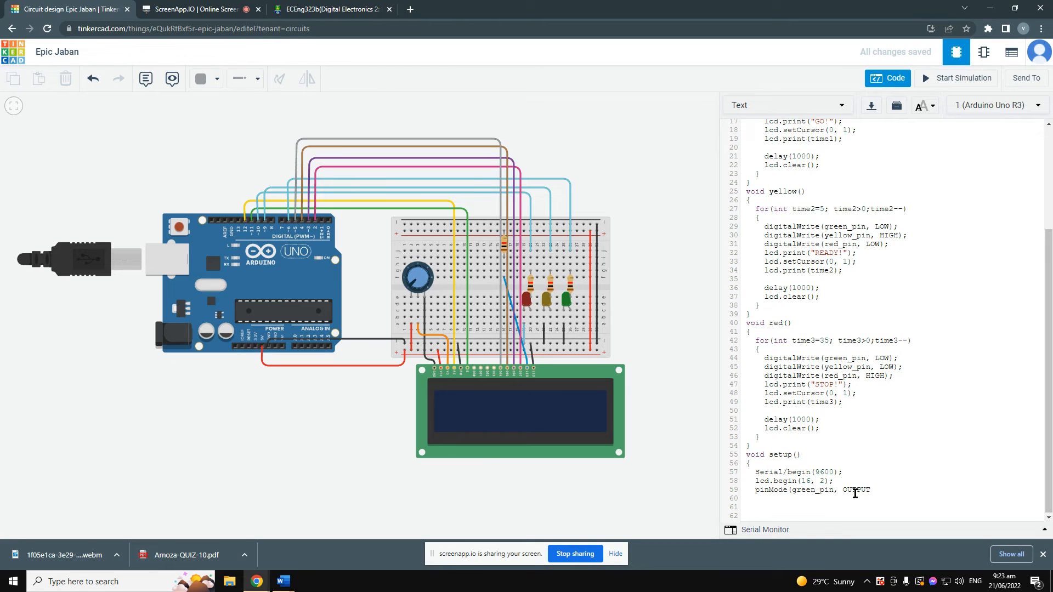
text();)
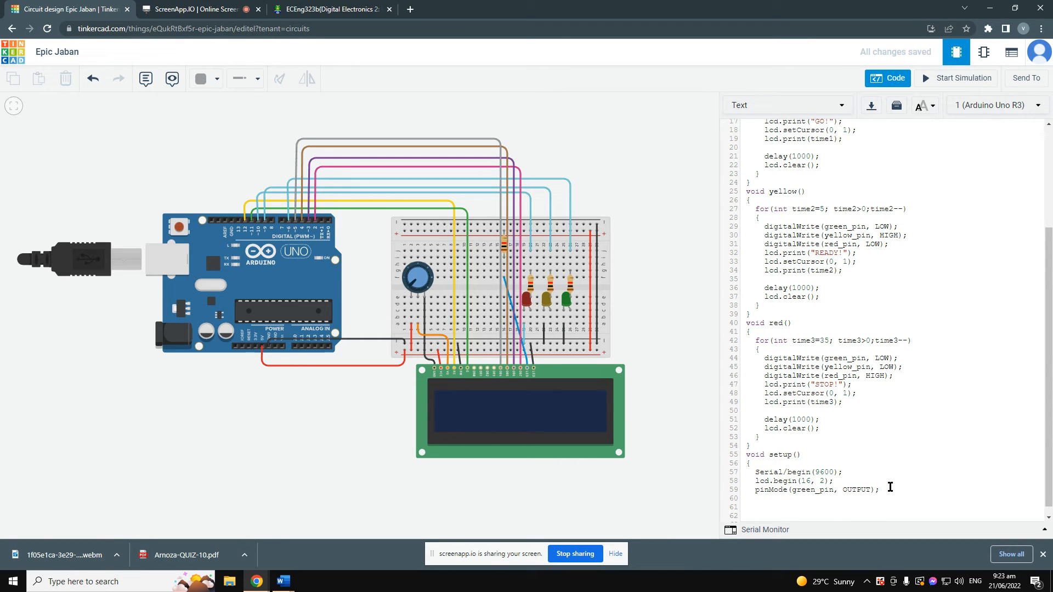
text(pinMode(green_pin, OUTPUT);)
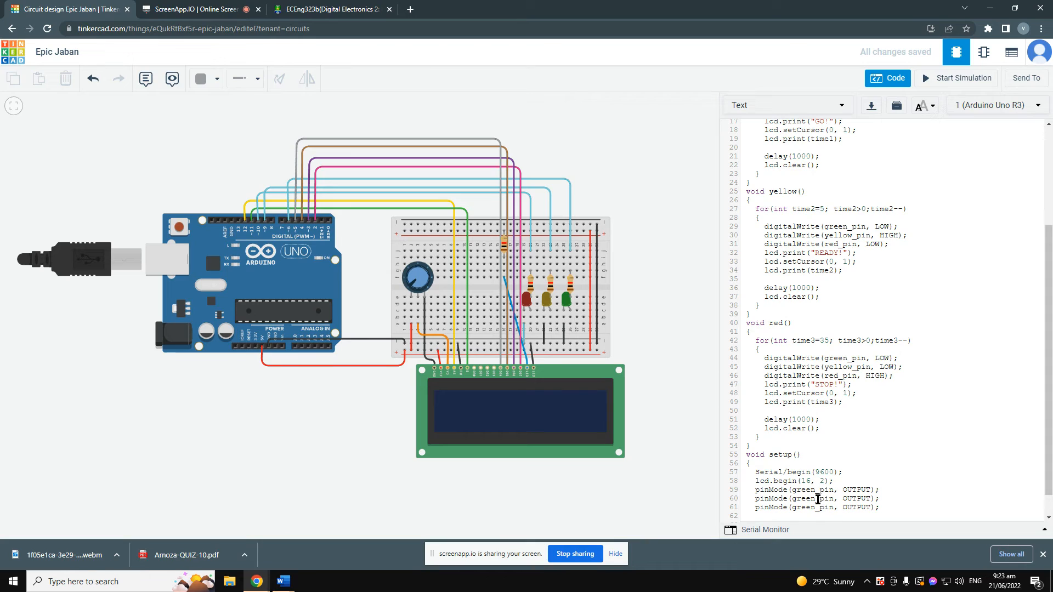
Replace green_pin in the copied lines with yellow_pin and red_pin.
double_click(806, 498)
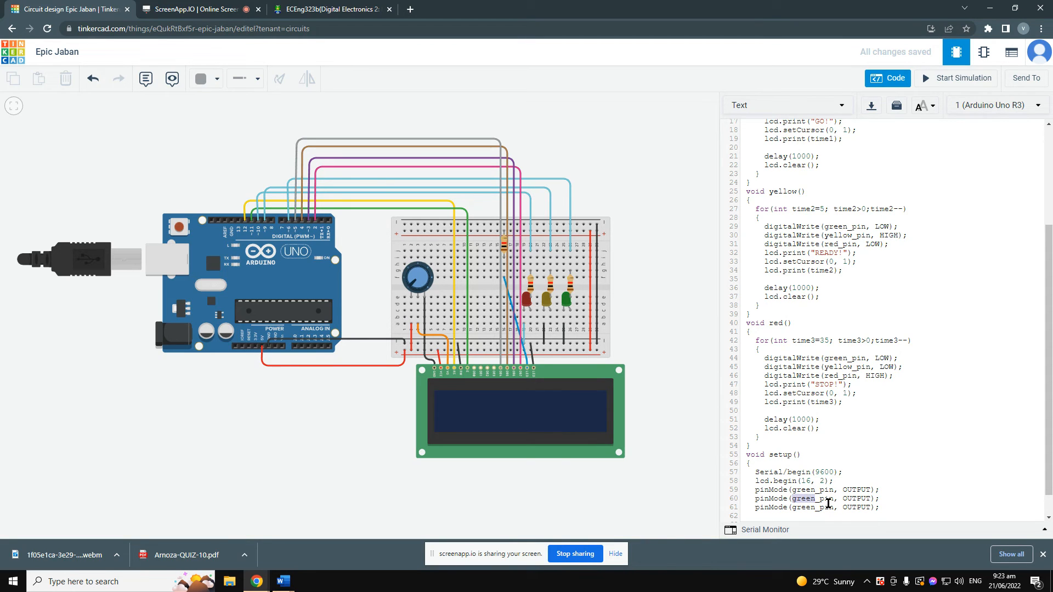
text(yellow_pin)
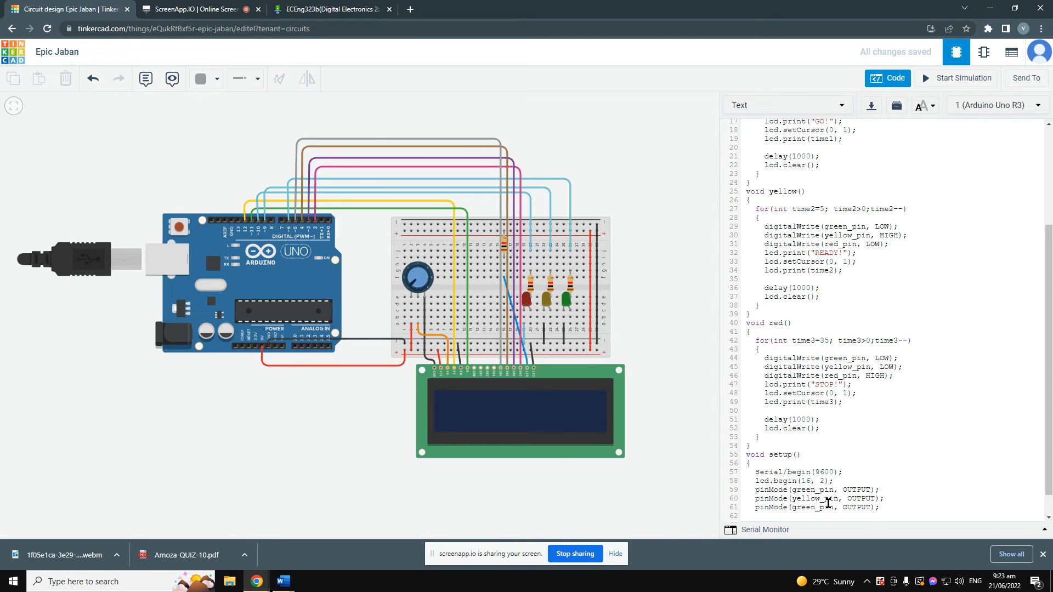
double_click(803, 508)
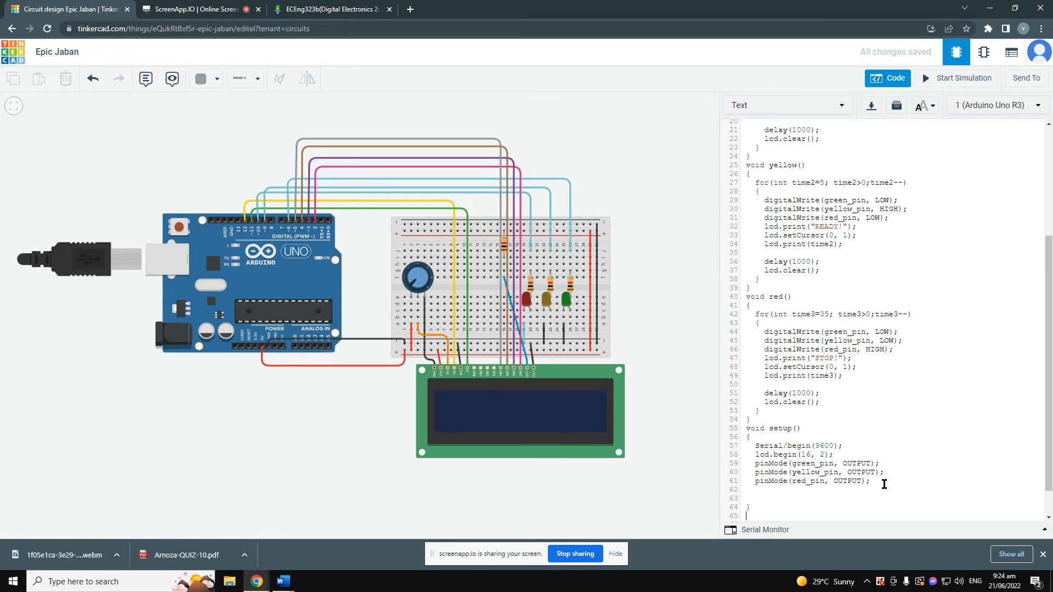
Write void loop() calling red(); and yellow();.
text(void loop()
text({)
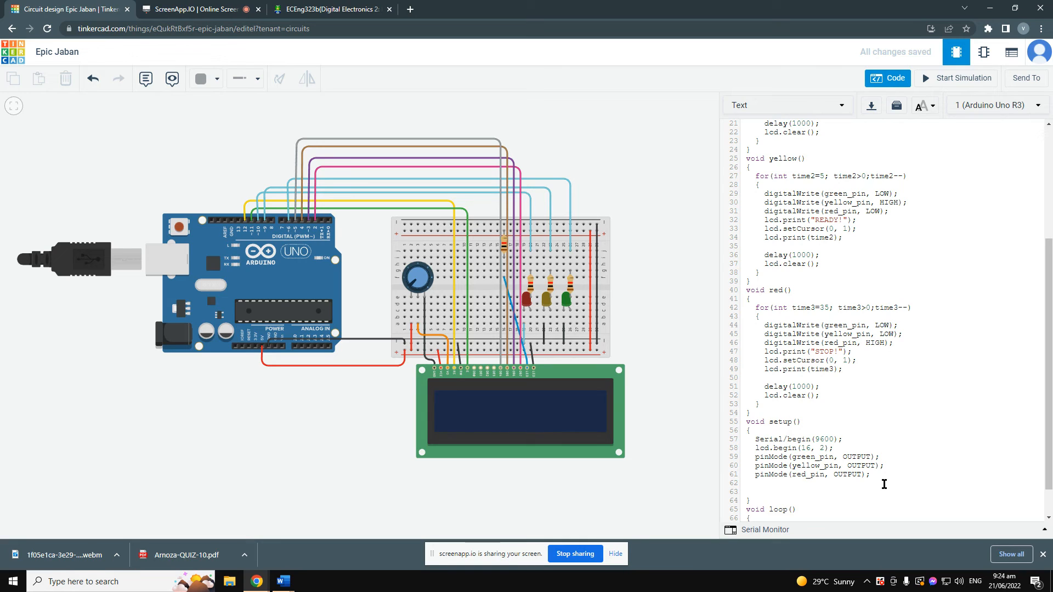
text(red)
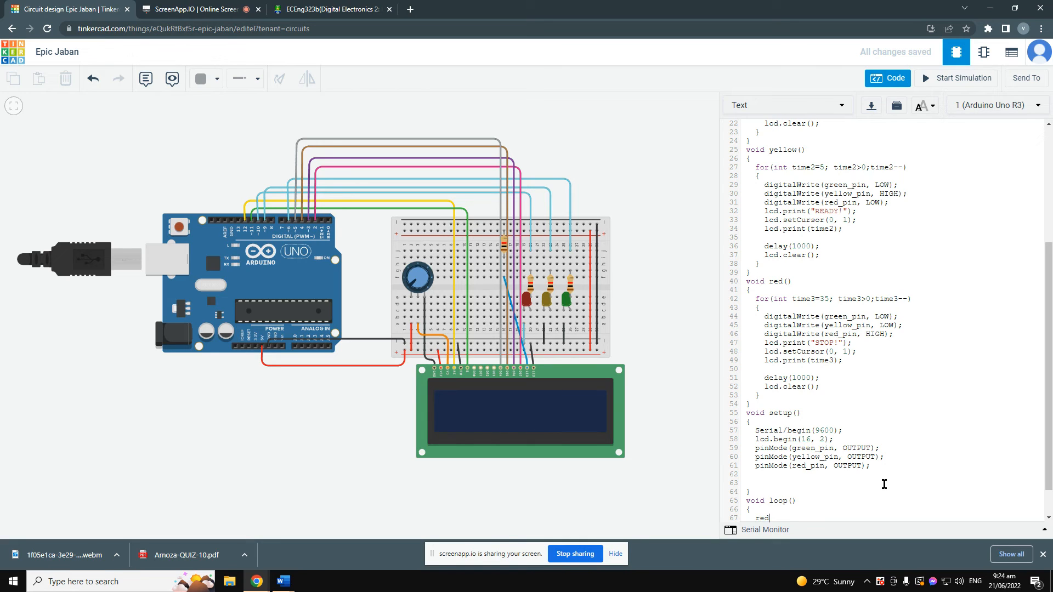
text(();)
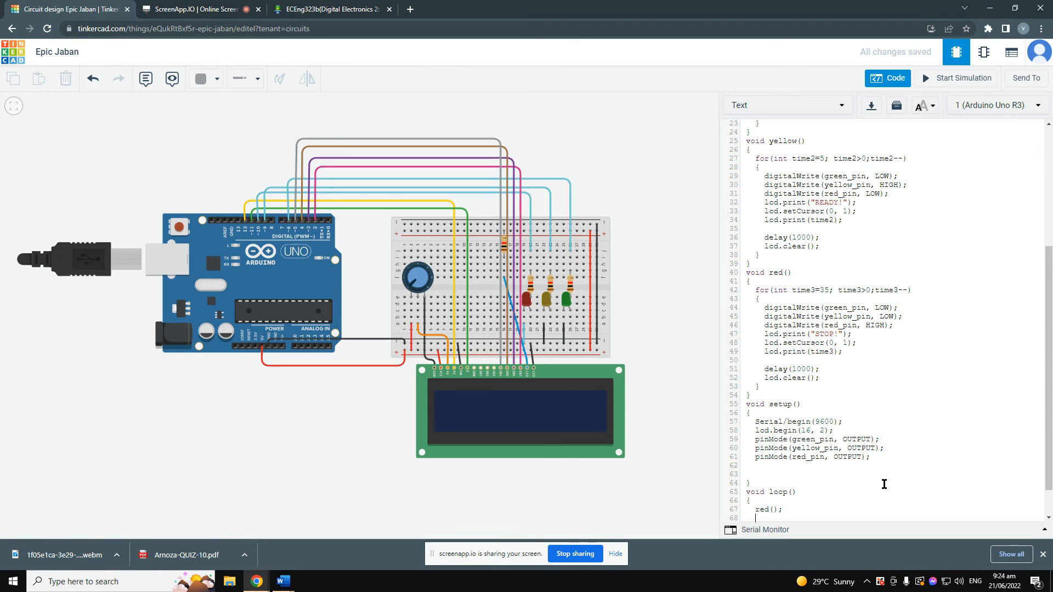
text(yellow)
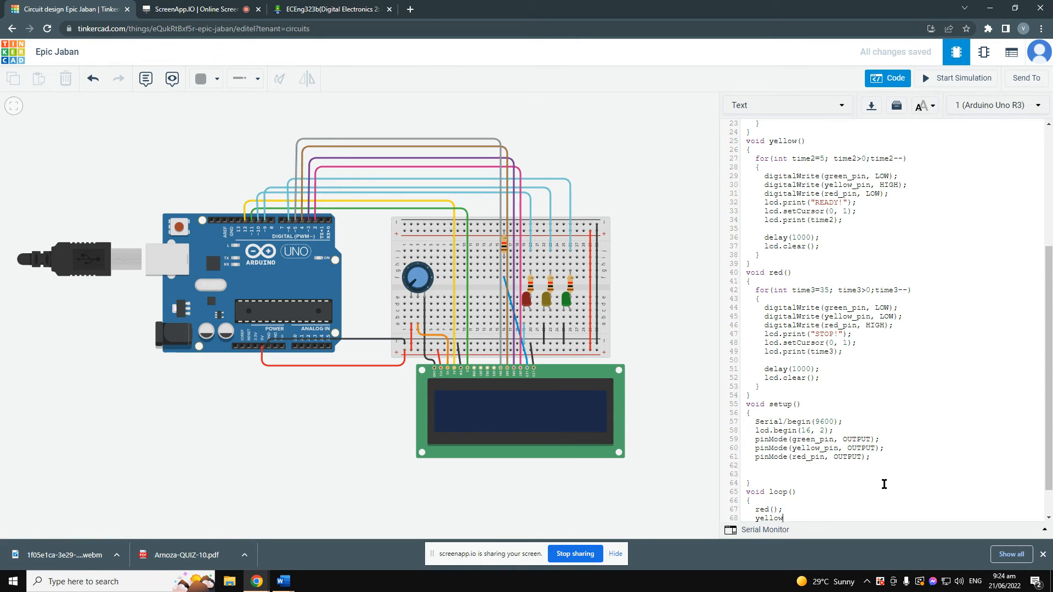
text(();)
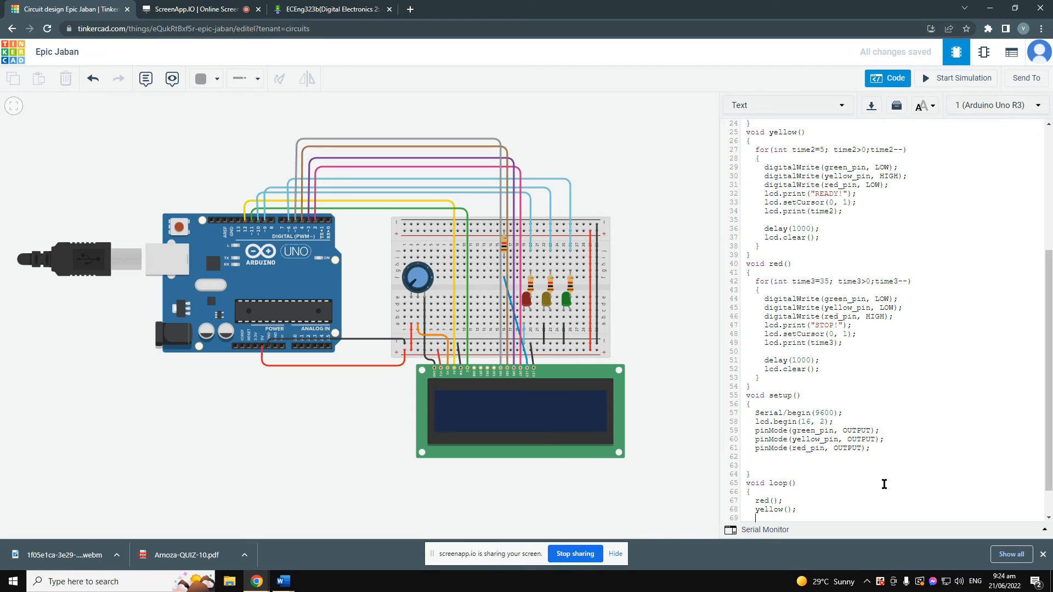
Add green(); and yellow(); calls to complete the loop sequence.
text(green();)
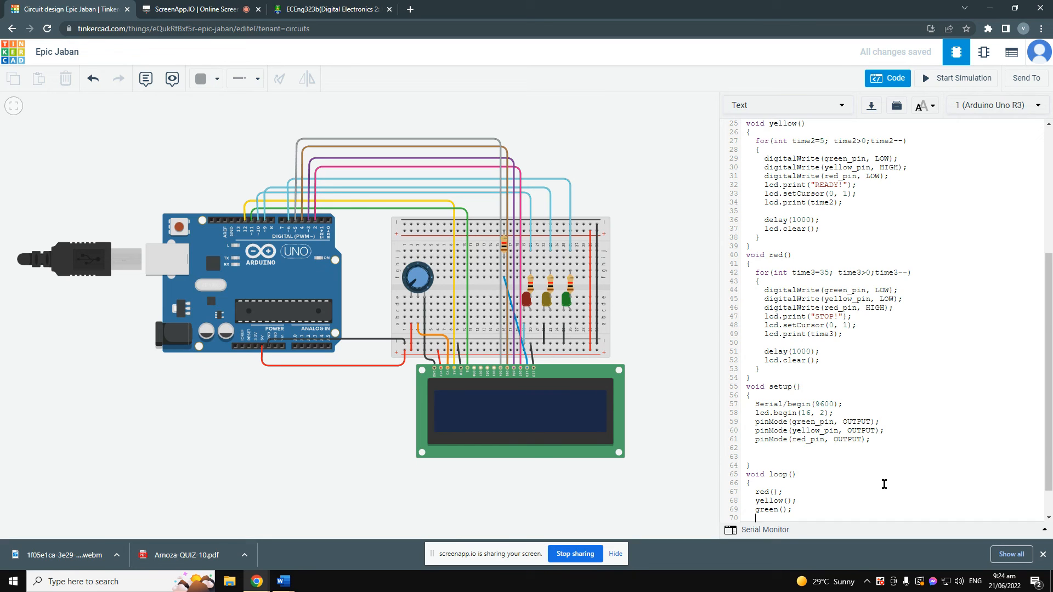
text(yellow)
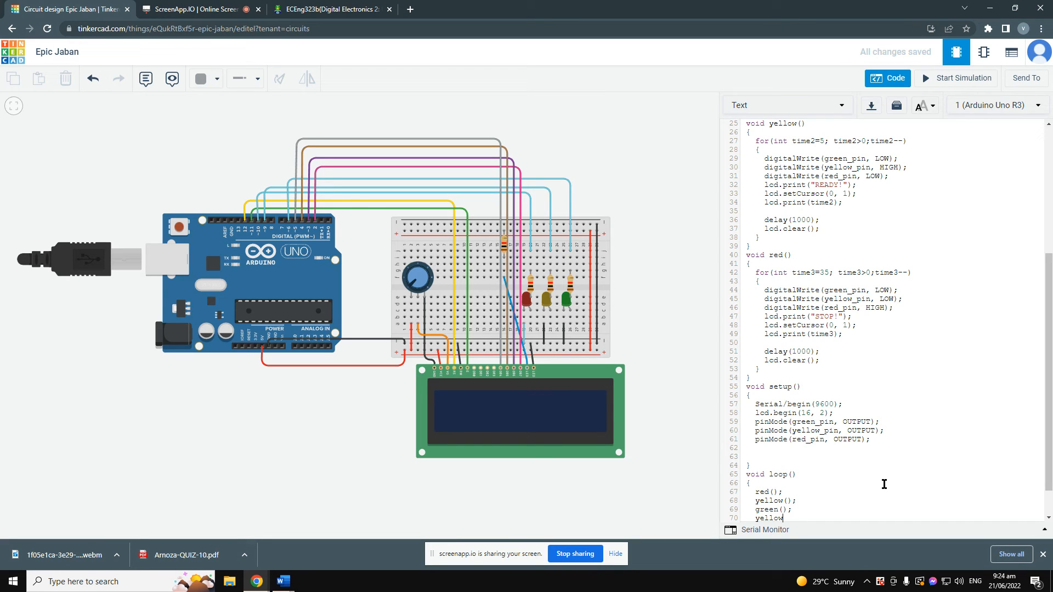
text(();)
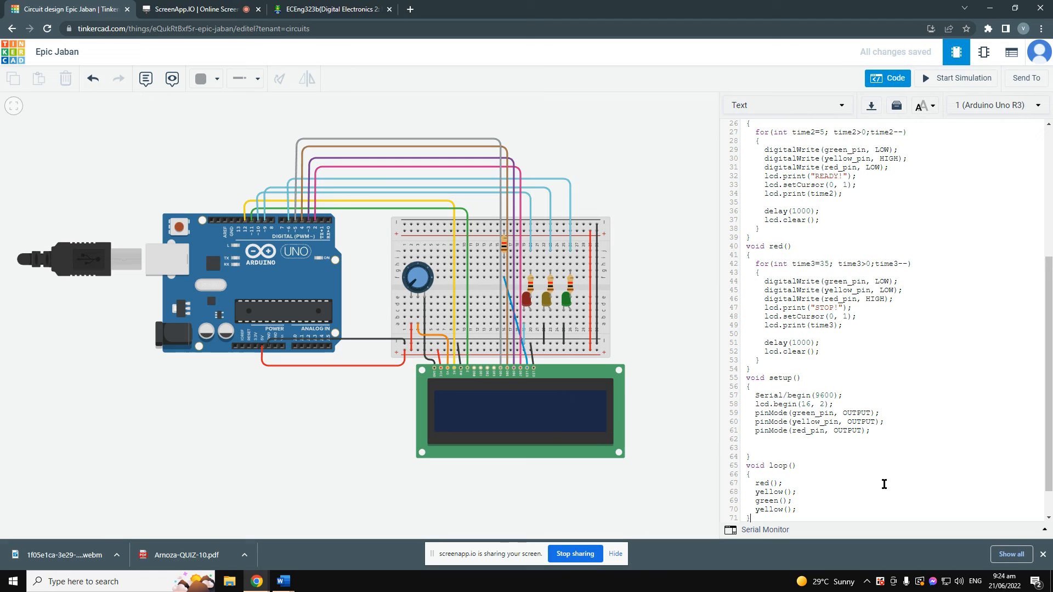
mouse_move(964, 79)
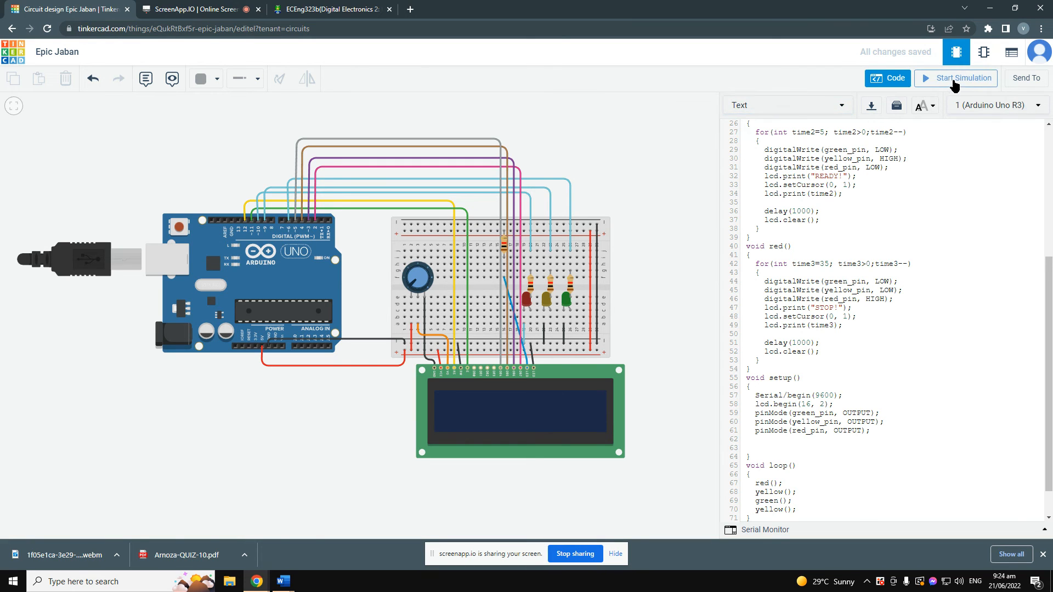
Run the simulation and review the 'LiquidCrystal does not name a type' compile errors.
click(957, 77)
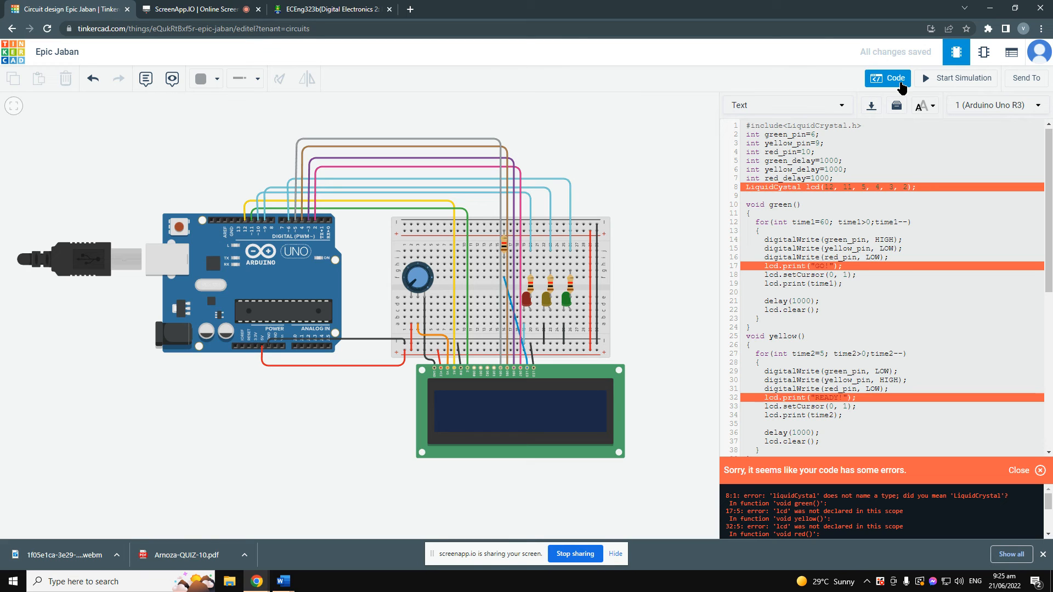
mouse_move(992, 155)
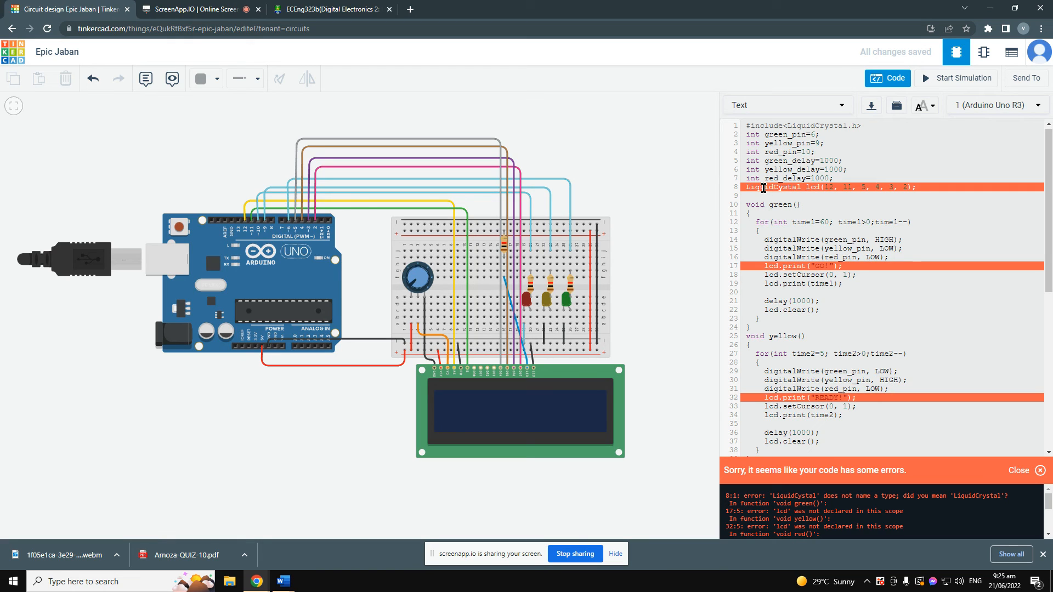
mouse_move(797, 221)
text(r)
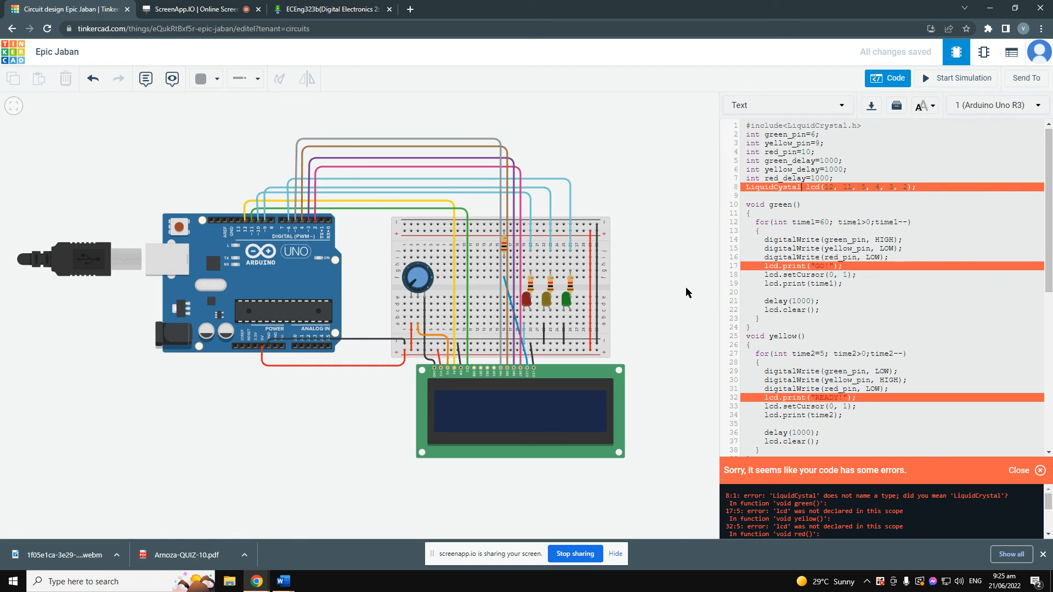
scroll(down, 3)
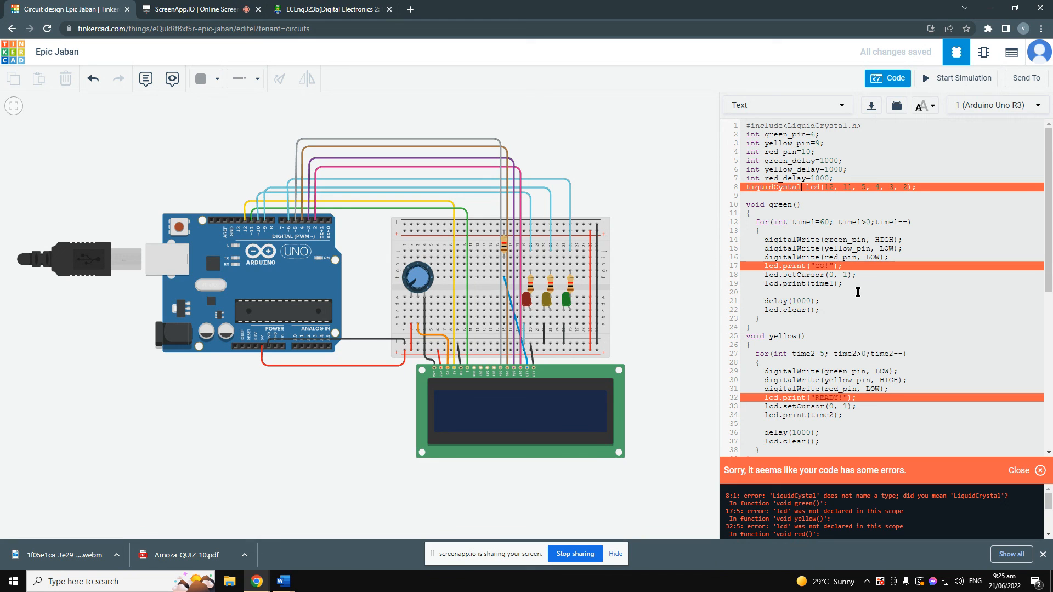
click(197, 9)
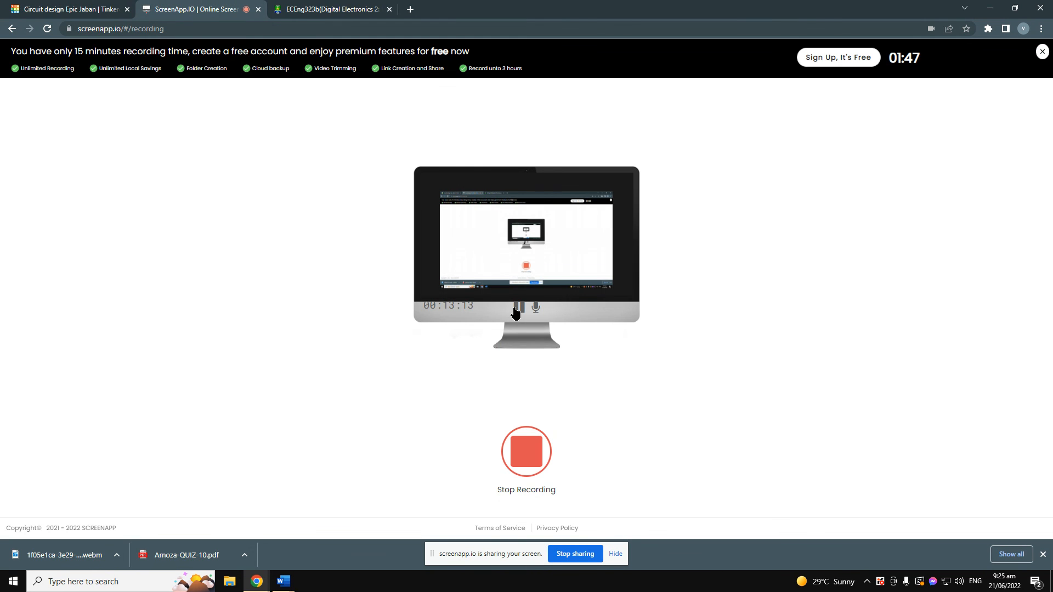
Return to the Tinkercad sketch now showing #include <LiquidCrystal.h> corrected.
click(67, 9)
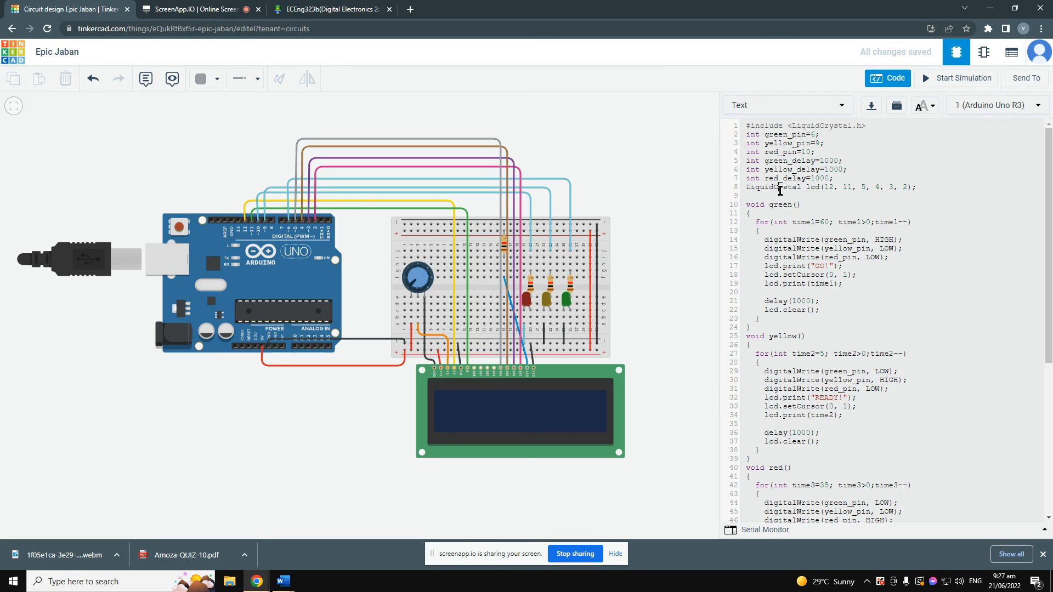
Retry the simulation and dismiss the 'How the debugger works' tips.
click(962, 78)
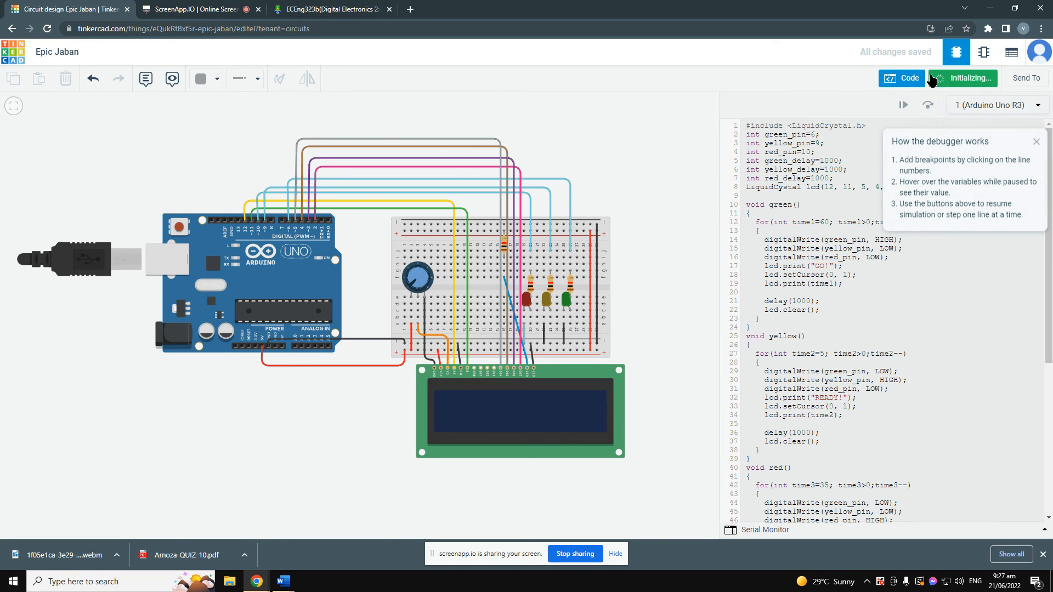
click(903, 104)
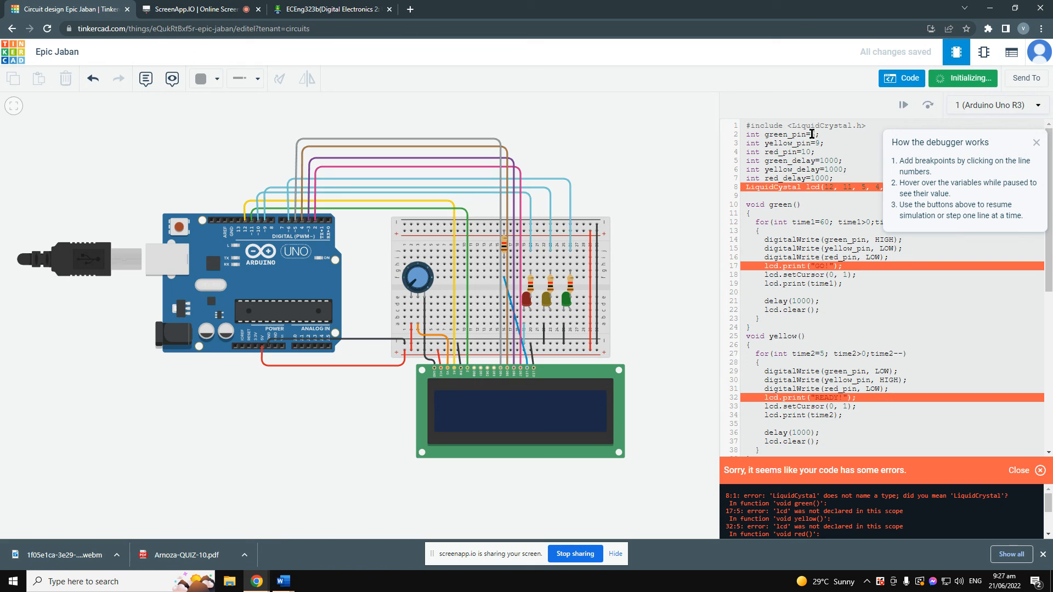
double_click(822, 126)
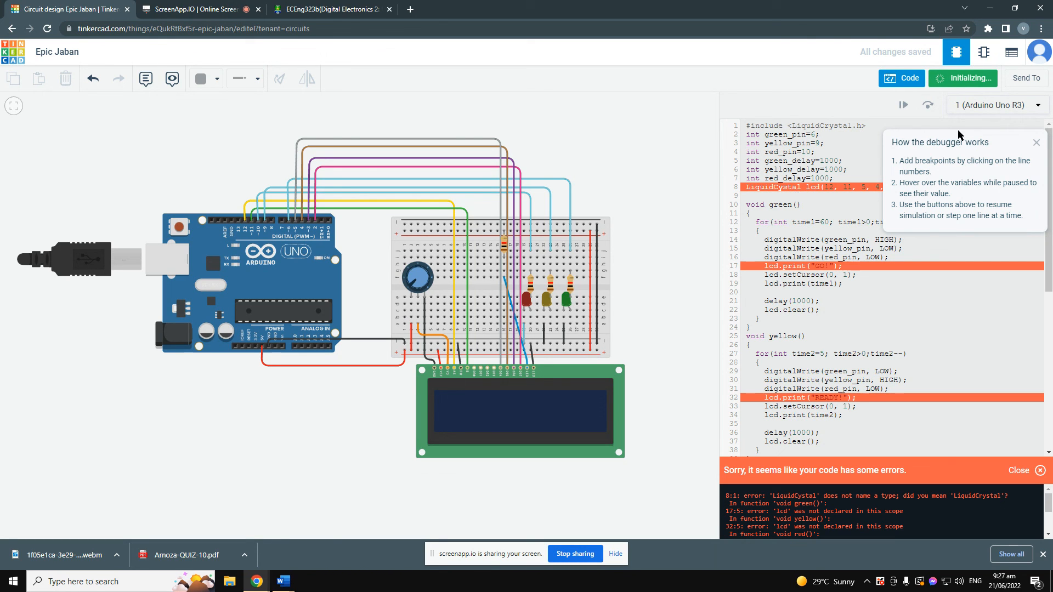
mouse_move(1027, 145)
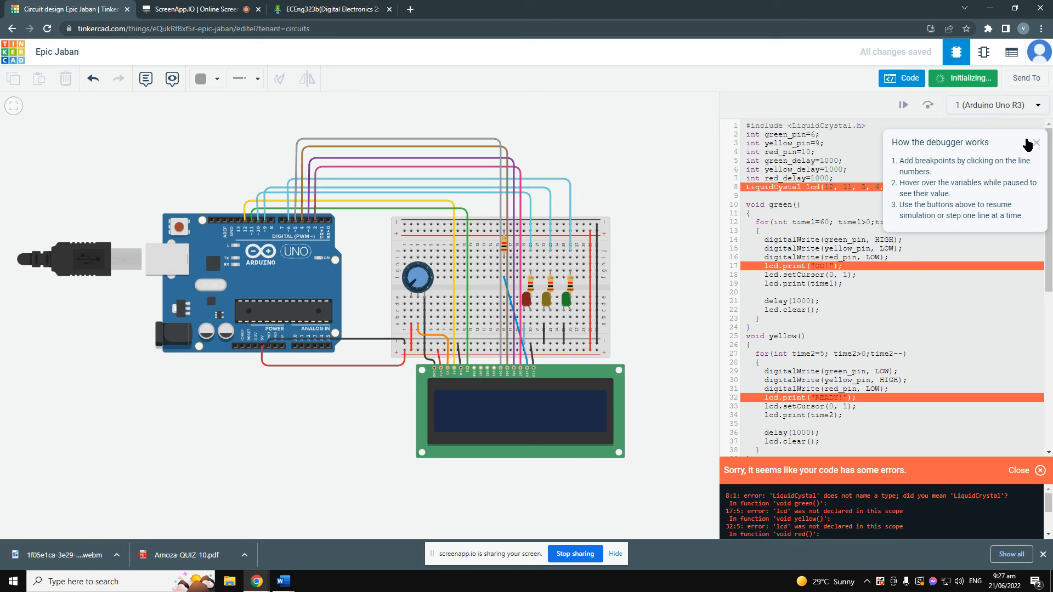
click(1036, 142)
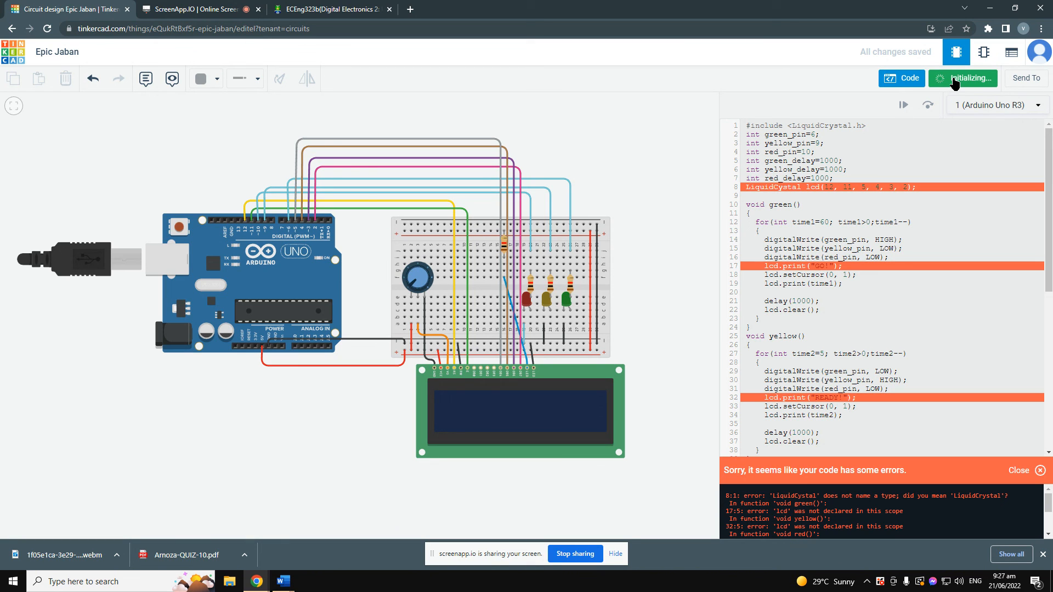
Scroll through the code and return to the design with no error list shown.
scroll(down, 3)
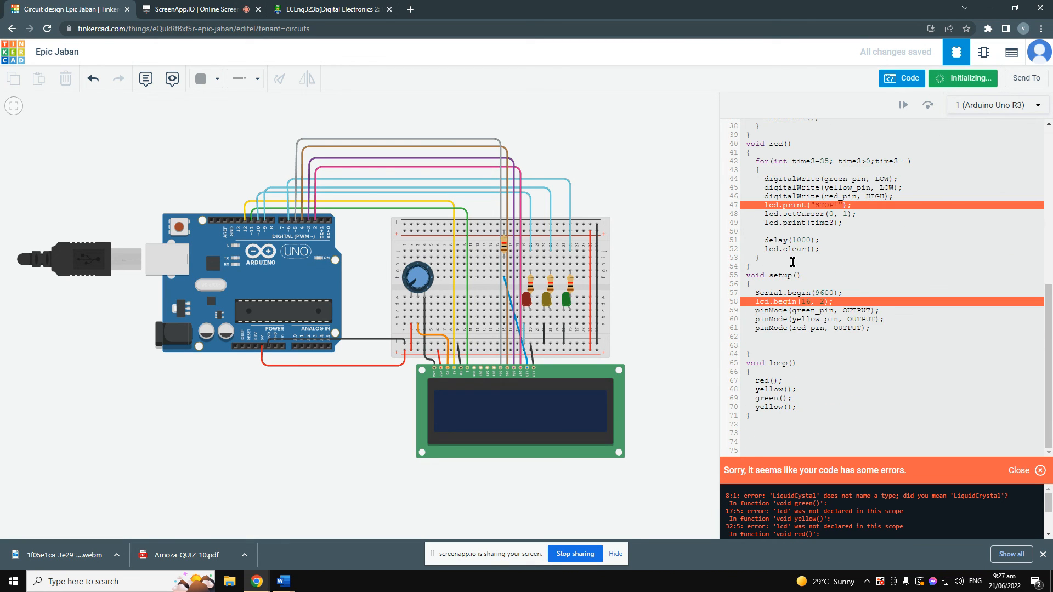
click(195, 9)
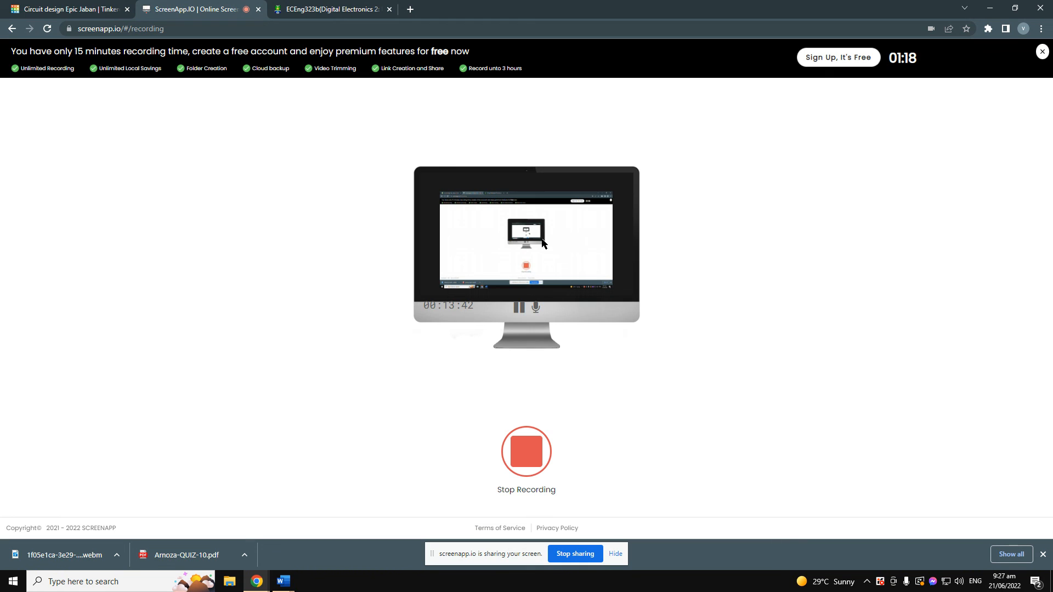
click(67, 9)
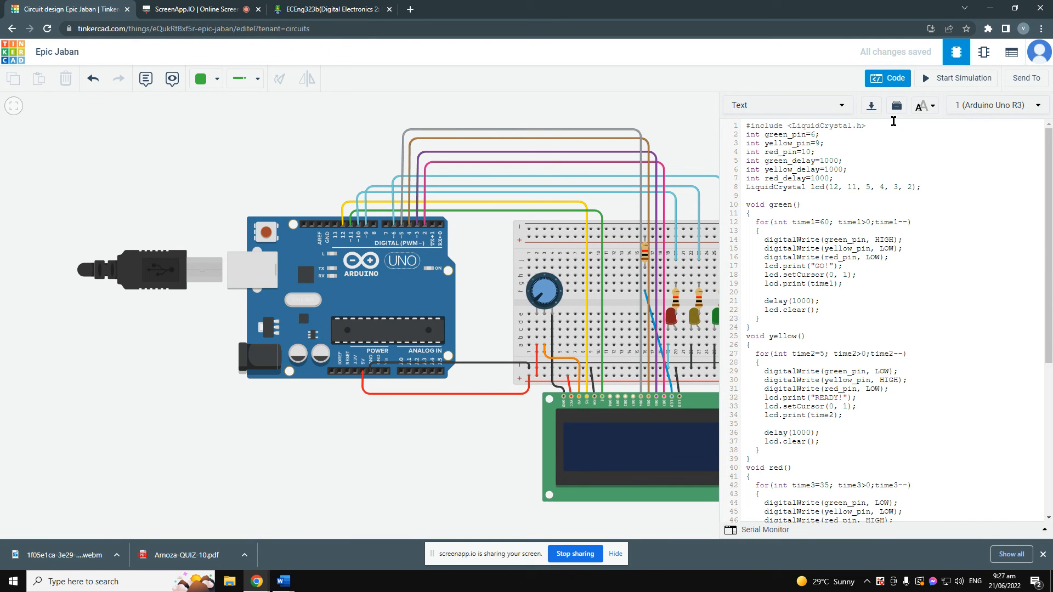
Start the traffic-light simulation and hide the code to watch the circuit.
click(962, 78)
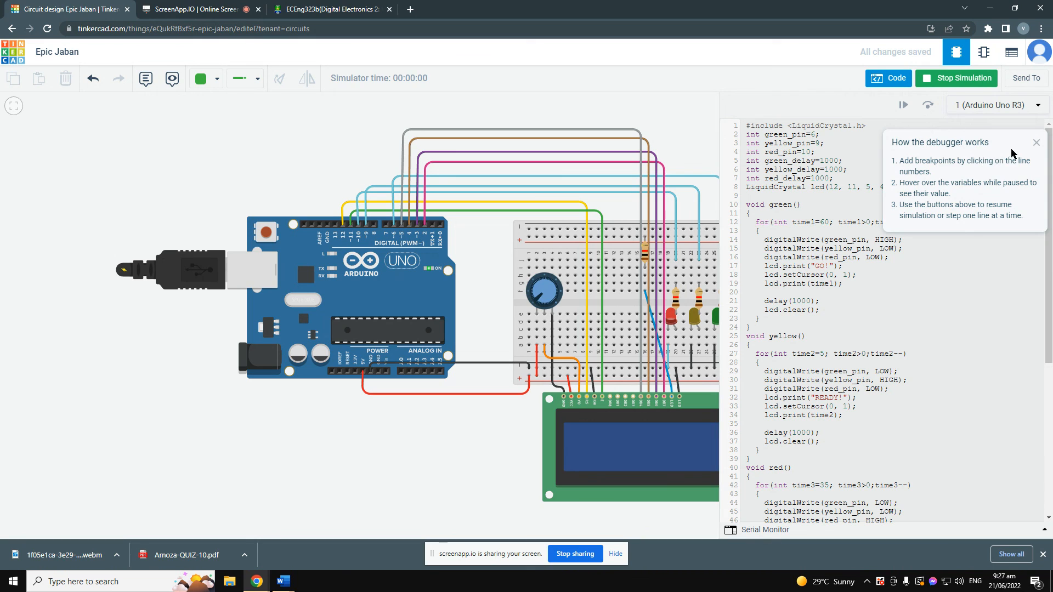
click(1036, 142)
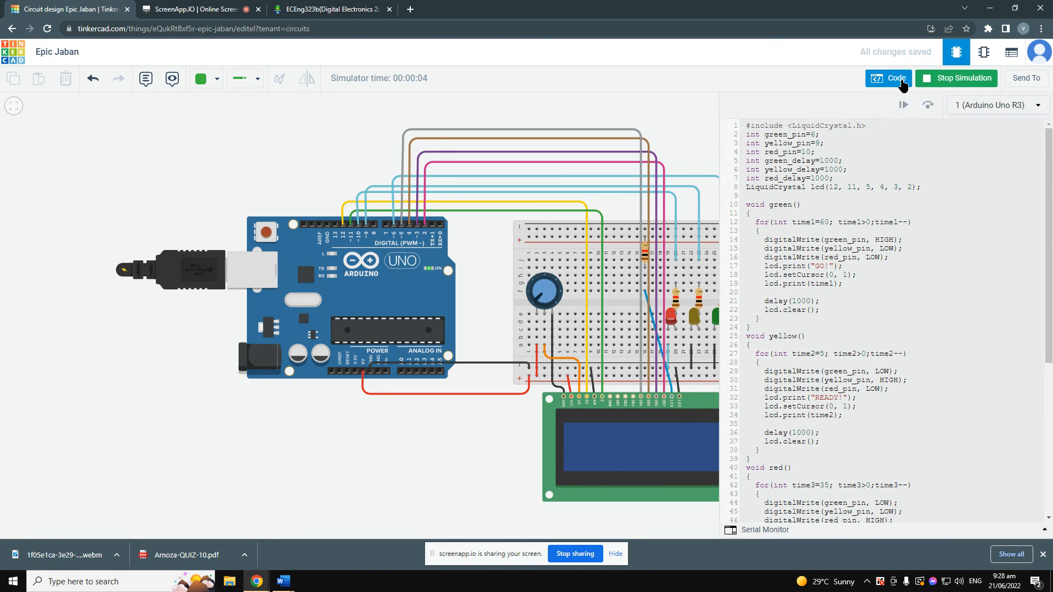
click(888, 78)
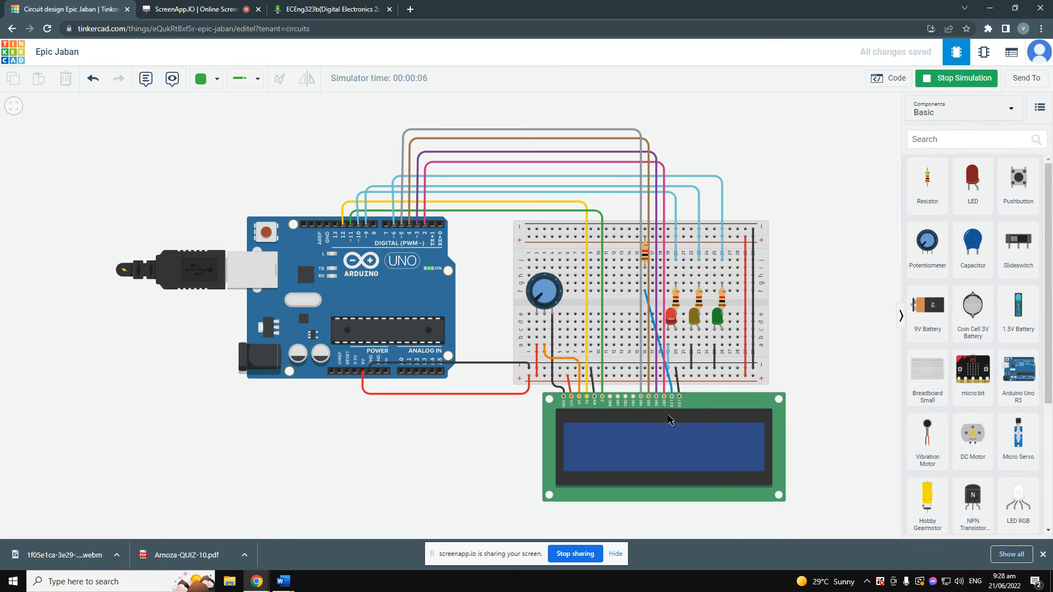
mouse_move(346, 166)
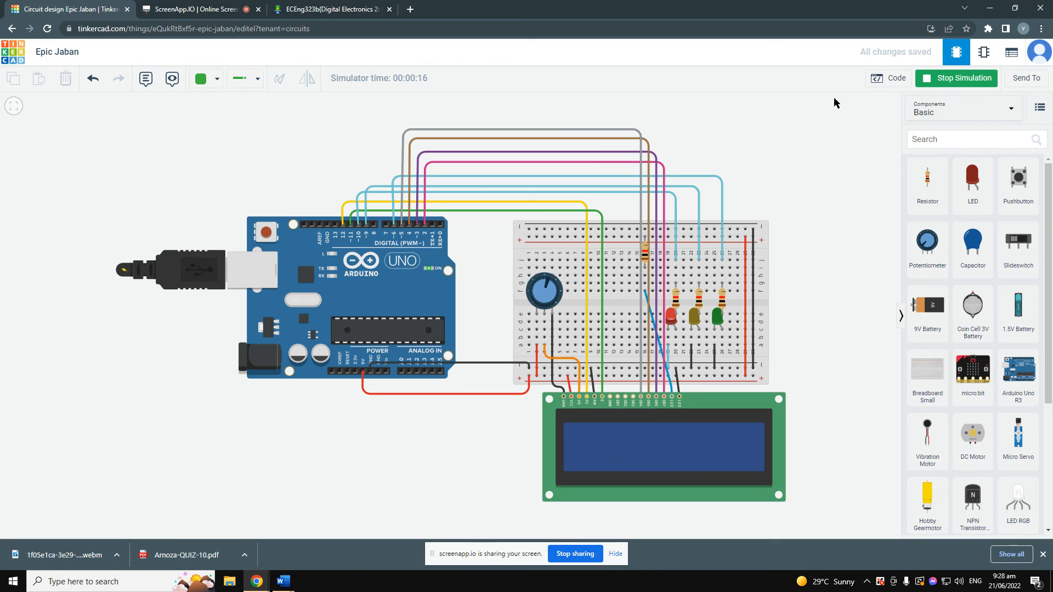
Show the sketch code again and stop the running simulation.
click(888, 78)
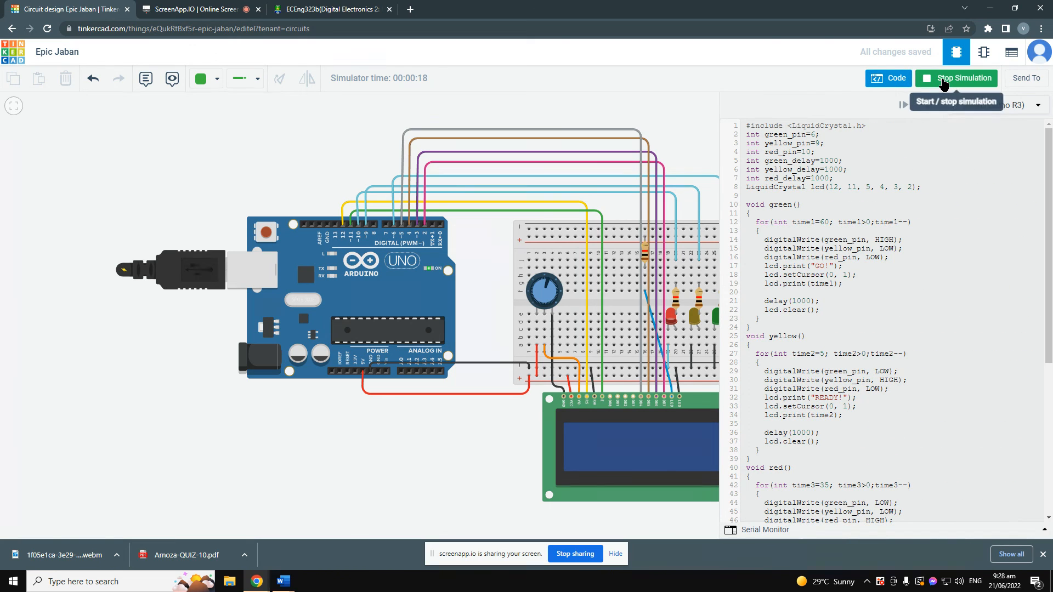
click(195, 10)
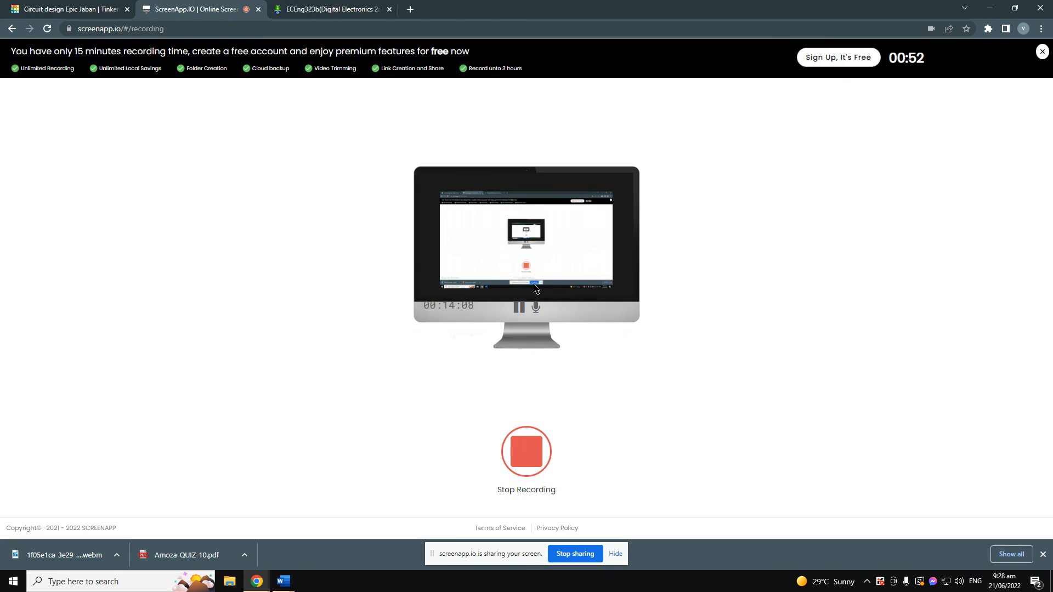